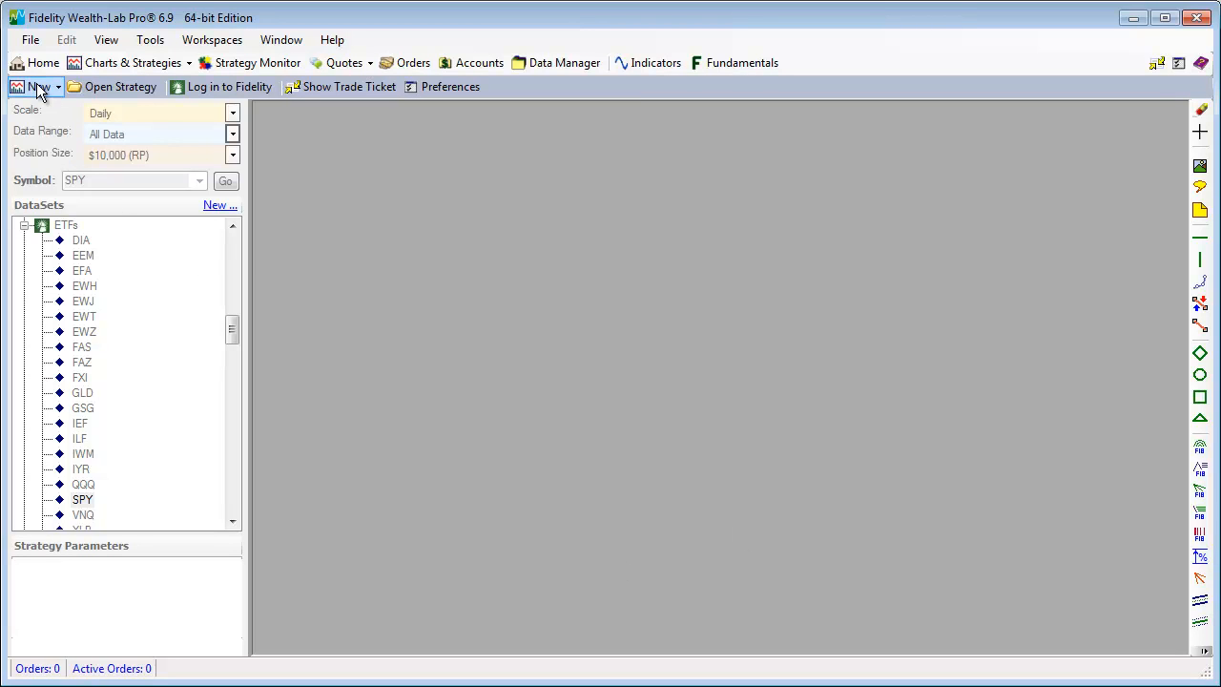
Step: Create a new code-based strategy, maximize it, and select the template code for replacement with OptionATMv2
{"action": "left_click", "coordinate": [37, 88]}
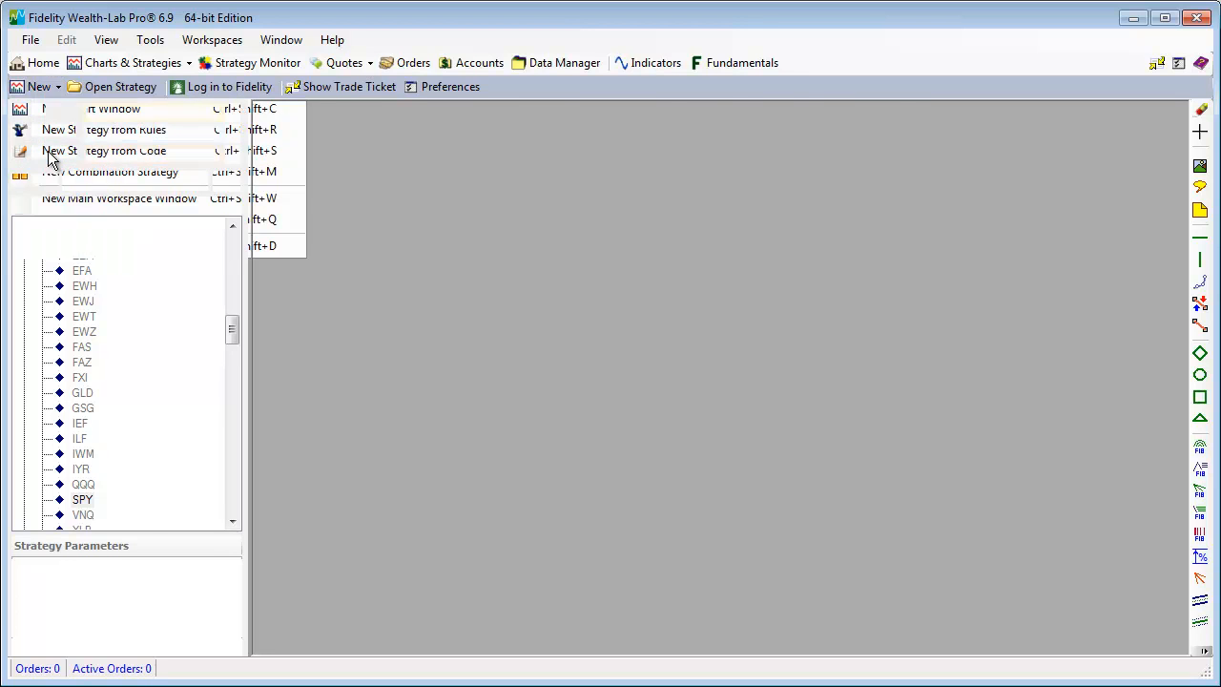
{"action": "left_click", "coordinate": [107, 149]}
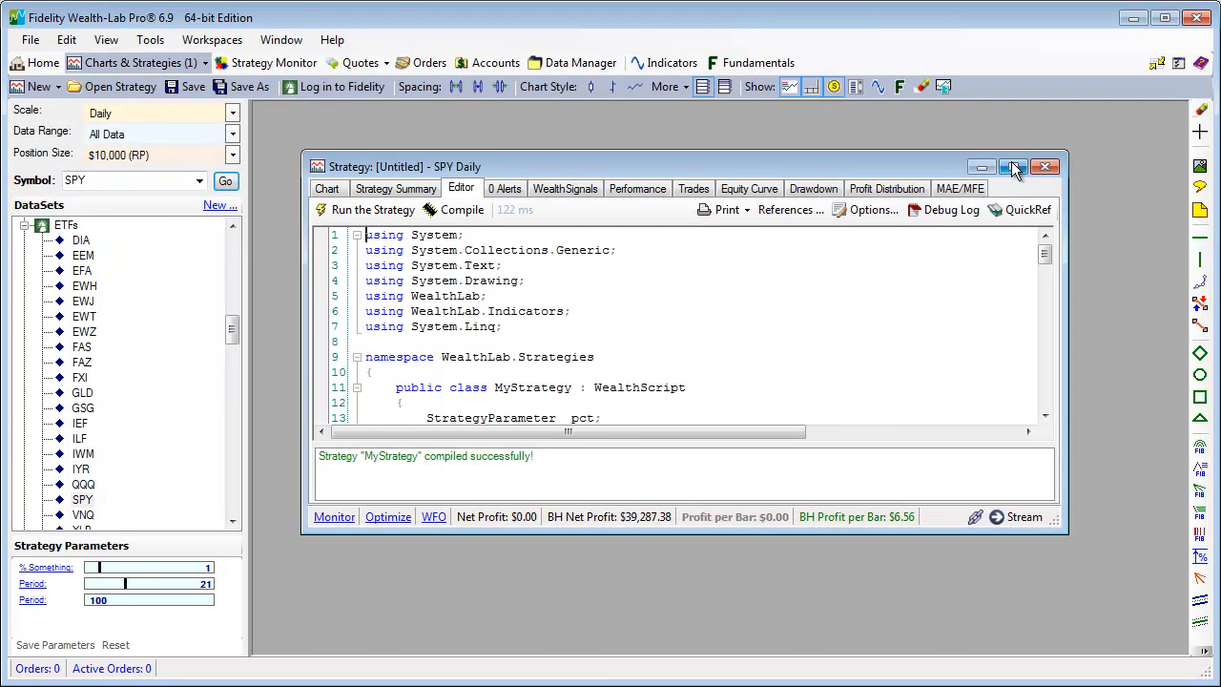
{"action": "left_click", "coordinate": [1013, 168]}
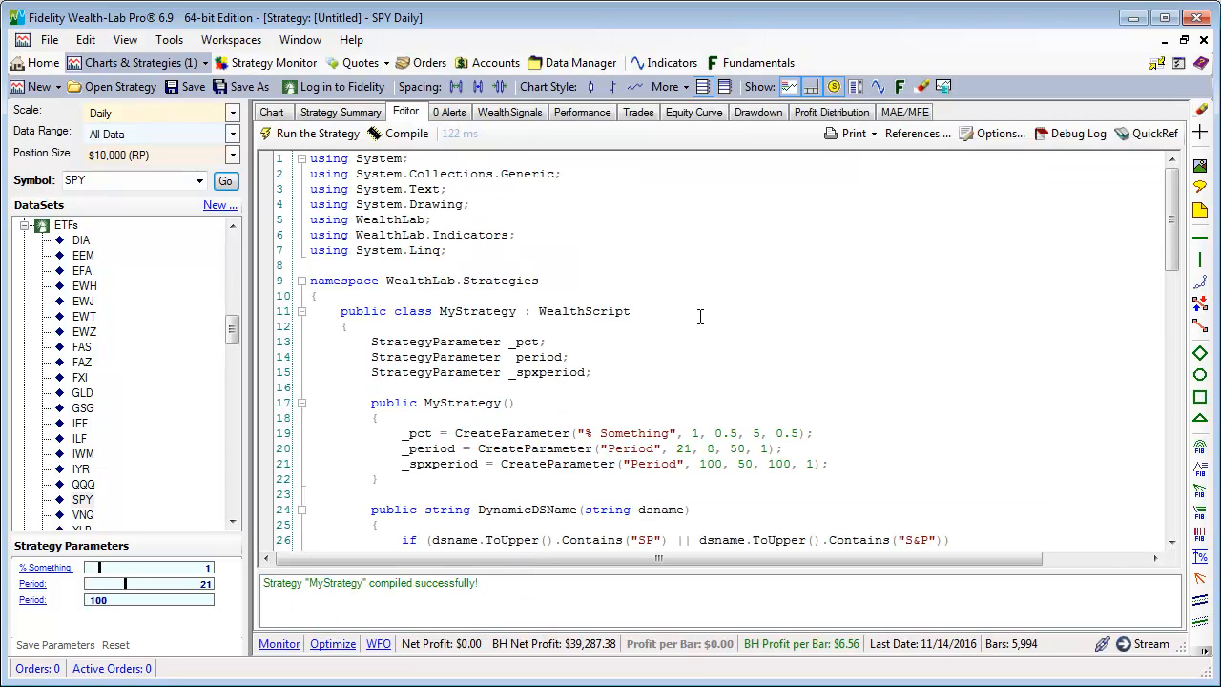
{"action": "key", "text": "ctrl+a"}
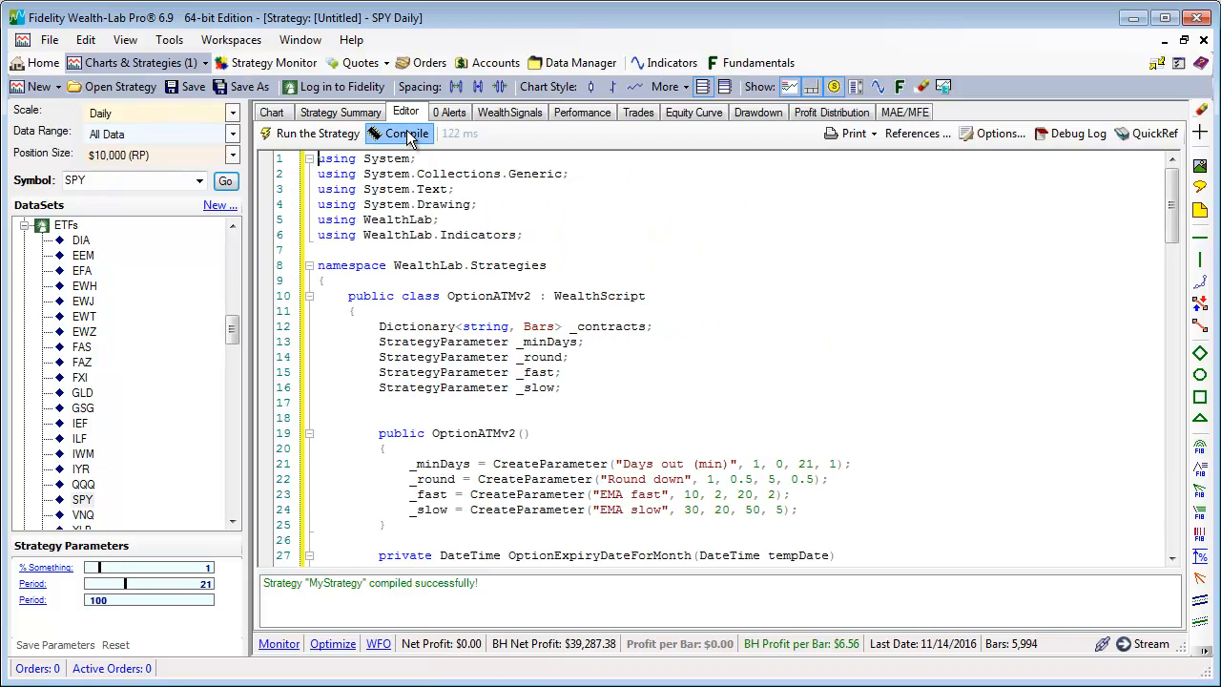
Step: Compile the OptionATMv2 strategy code
{"action": "left_click", "coordinate": [407, 134]}
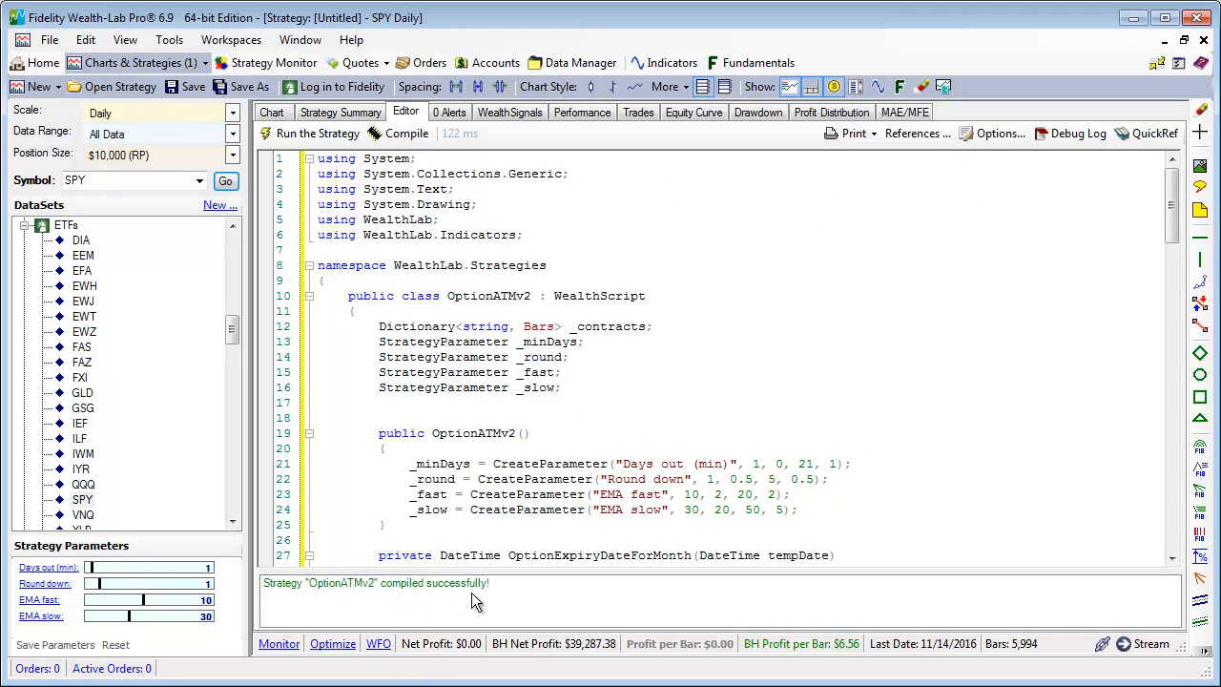
{"action": "mouse_move", "coordinate": [545, 463]}
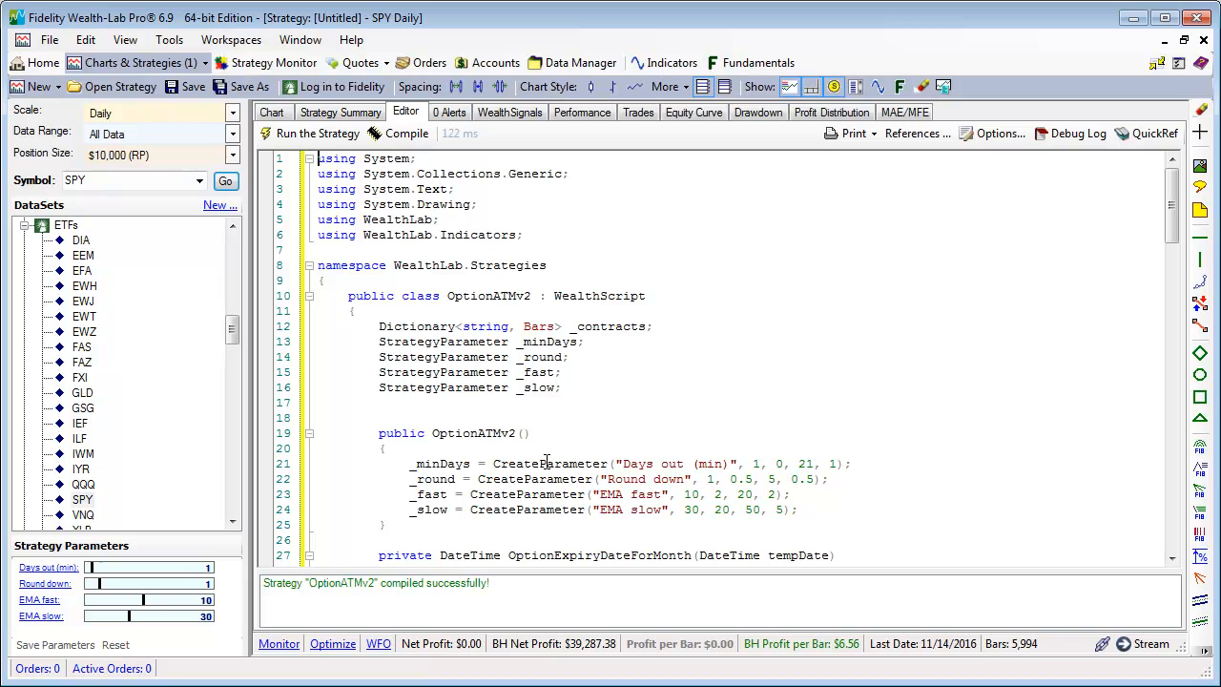
{"action": "mouse_move", "coordinate": [105, 425]}
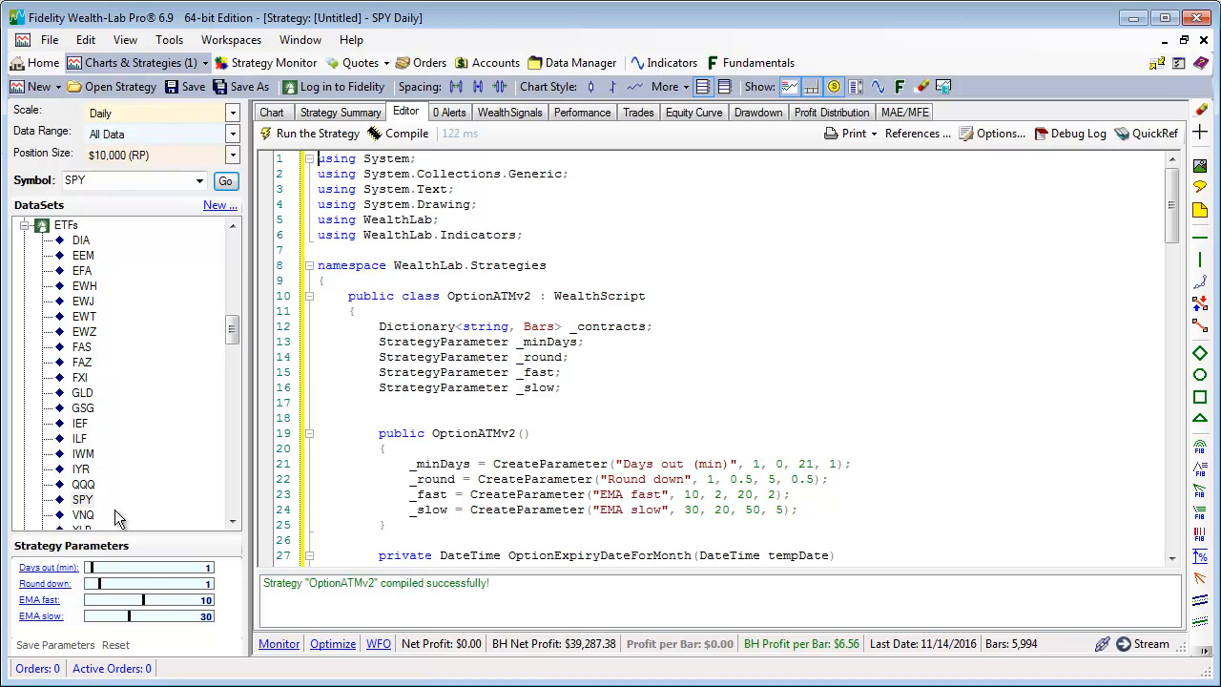
Step: Run OptionATMv2 on the SPY dataset and view the resulting chart with option panes
{"action": "left_click", "coordinate": [84, 499]}
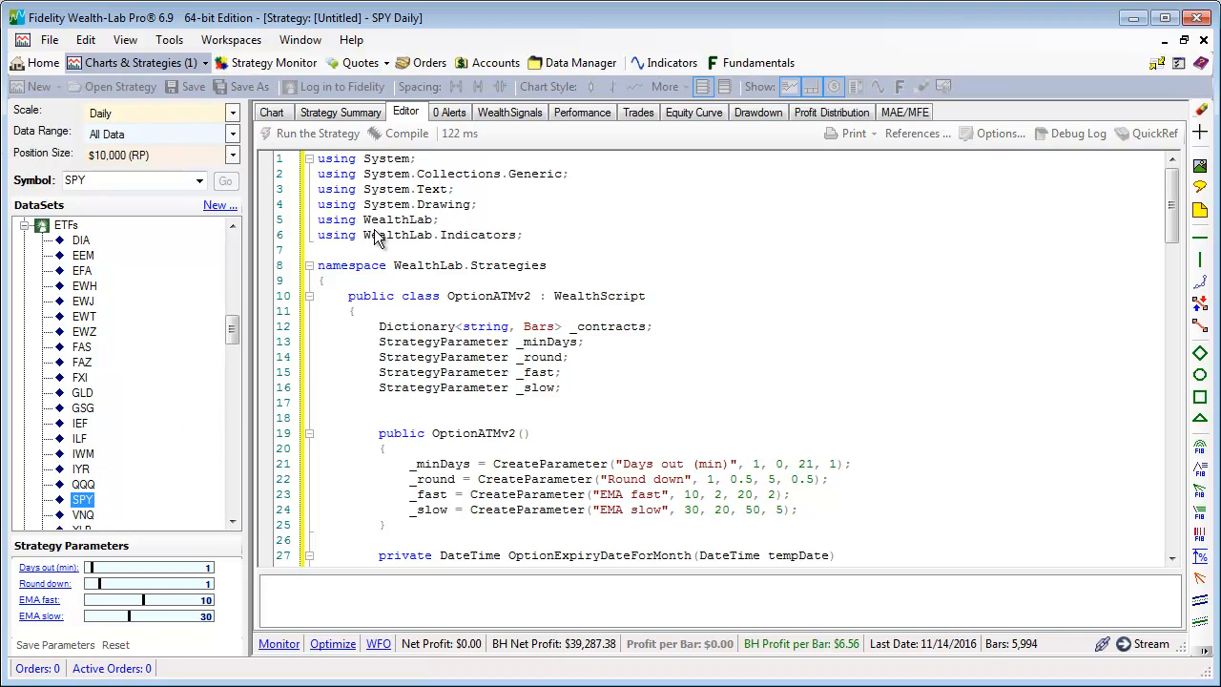
{"action": "left_click", "coordinate": [317, 134]}
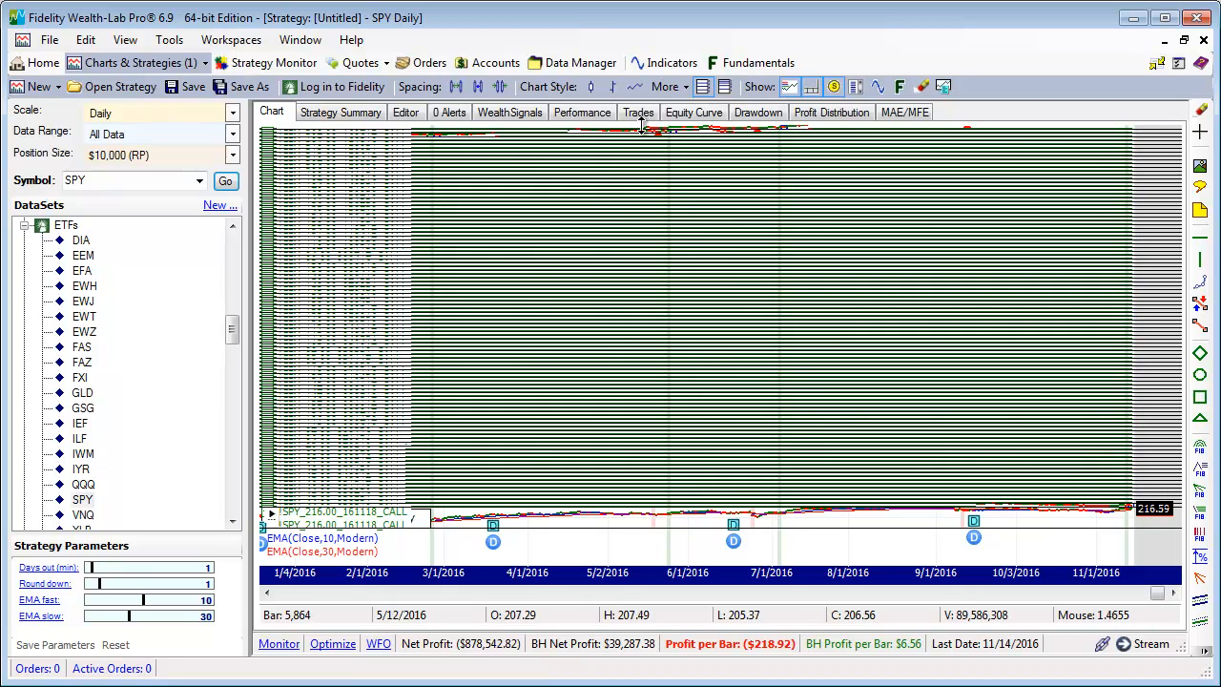
{"action": "left_click", "coordinate": [637, 110]}
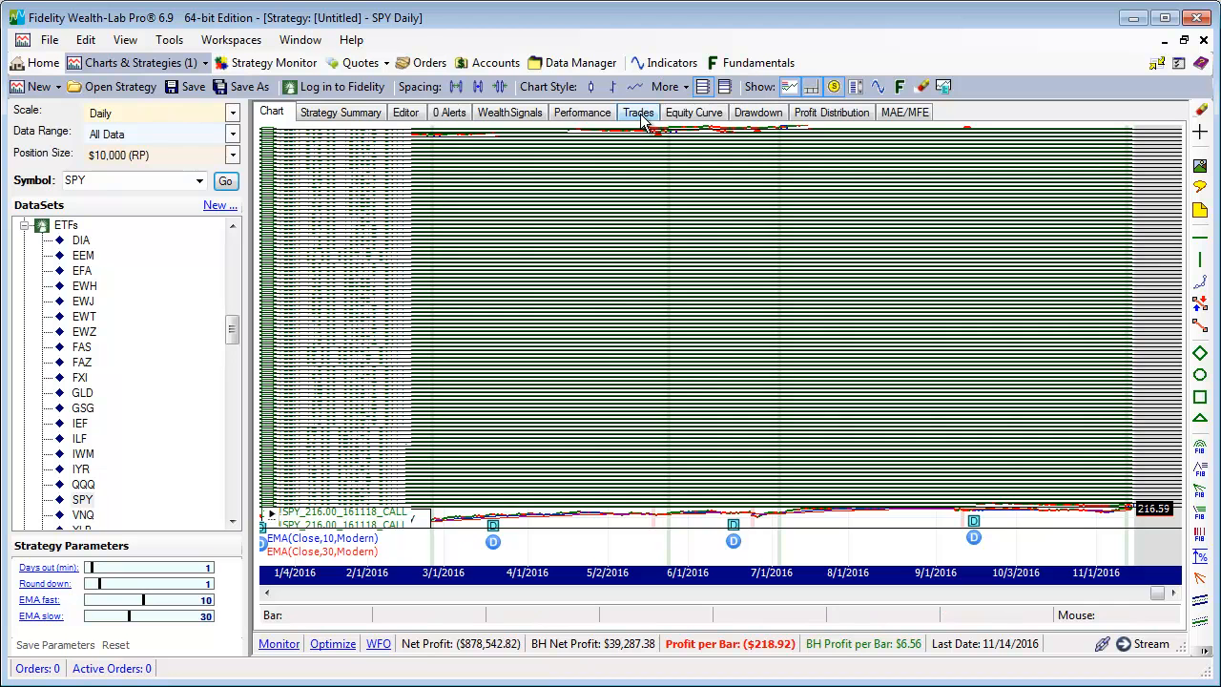
Step: Show the backtest's SPY call-option trade list and review Performance Visualizers preferences, keeping the settings
{"action": "left_click", "coordinate": [637, 110]}
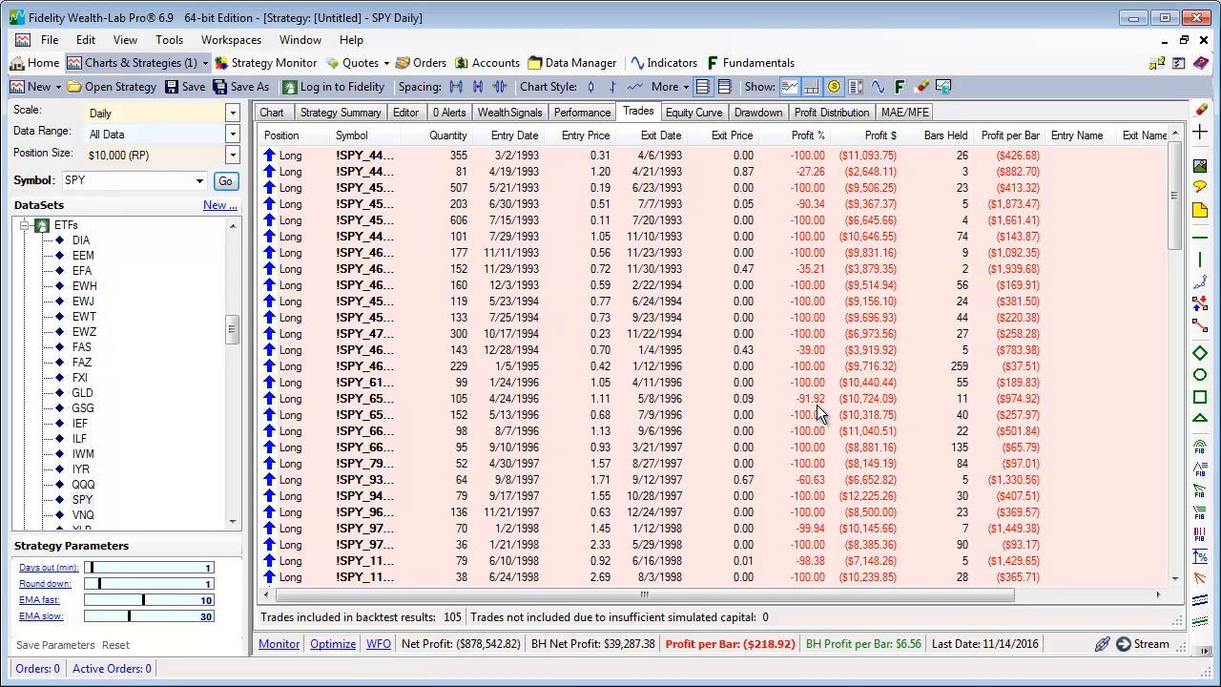
{"action": "mouse_move", "coordinate": [401, 134]}
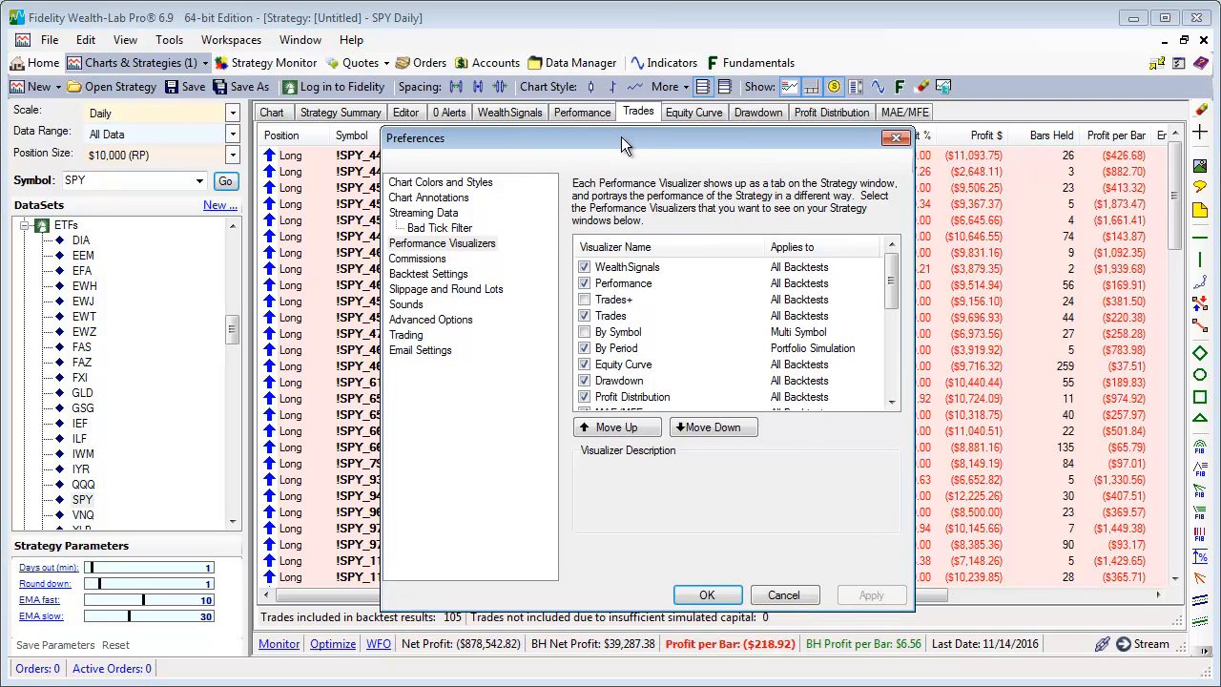
{"action": "left_click", "coordinate": [584, 332]}
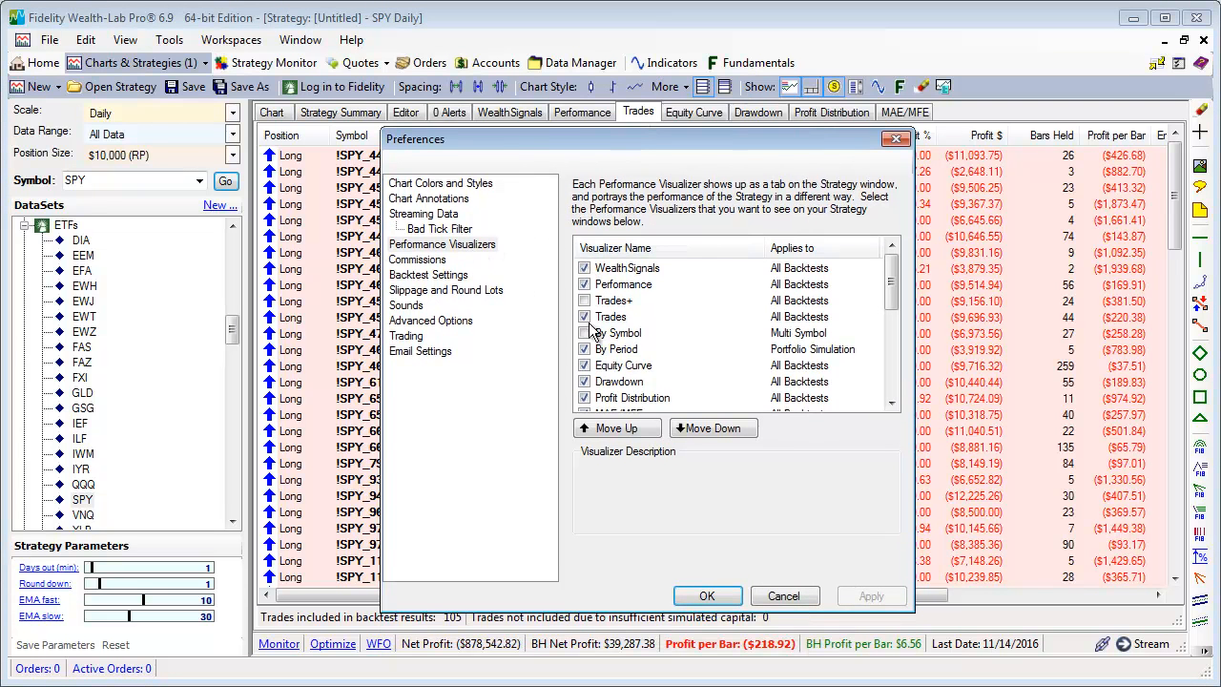
{"action": "scroll", "scroll_direction": "down", "scroll_amount": 3}
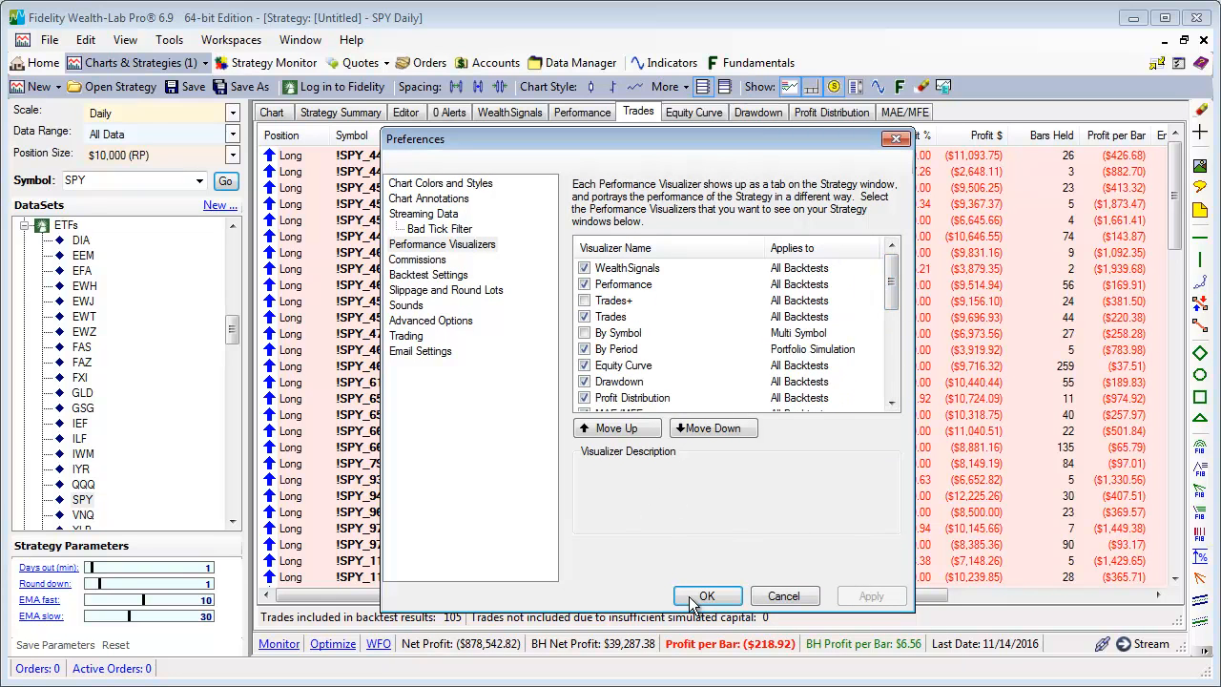
{"action": "left_click", "coordinate": [706, 595]}
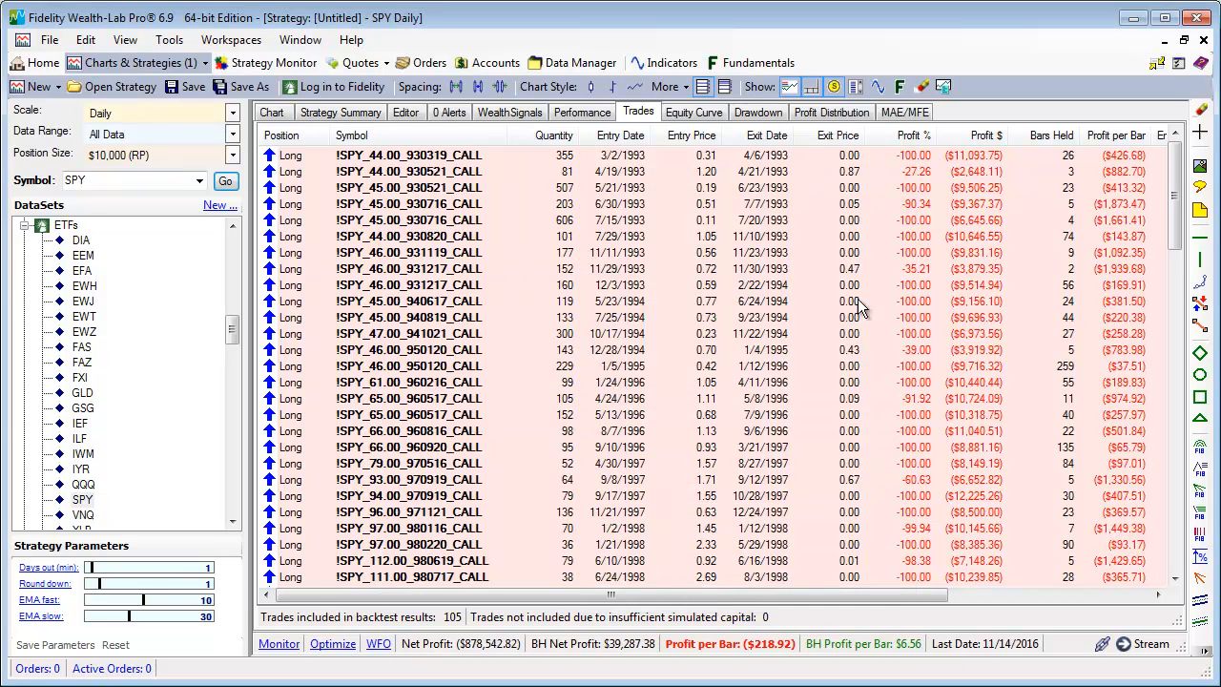
{"action": "mouse_move", "coordinate": [676, 259]}
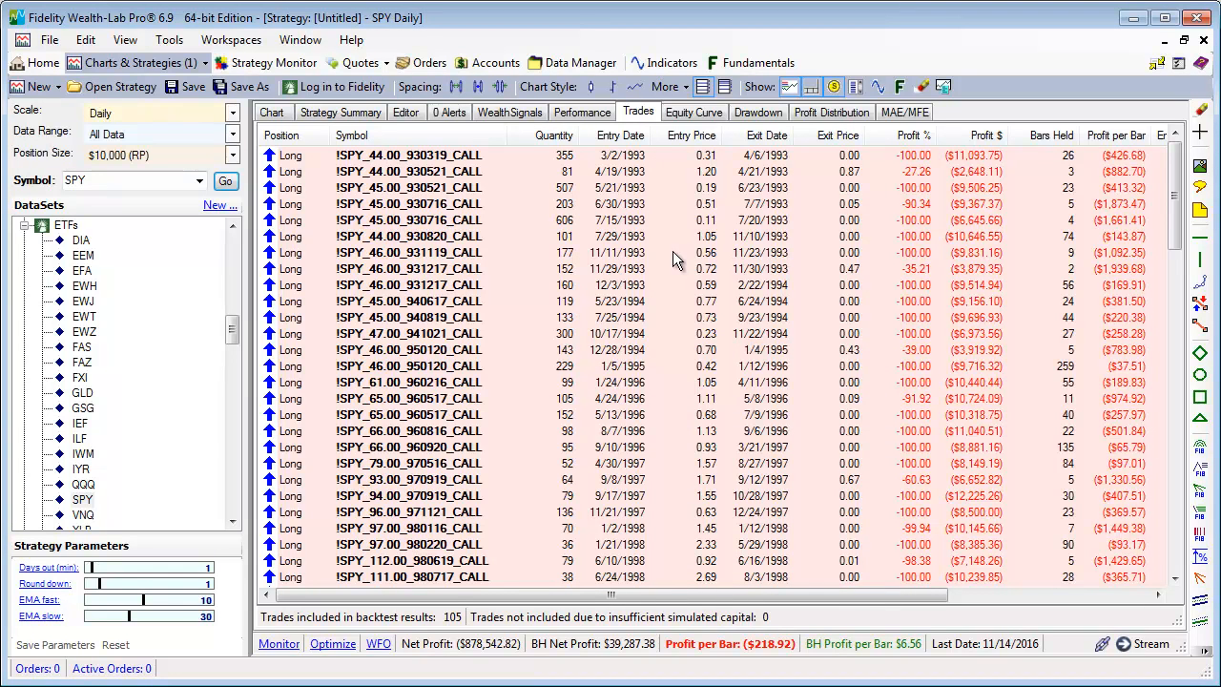
{"action": "mouse_move", "coordinate": [668, 252]}
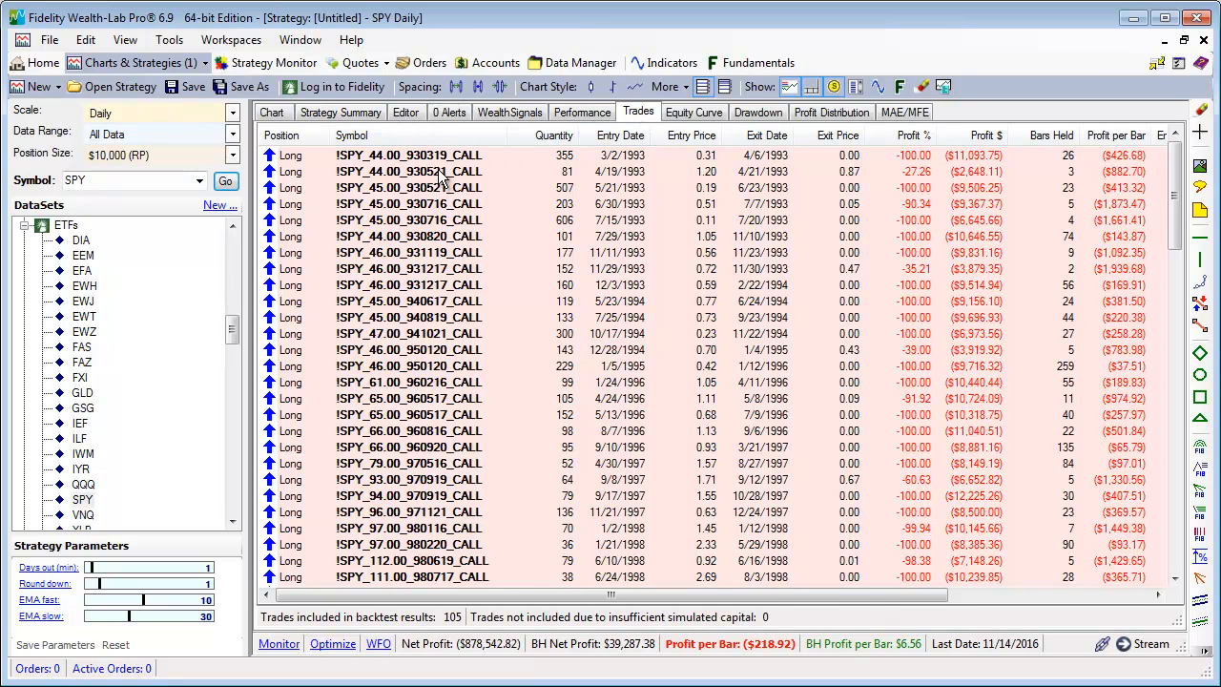
{"action": "mouse_move", "coordinate": [423, 181]}
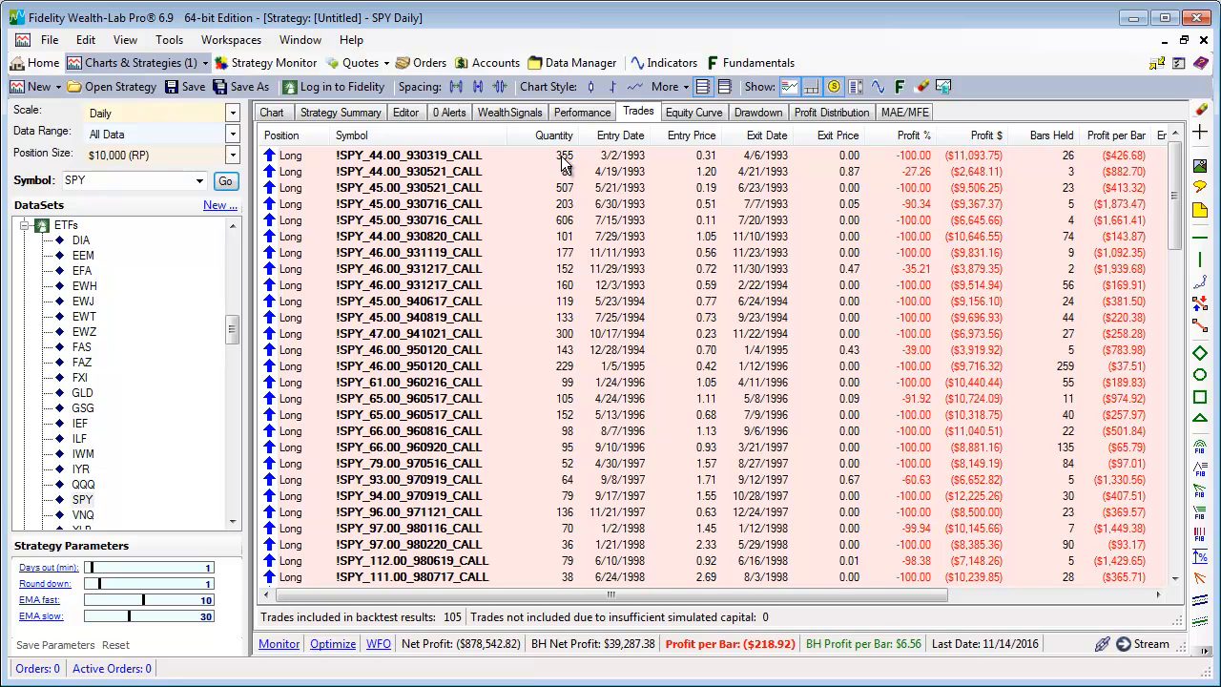
{"action": "mouse_move", "coordinate": [565, 164]}
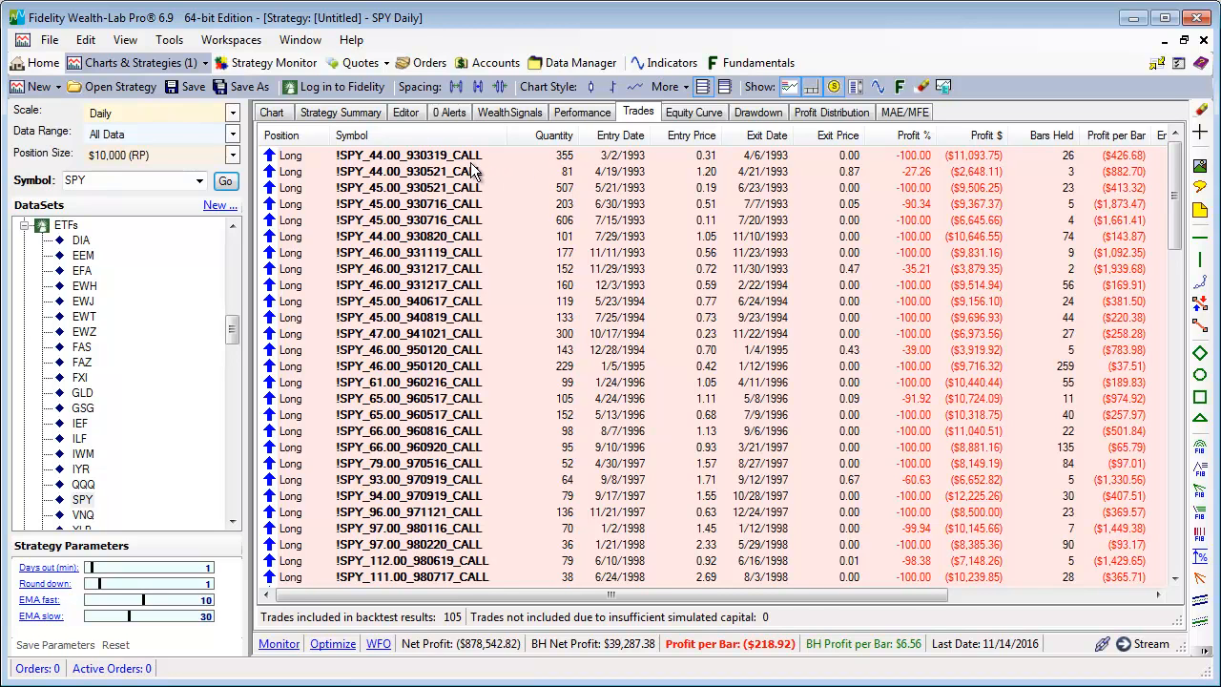
{"action": "mouse_move", "coordinate": [709, 168]}
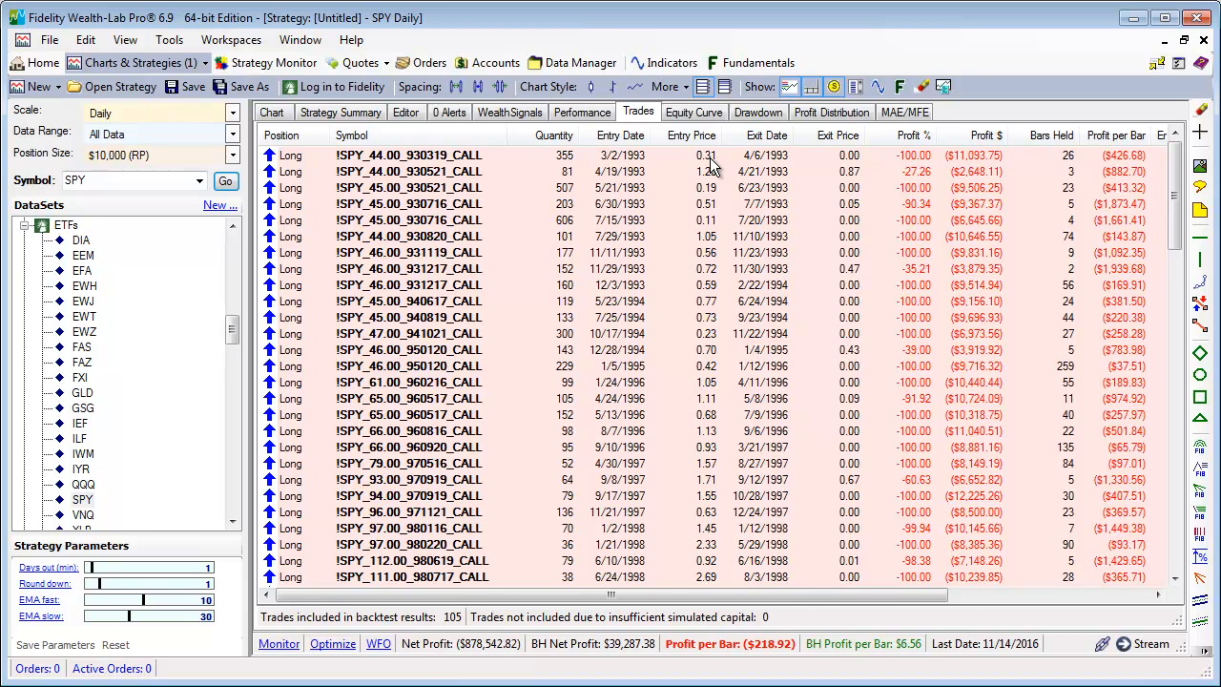
{"action": "mouse_move", "coordinate": [713, 164]}
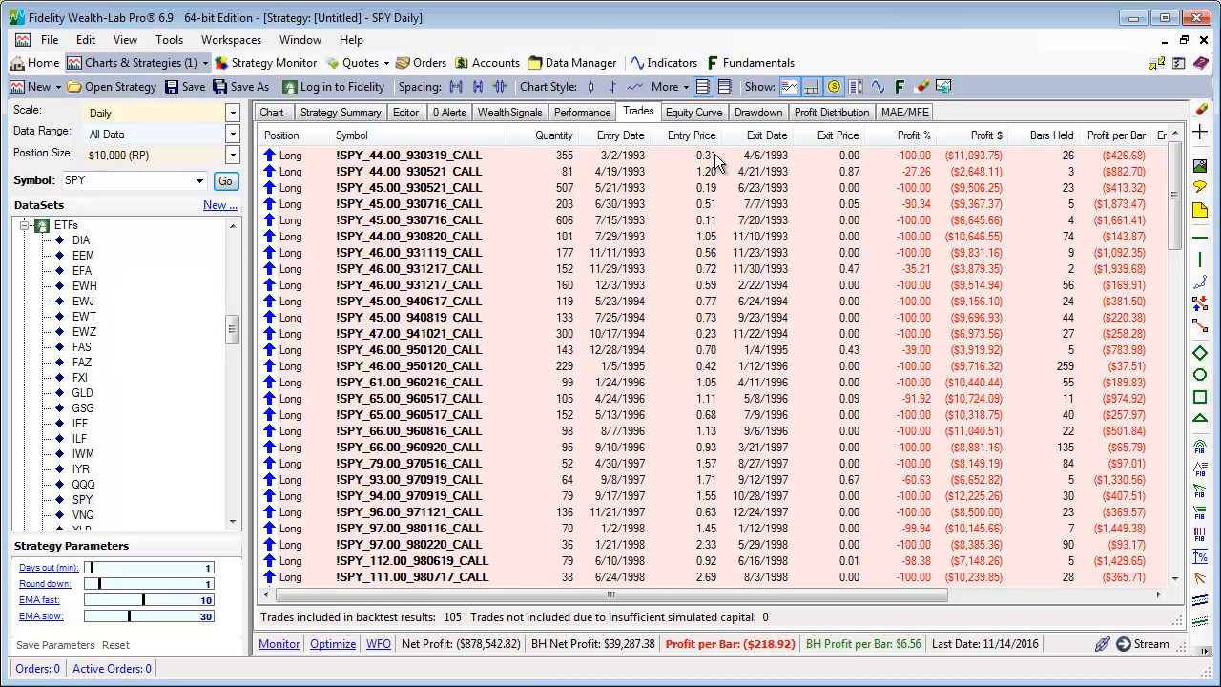
{"action": "mouse_move", "coordinate": [96, 168]}
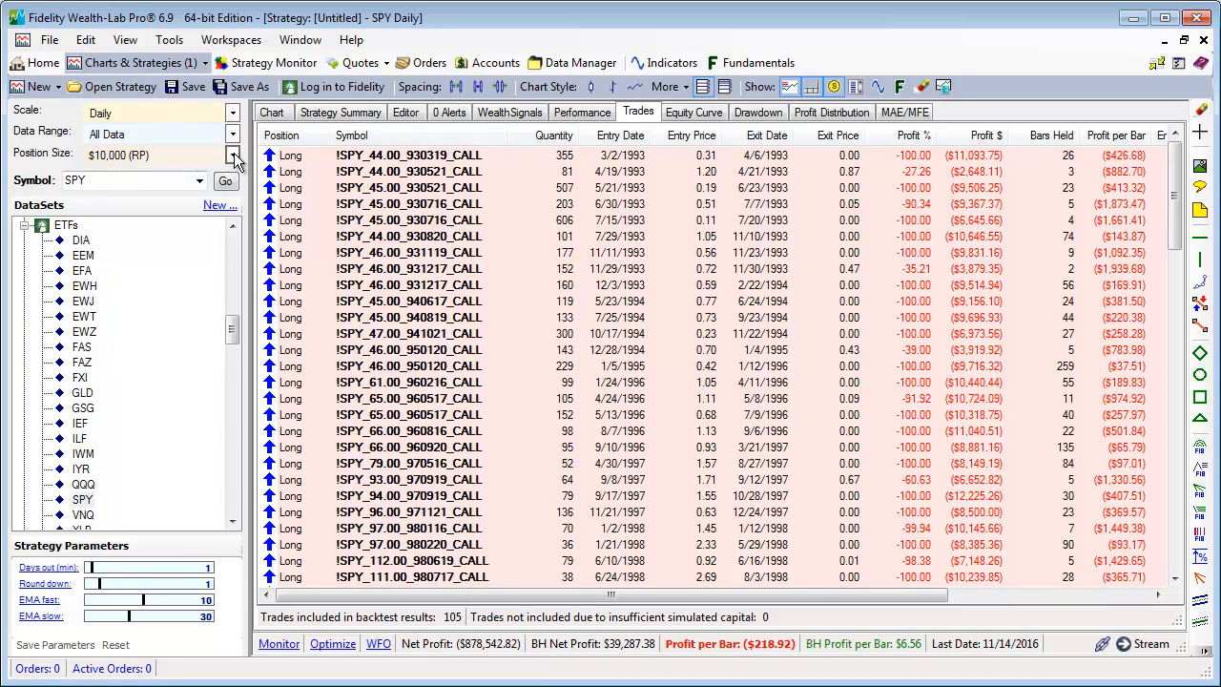
Step: Set position sizing to Shares/Contracts with value 1 in Raw Profit Mode
{"action": "left_click", "coordinate": [232, 154]}
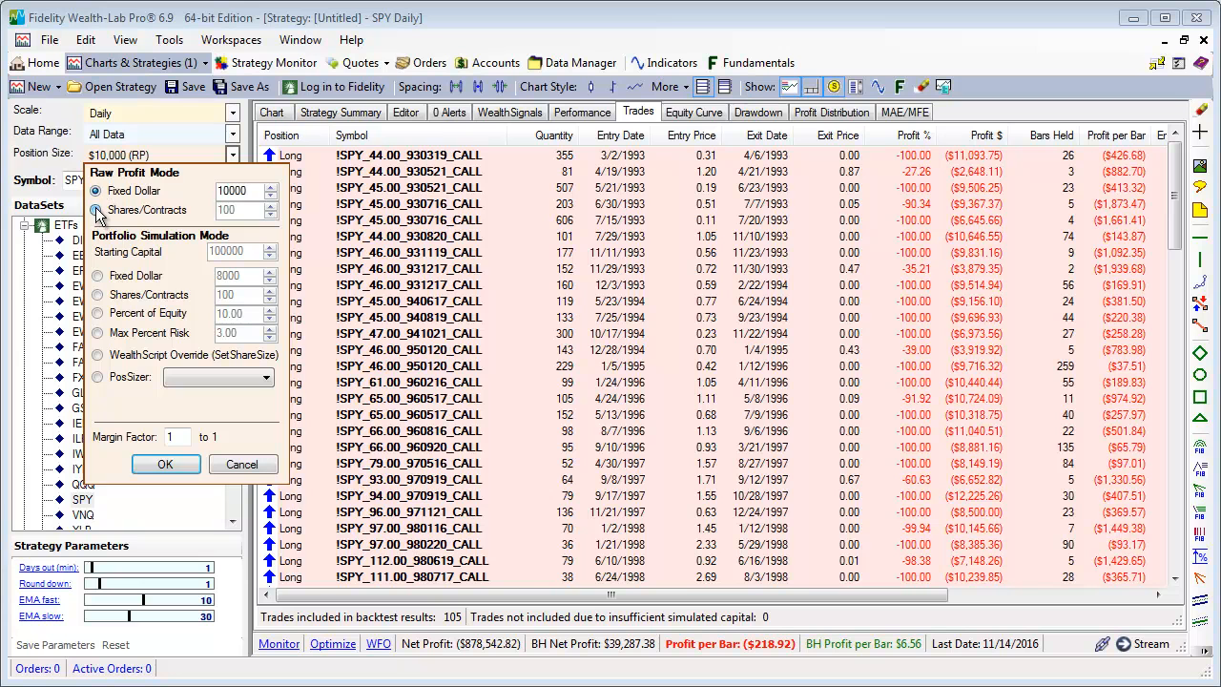
{"action": "left_click", "coordinate": [95, 210]}
{"action": "type", "text": "1"}
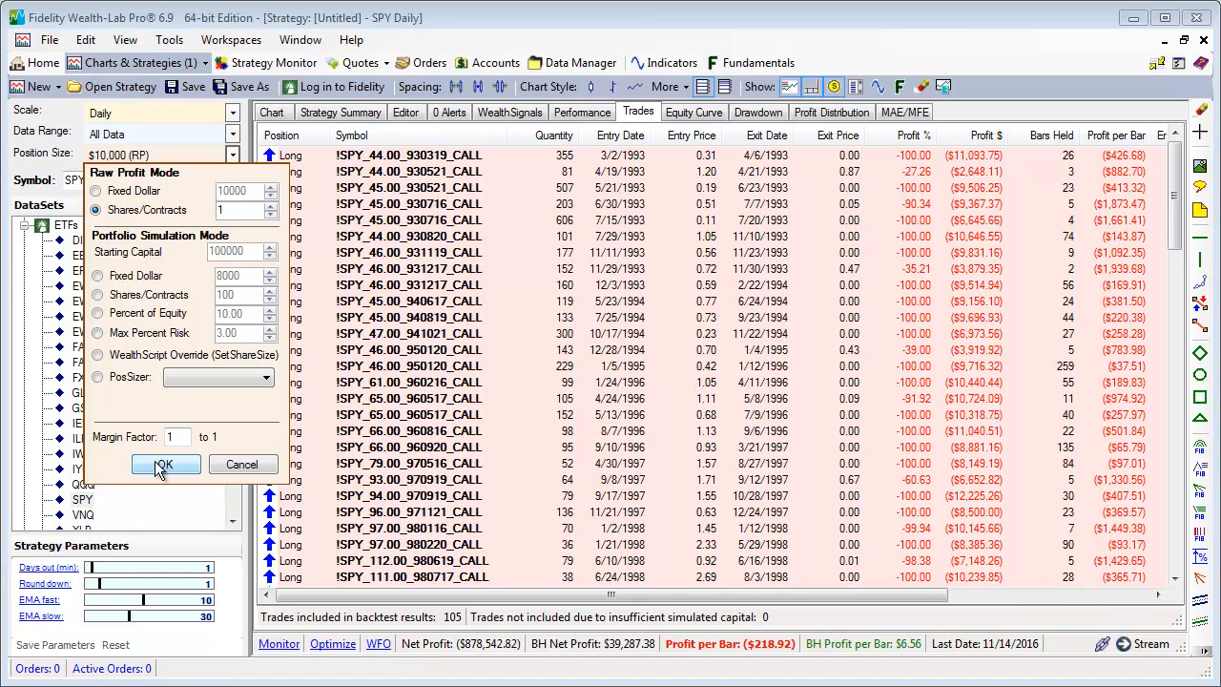
{"action": "left_click", "coordinate": [164, 464]}
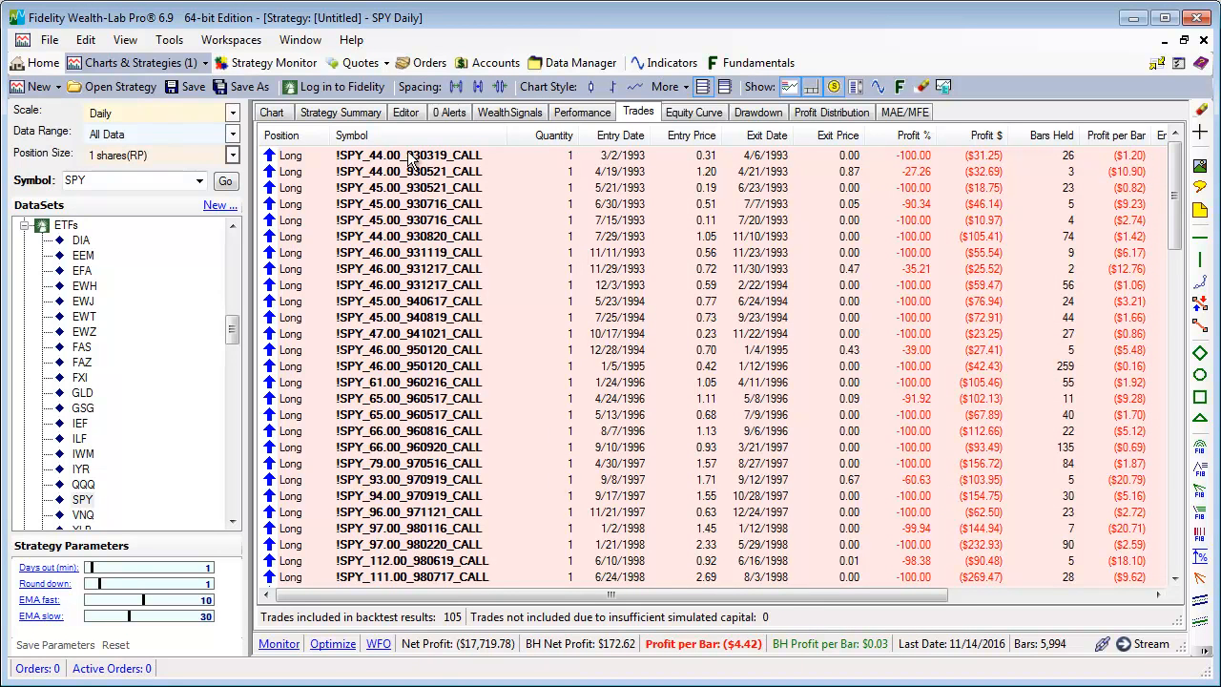
{"action": "mouse_move", "coordinate": [447, 198]}
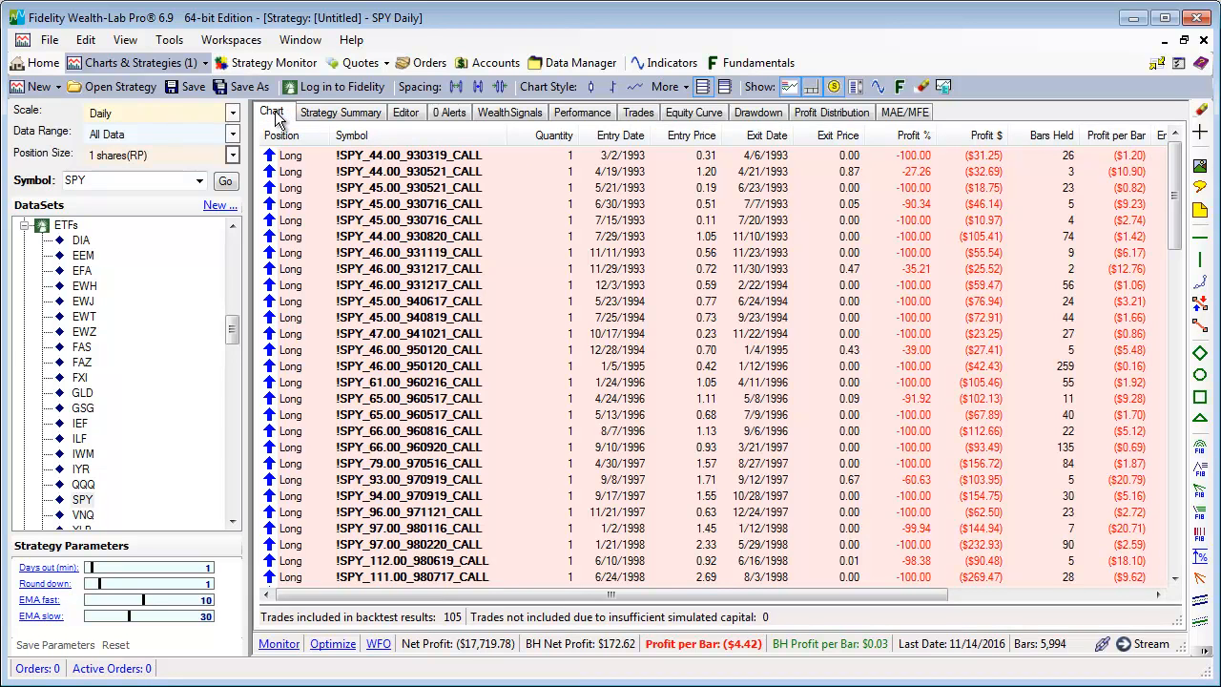
{"action": "left_click", "coordinate": [271, 111]}
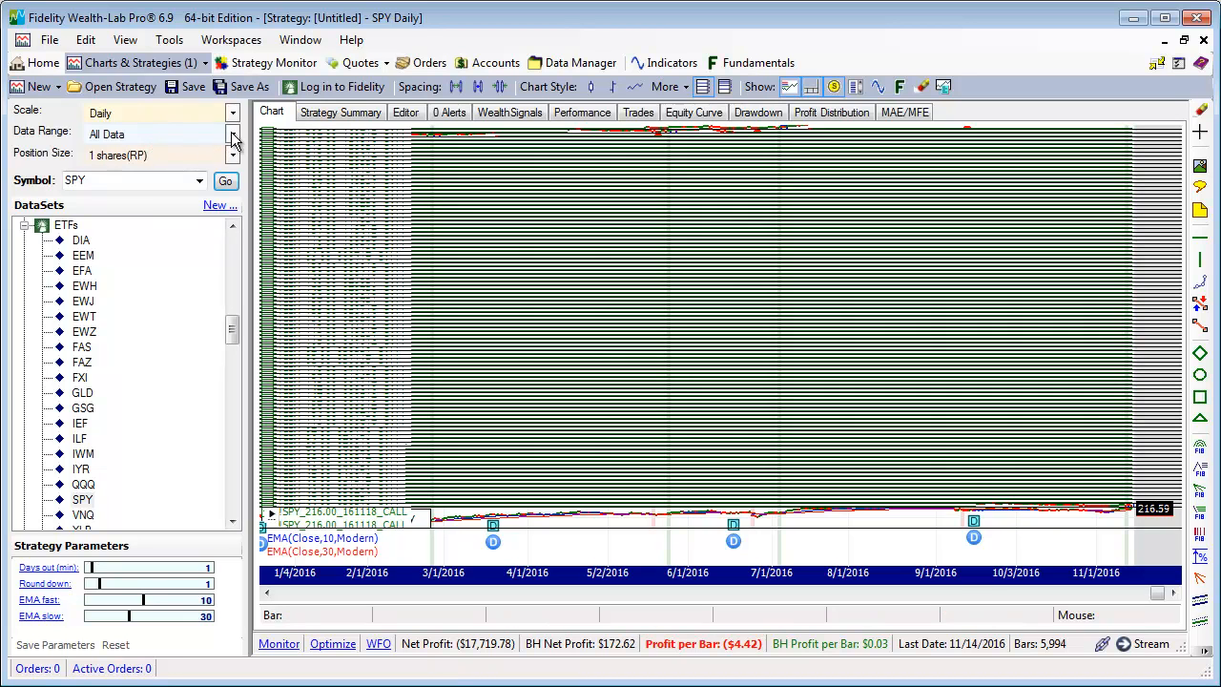
{"action": "mouse_move", "coordinate": [381, 367]}
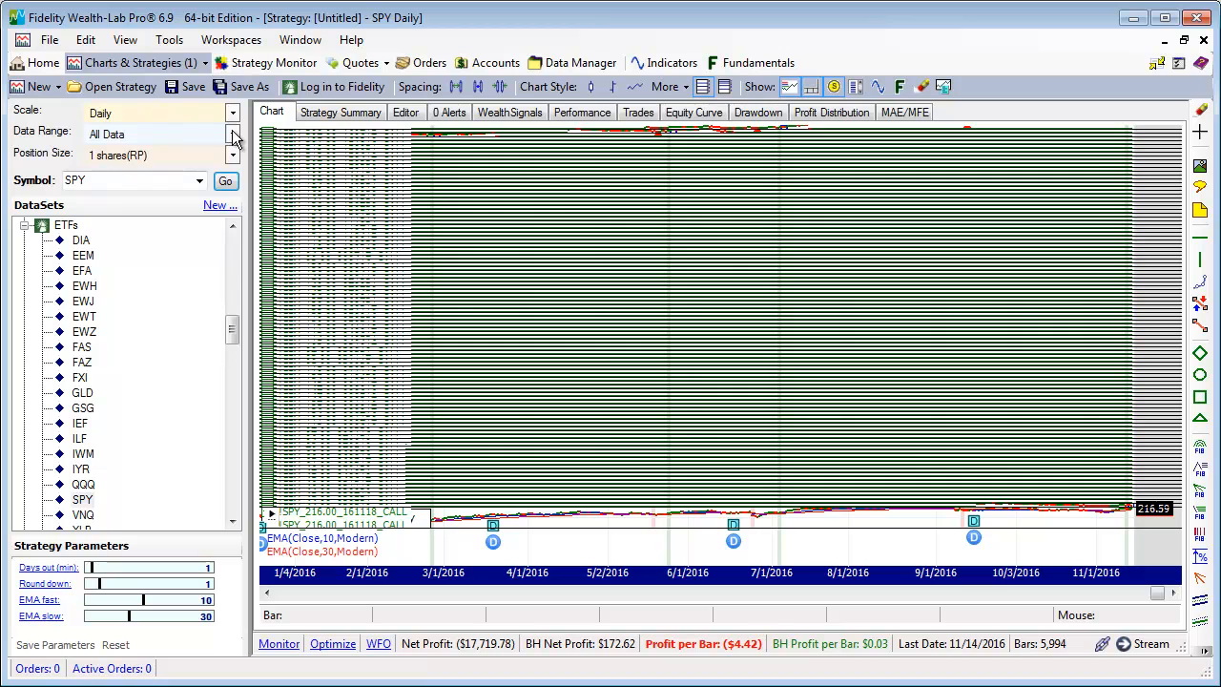
Step: Set the backtest data range to the most recent 1 year
{"action": "left_click", "coordinate": [233, 134]}
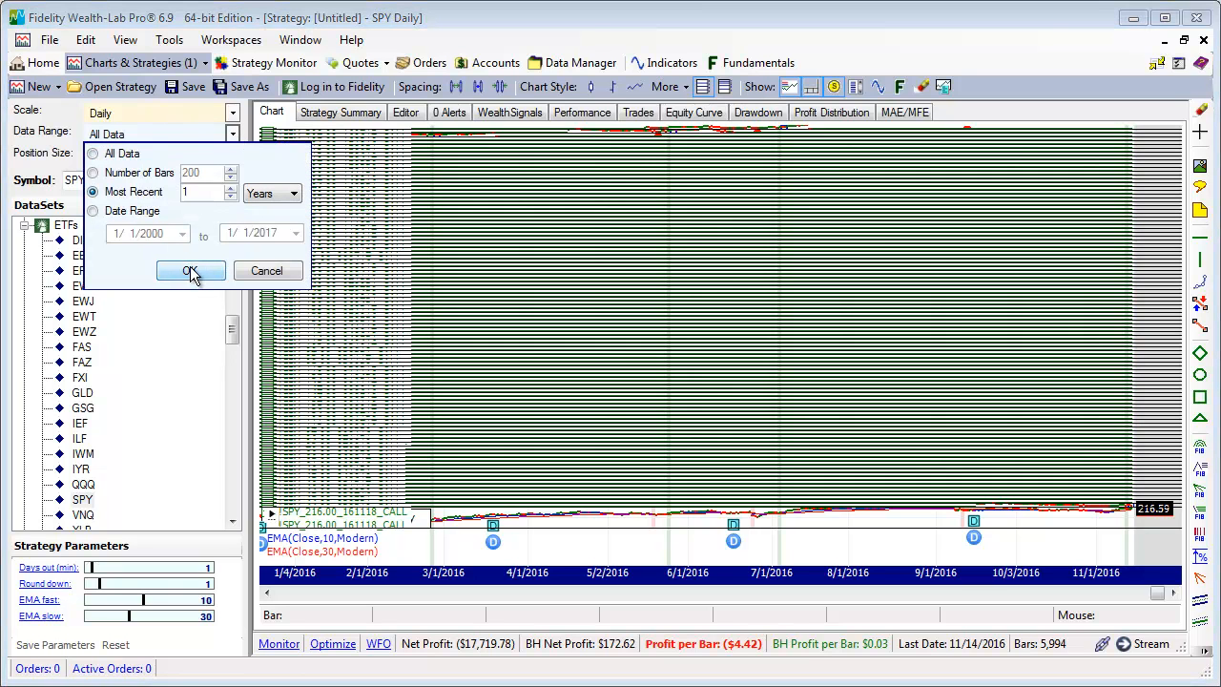
{"action": "left_click", "coordinate": [191, 270]}
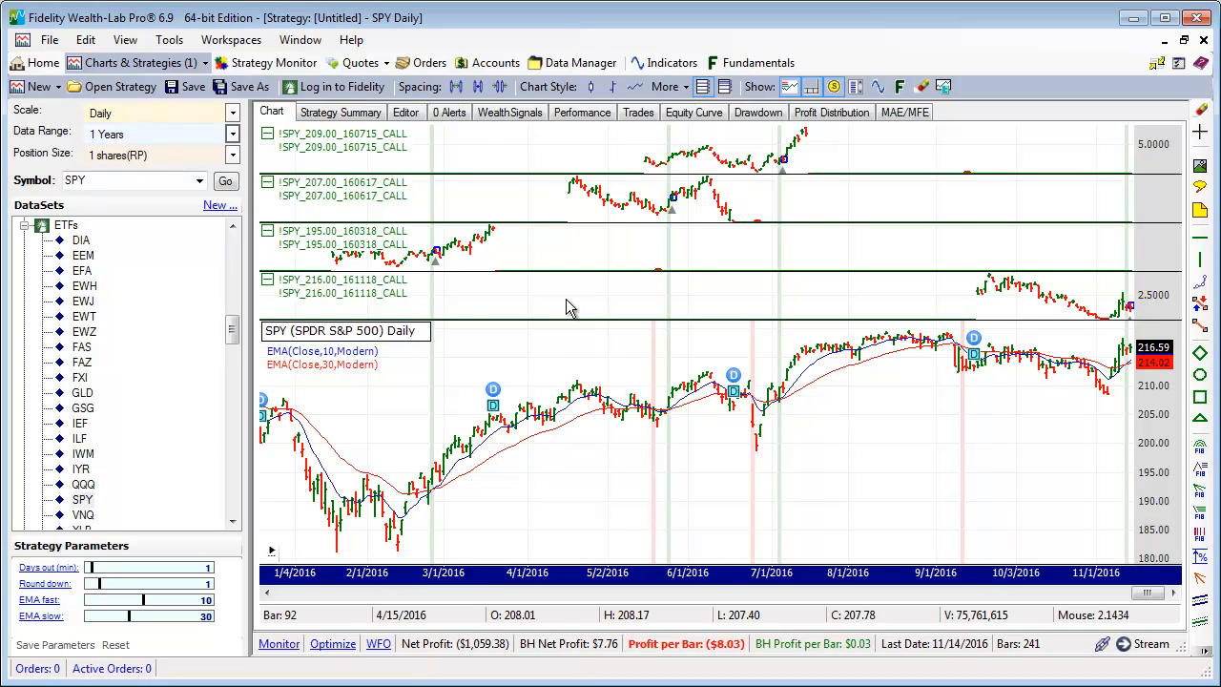
{"action": "mouse_move", "coordinate": [511, 313]}
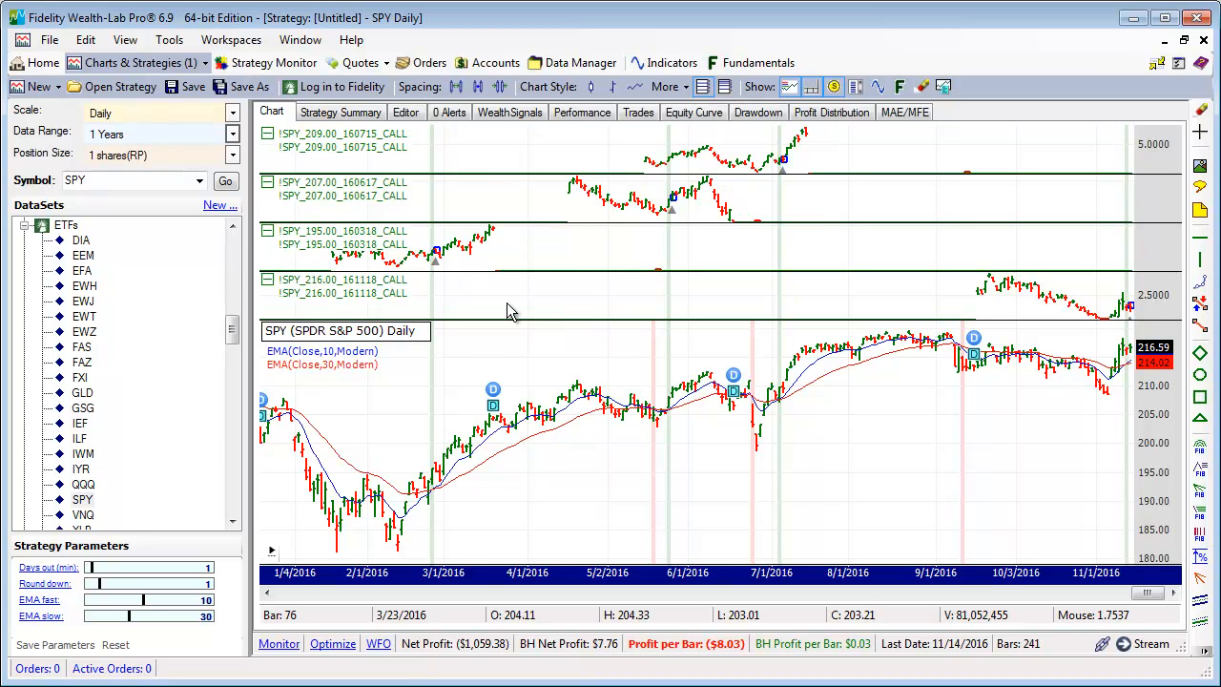
{"action": "mouse_move", "coordinate": [1019, 363]}
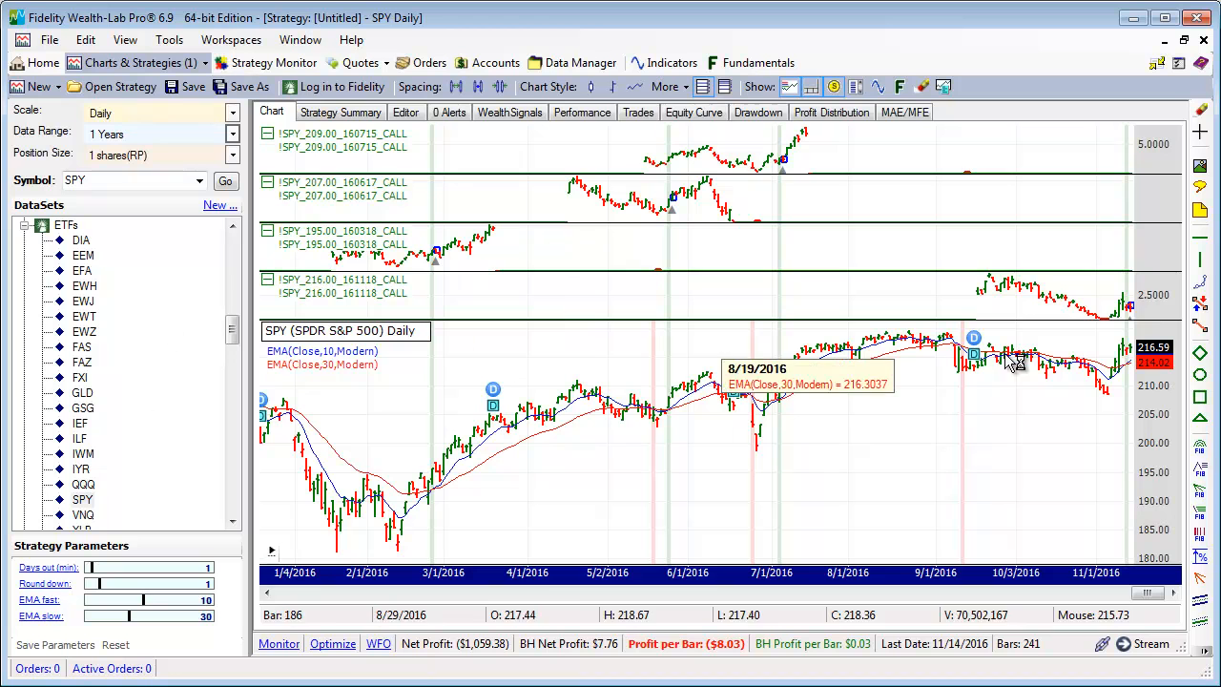
{"action": "mouse_move", "coordinate": [637, 466]}
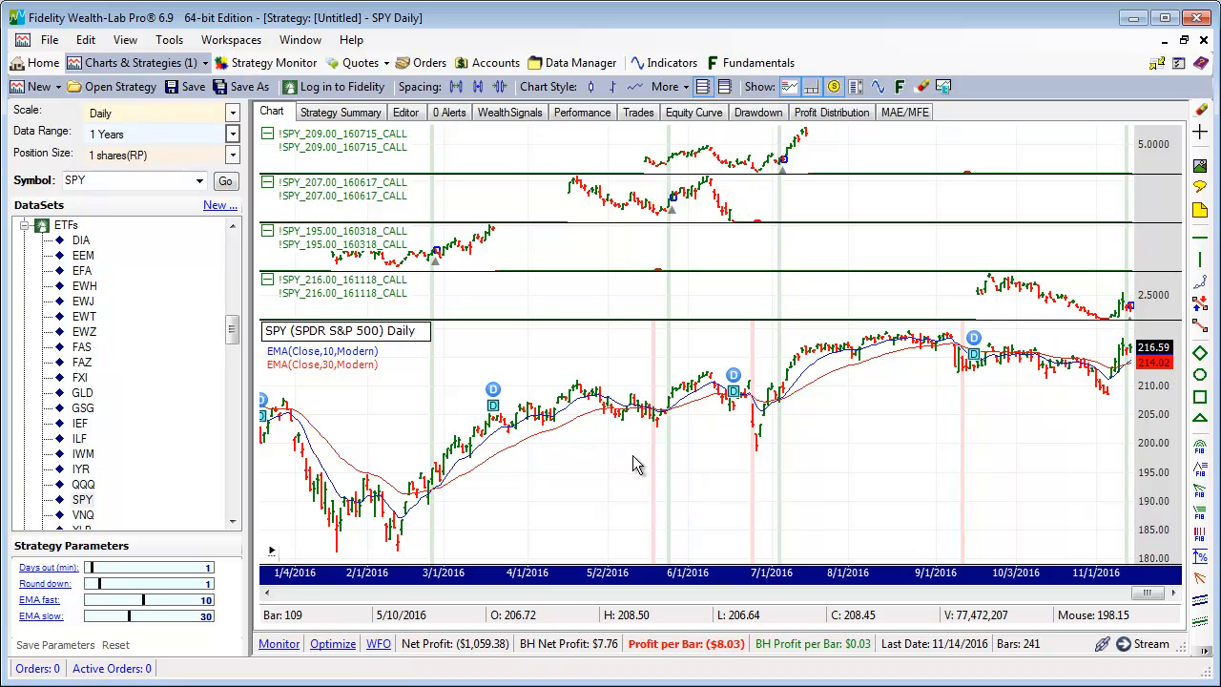
{"action": "mouse_move", "coordinate": [551, 467]}
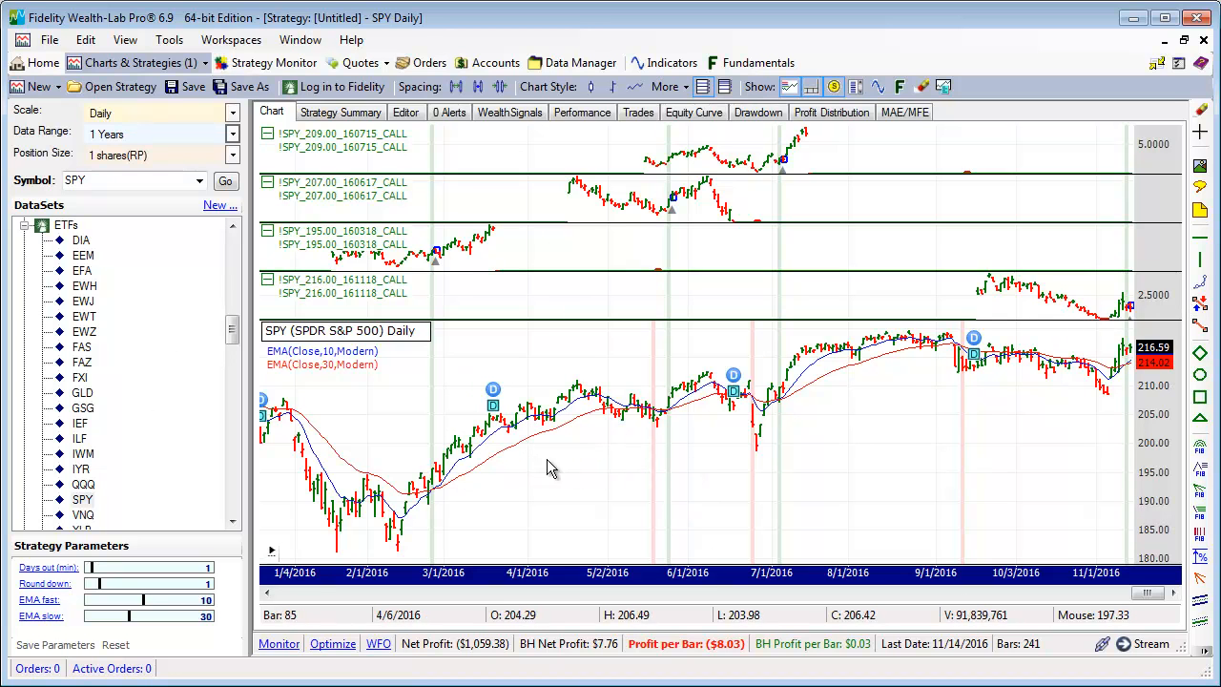
{"action": "mouse_move", "coordinate": [652, 446]}
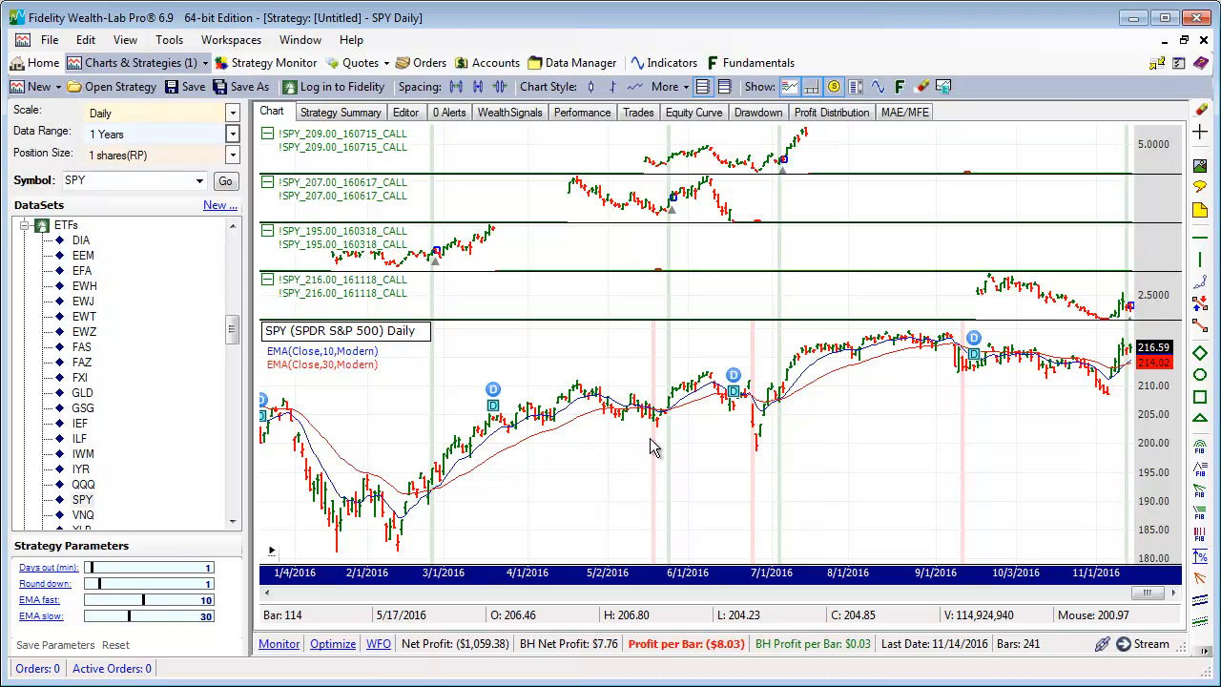
{"action": "mouse_move", "coordinate": [675, 434]}
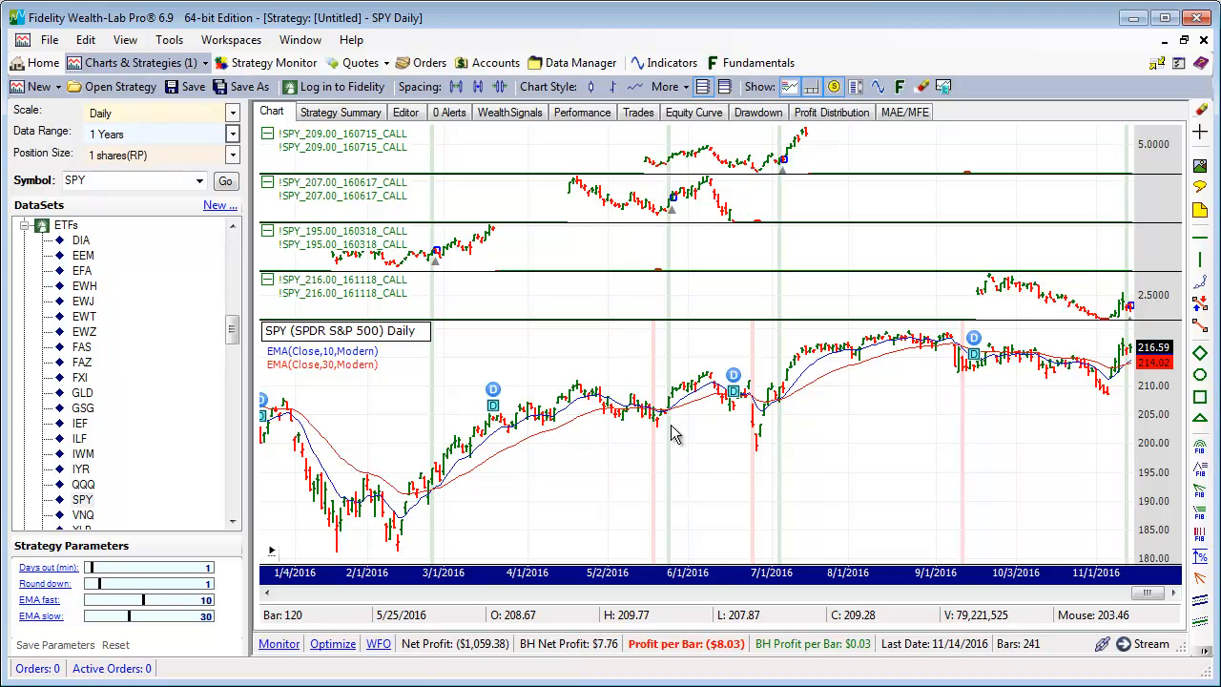
{"action": "mouse_move", "coordinate": [675, 372]}
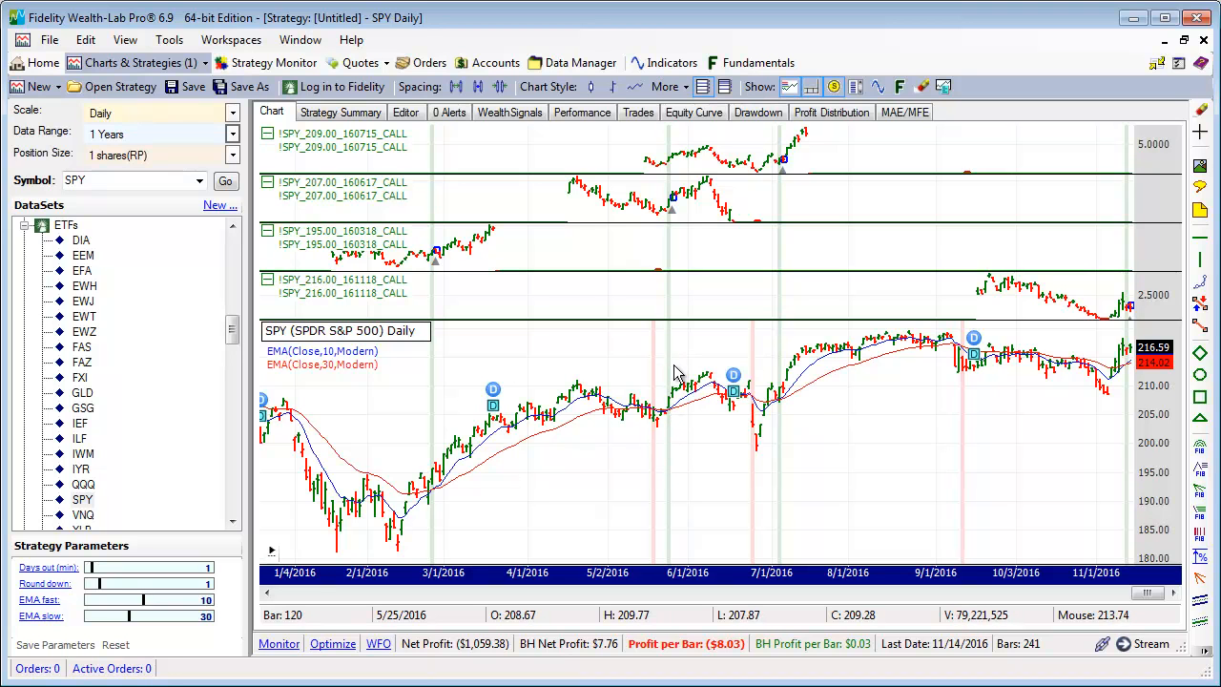
{"action": "mouse_move", "coordinate": [672, 360]}
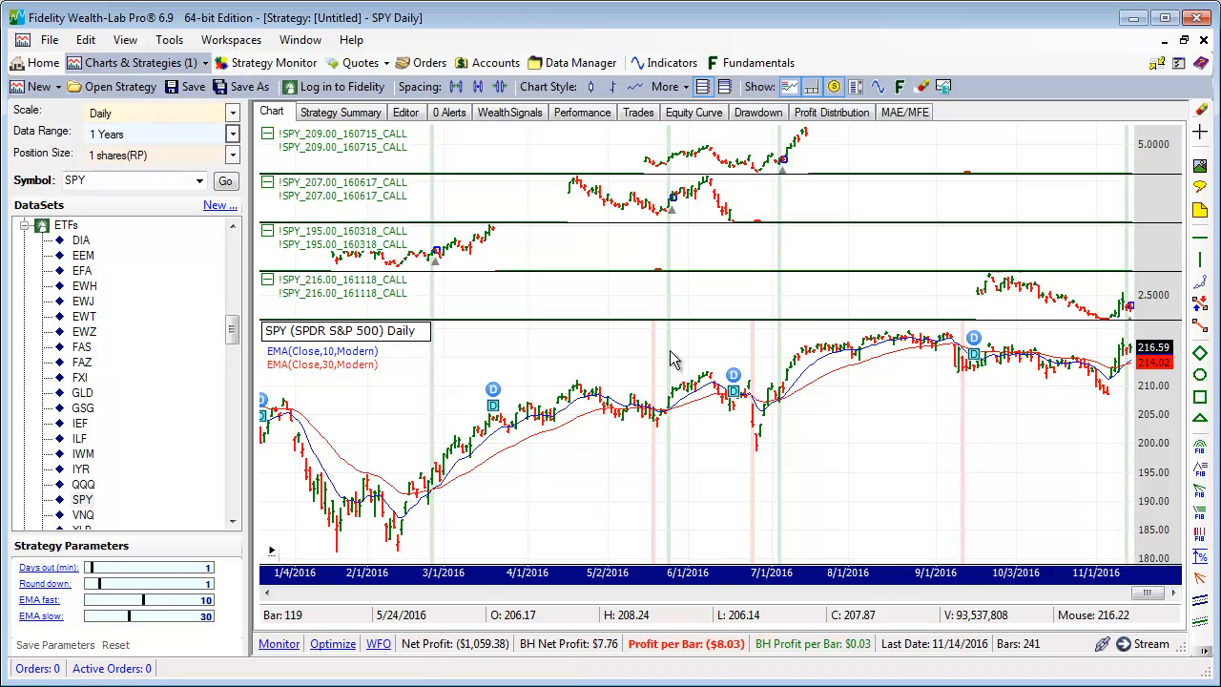
{"action": "mouse_move", "coordinate": [753, 366]}
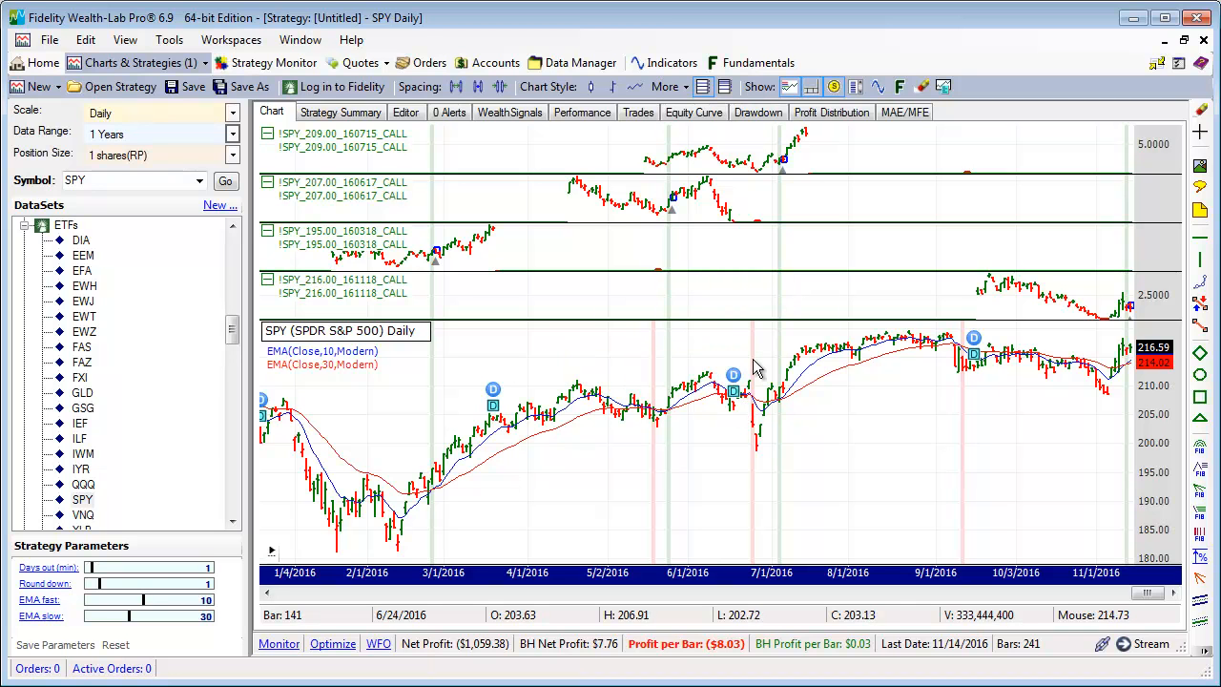
{"action": "mouse_move", "coordinate": [671, 399]}
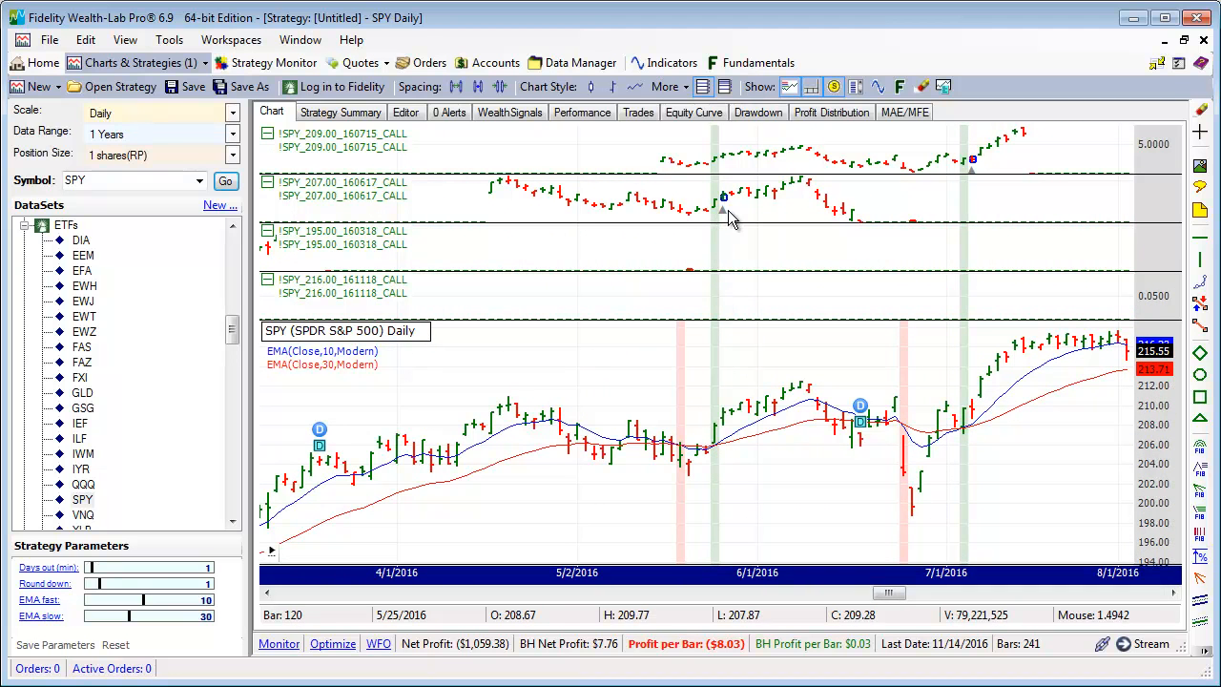
{"action": "mouse_move", "coordinate": [725, 206]}
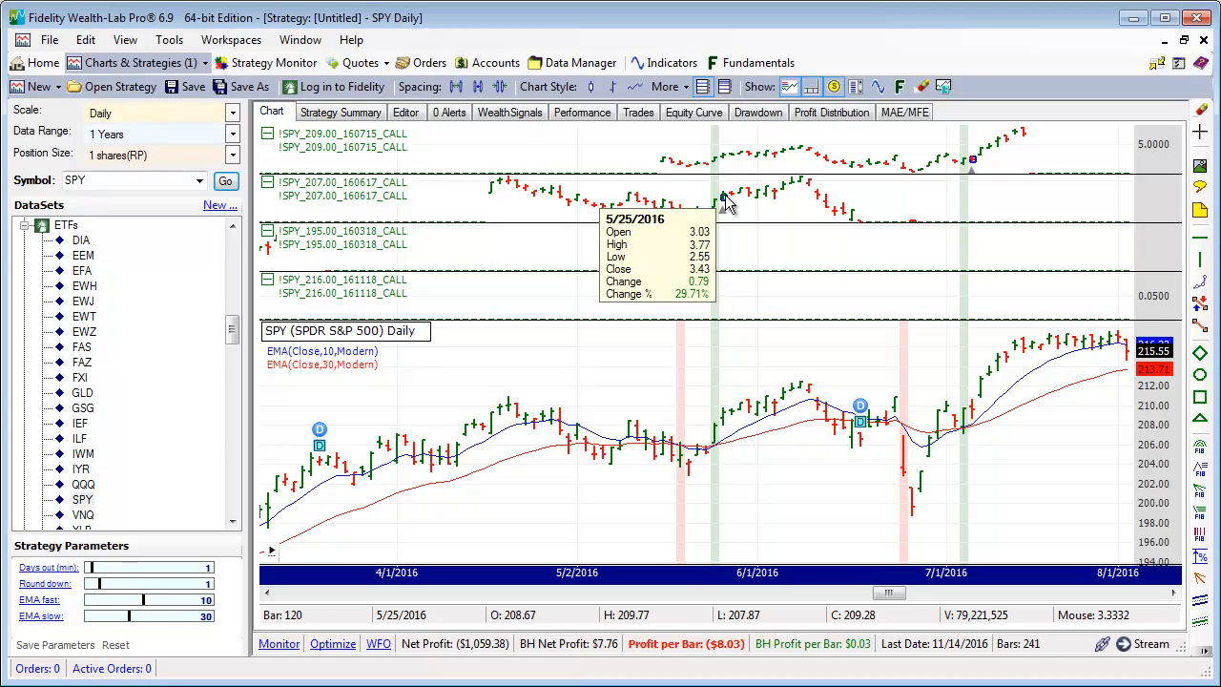
{"action": "mouse_move", "coordinate": [906, 284]}
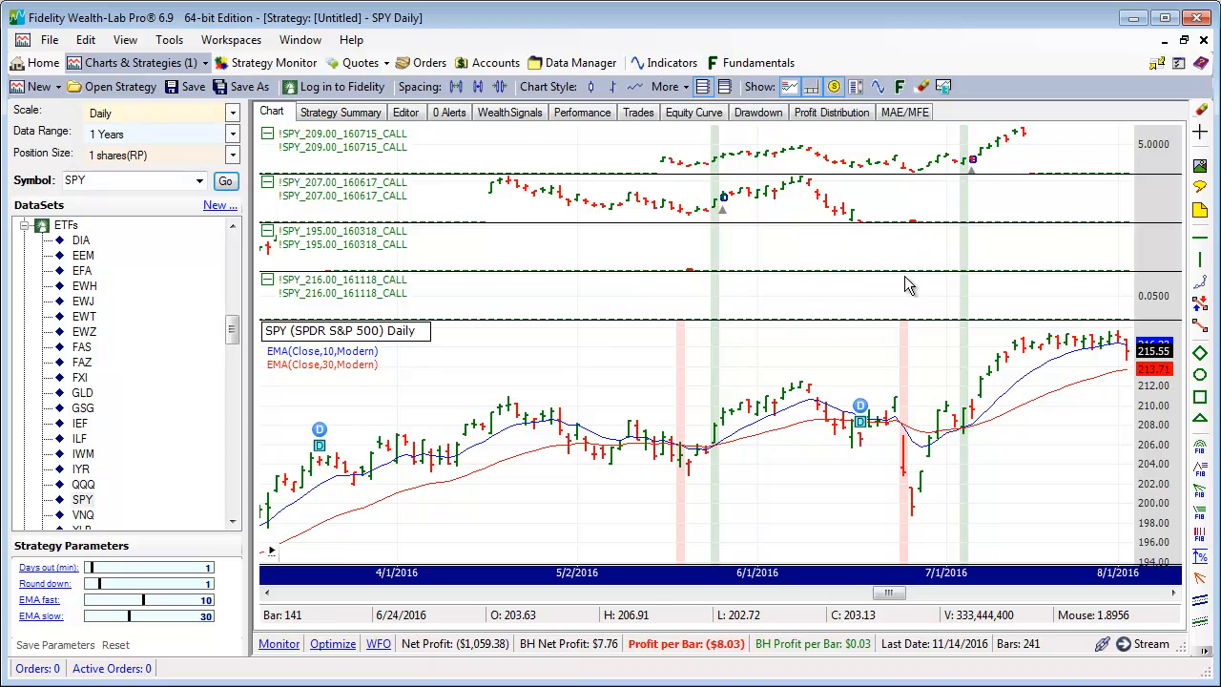
{"action": "mouse_move", "coordinate": [896, 423]}
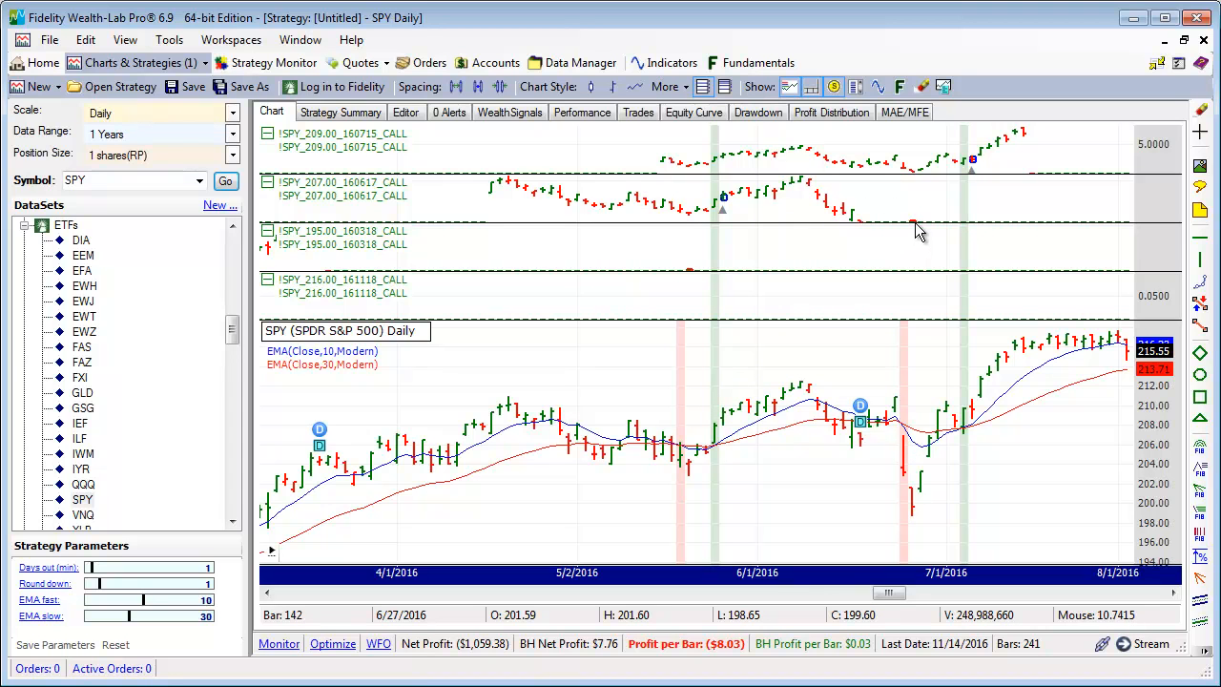
{"action": "mouse_move", "coordinate": [913, 221]}
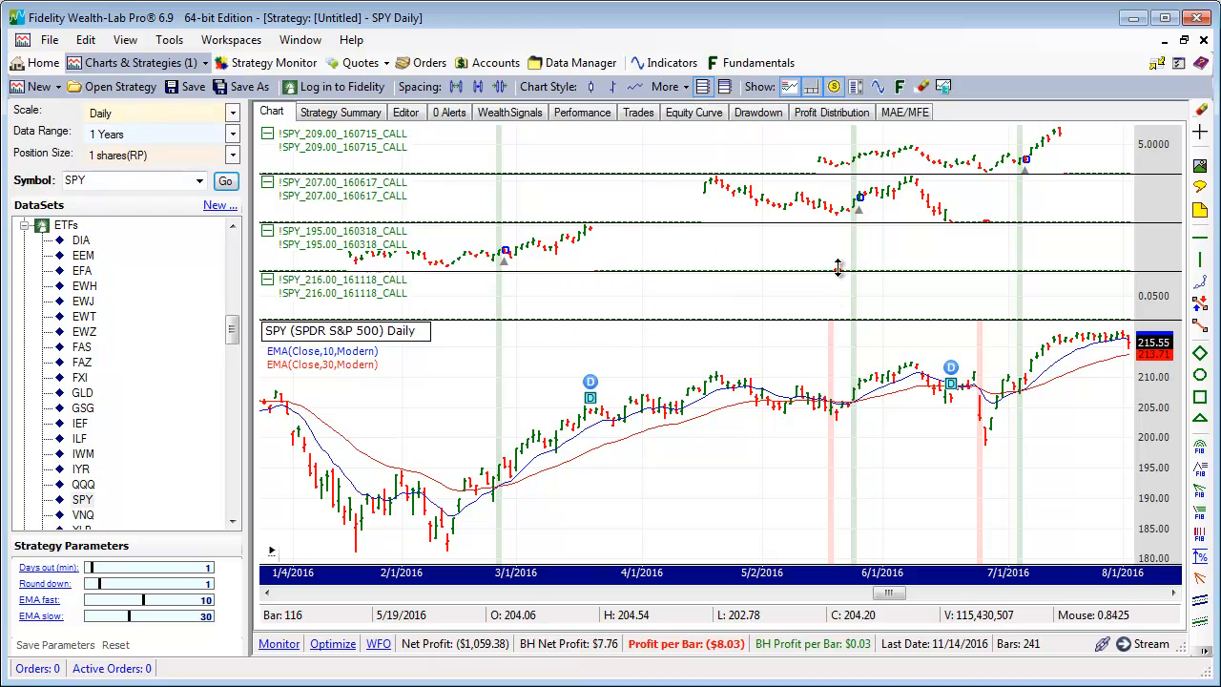
{"action": "mouse_move", "coordinate": [561, 250]}
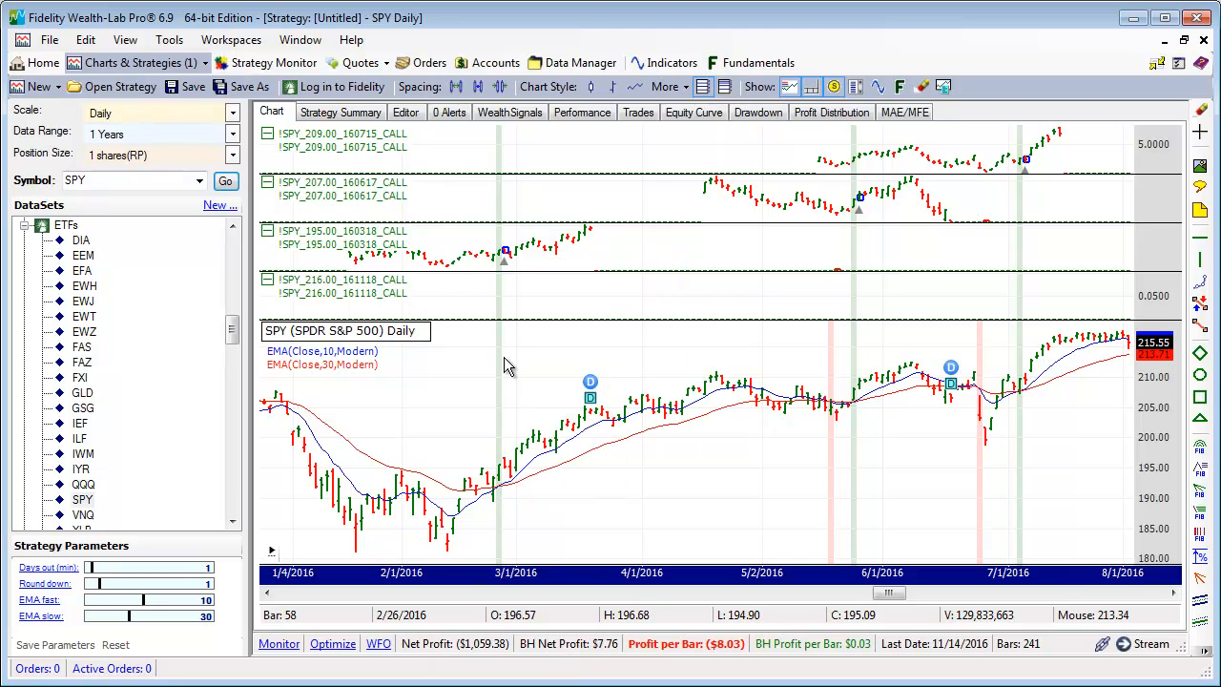
{"action": "mouse_move", "coordinate": [506, 493]}
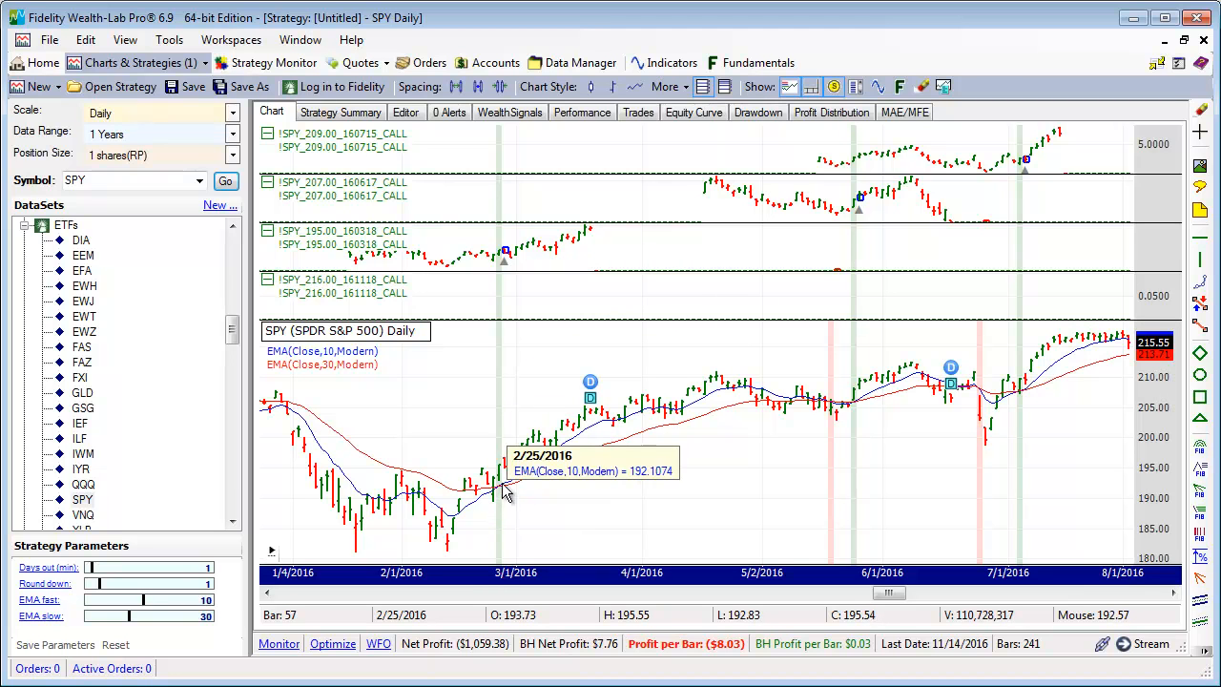
{"action": "mouse_move", "coordinate": [629, 427]}
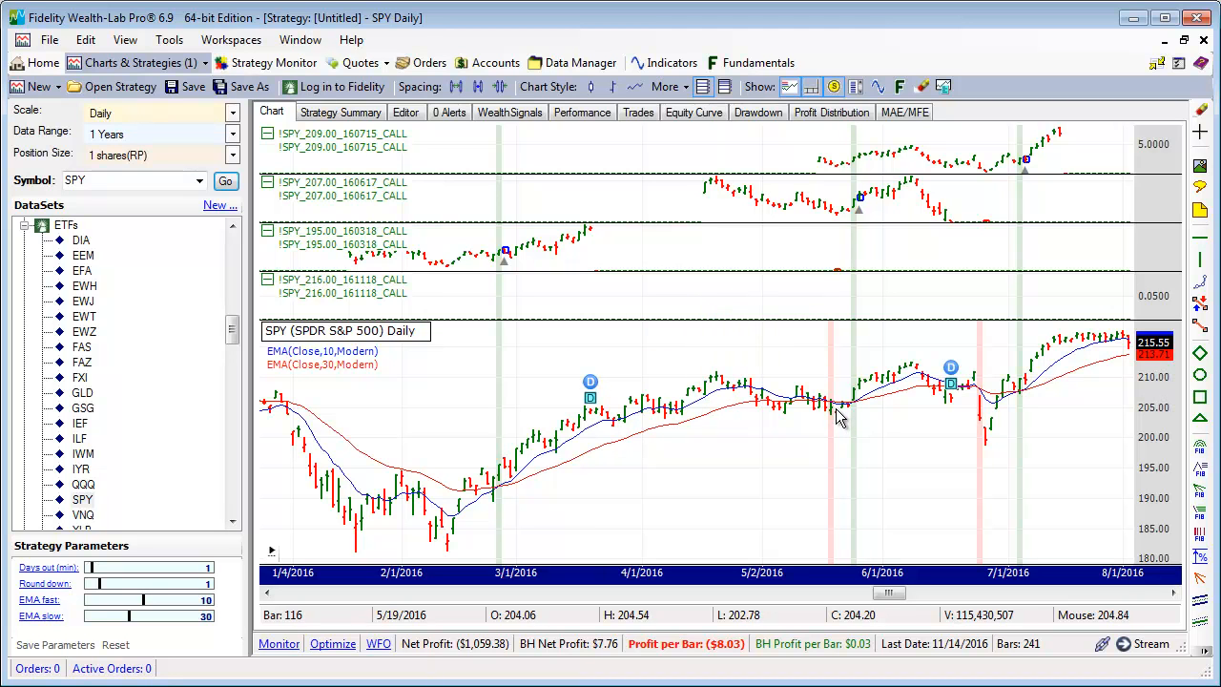
{"action": "mouse_move", "coordinate": [591, 248]}
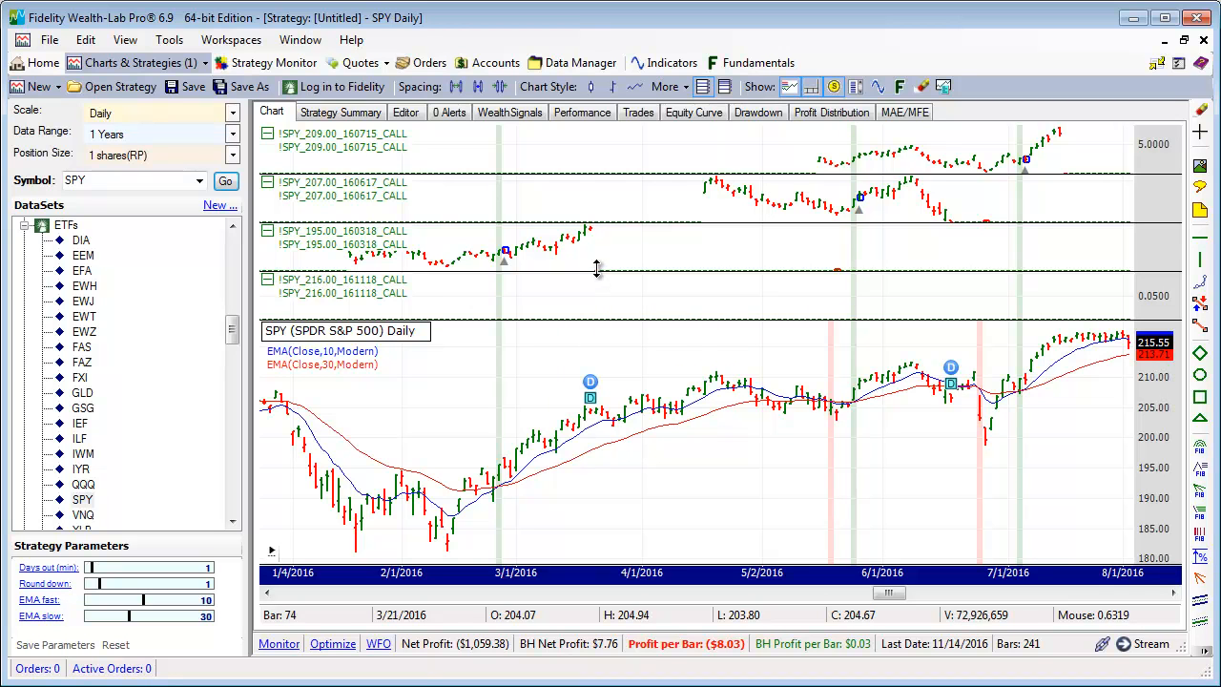
{"action": "mouse_move", "coordinate": [591, 233]}
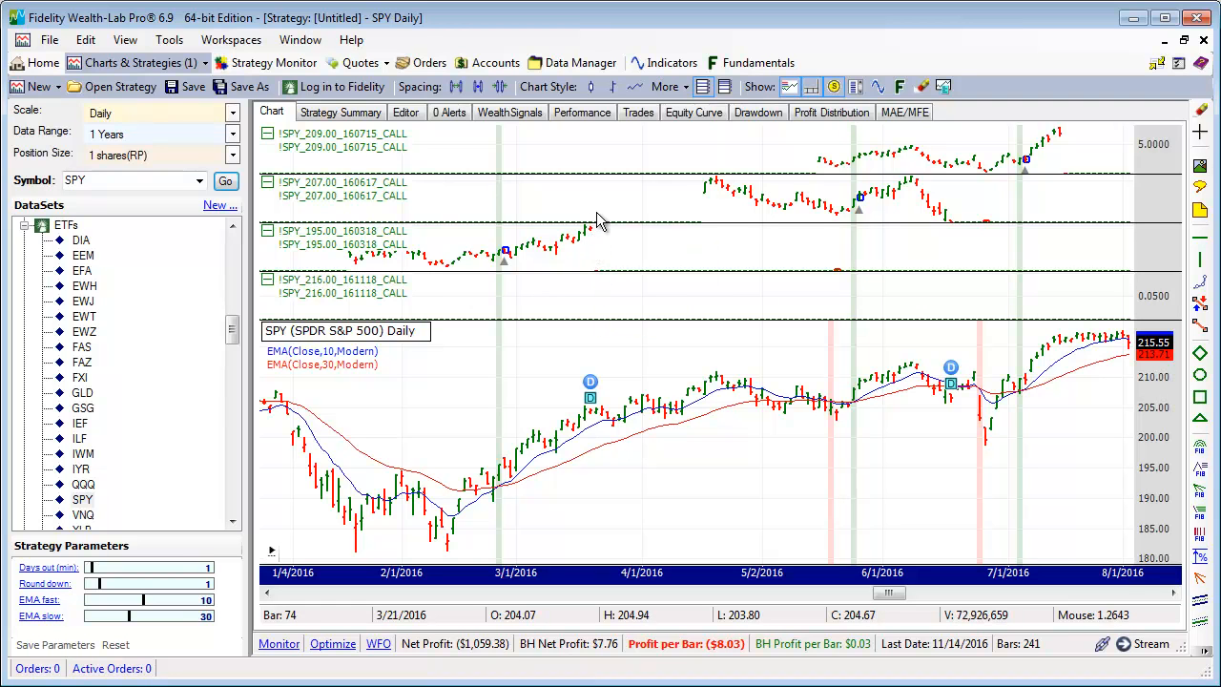
{"action": "mouse_move", "coordinate": [595, 238]}
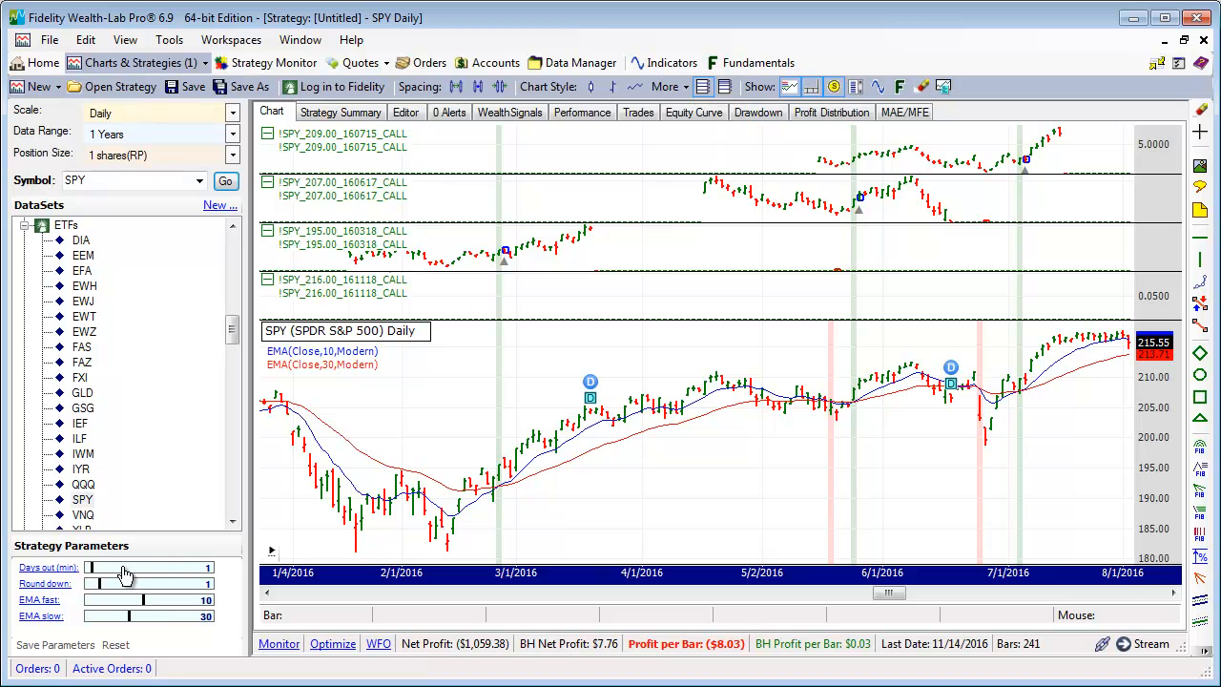
{"action": "mouse_move", "coordinate": [458, 511]}
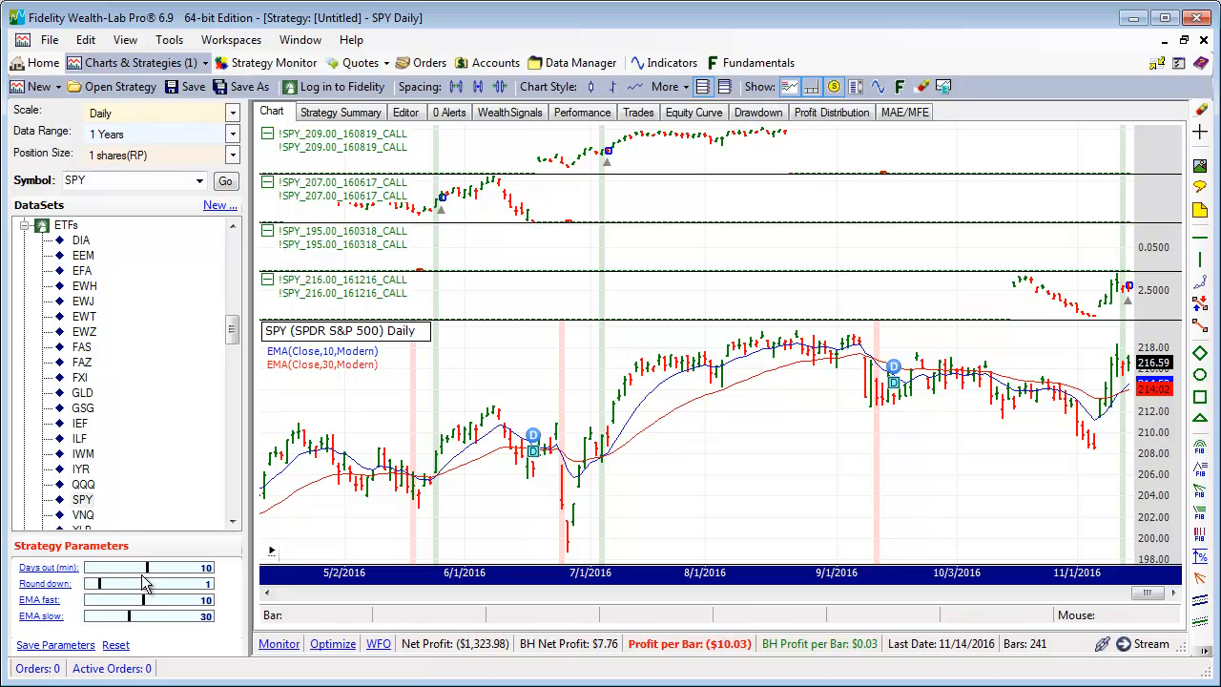
{"action": "mouse_move", "coordinate": [415, 527]}
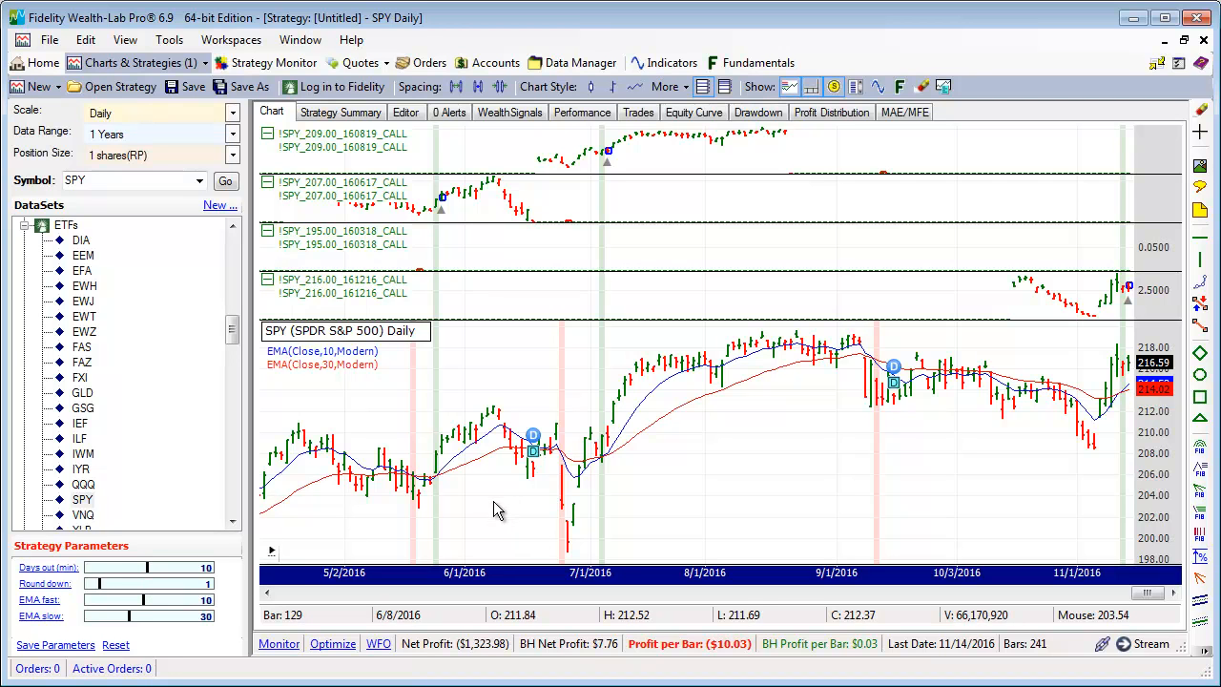
{"action": "mouse_move", "coordinate": [511, 515]}
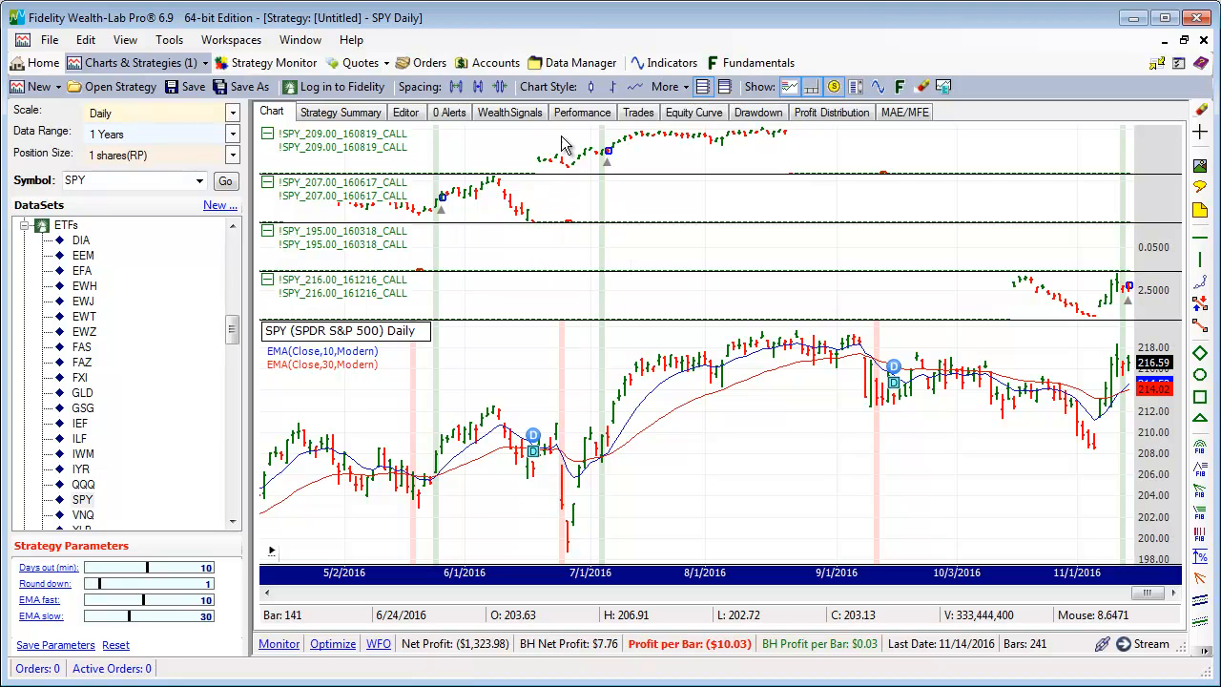
{"action": "mouse_move", "coordinate": [488, 389]}
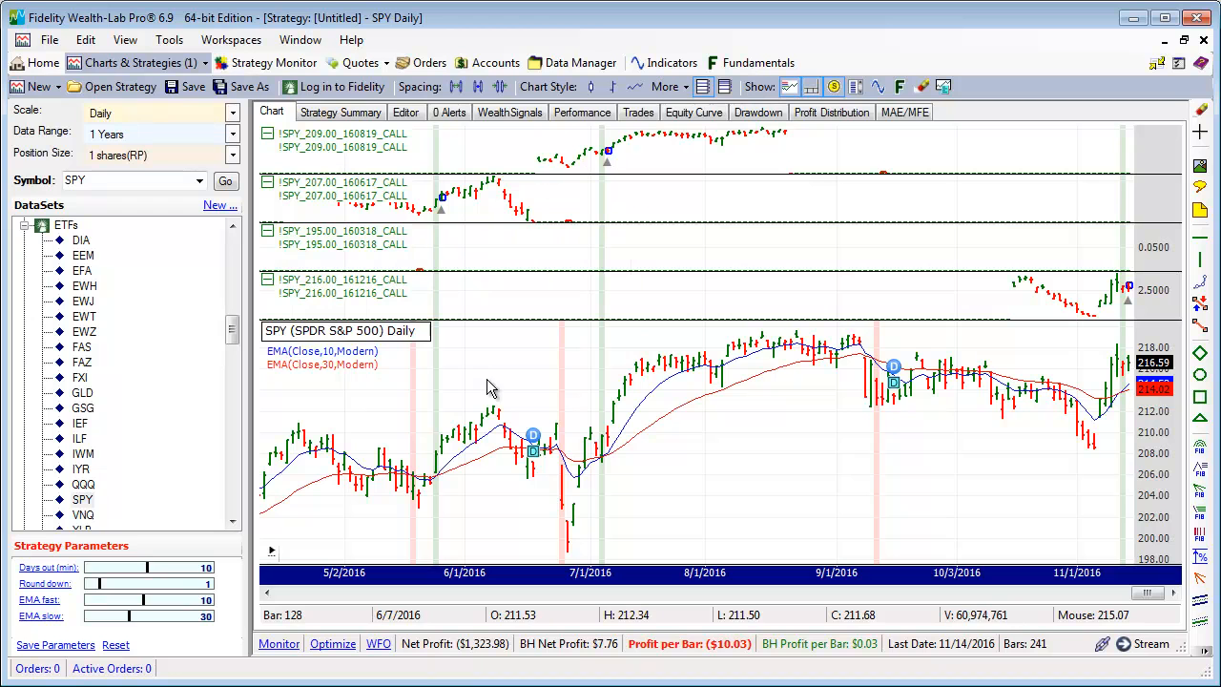
{"action": "mouse_move", "coordinate": [607, 148]}
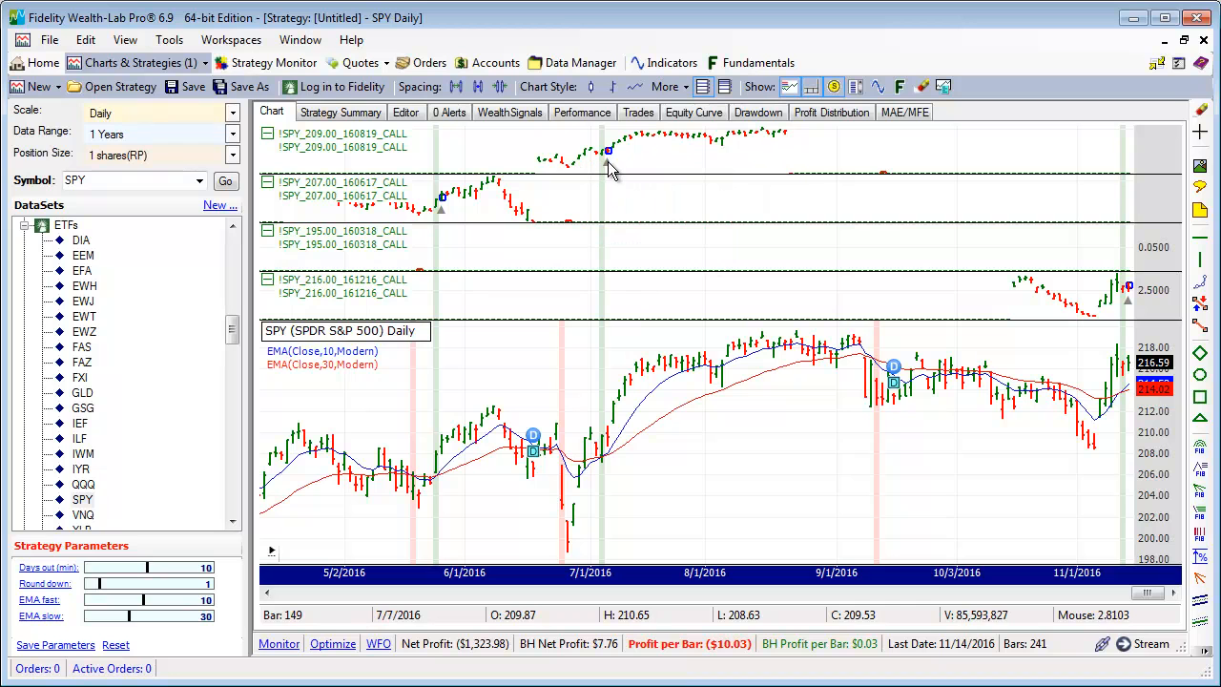
{"action": "mouse_move", "coordinate": [789, 137]}
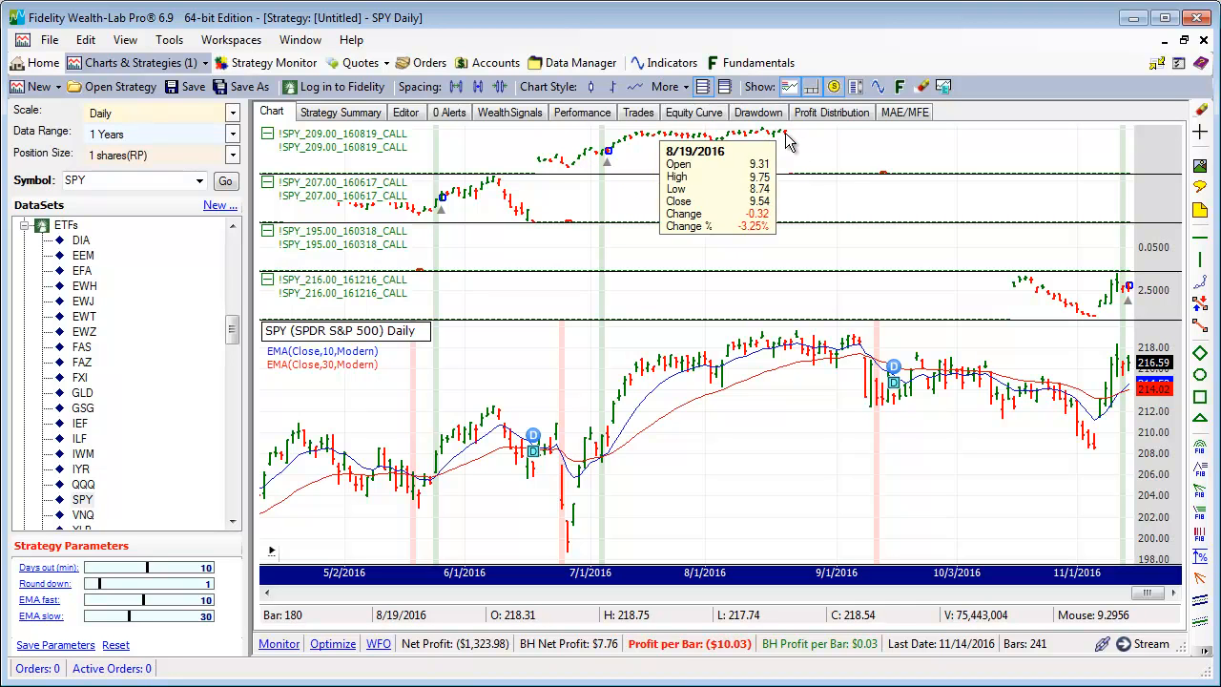
{"action": "mouse_move", "coordinate": [881, 172]}
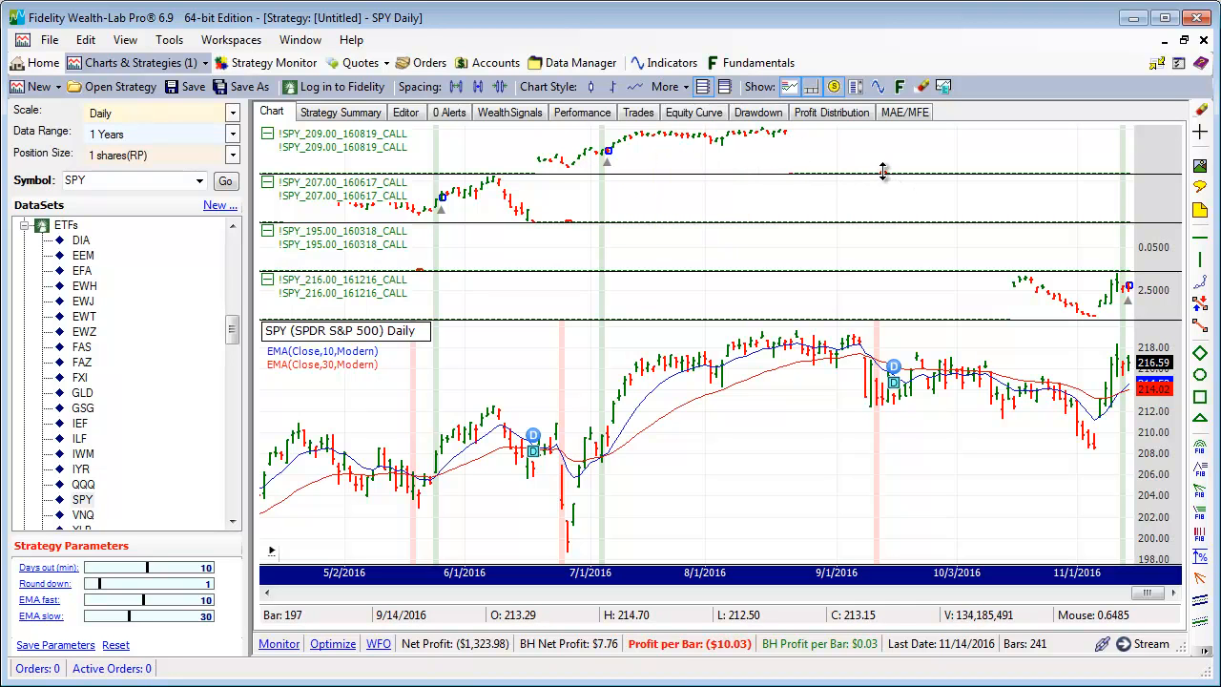
{"action": "mouse_move", "coordinate": [887, 181]}
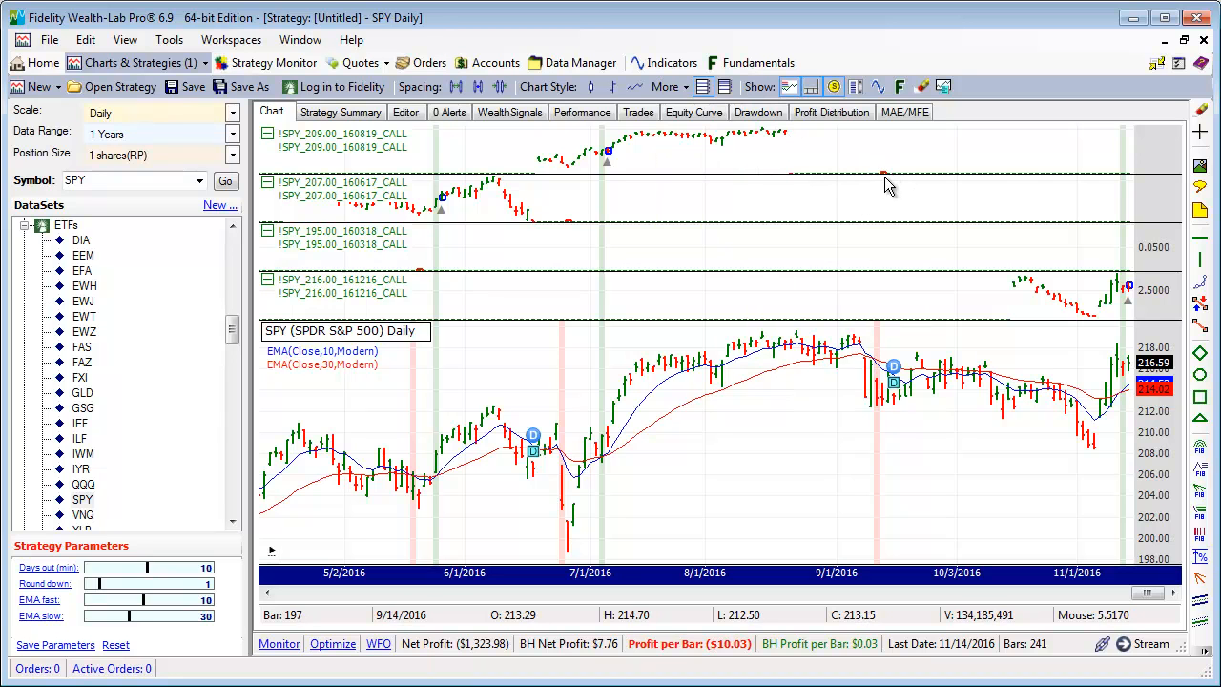
Step: Review the four SPY call trades, then lower the Days out (min) parameter to rerun
{"action": "left_click", "coordinate": [637, 110]}
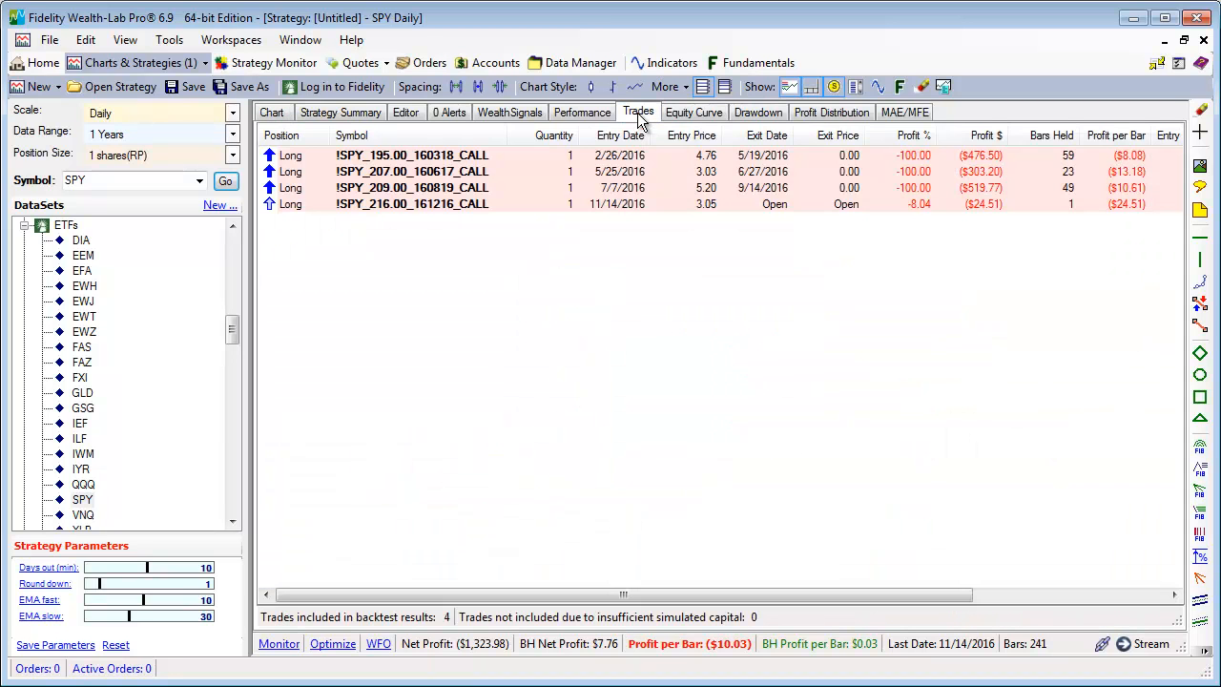
{"action": "mouse_move", "coordinate": [812, 171]}
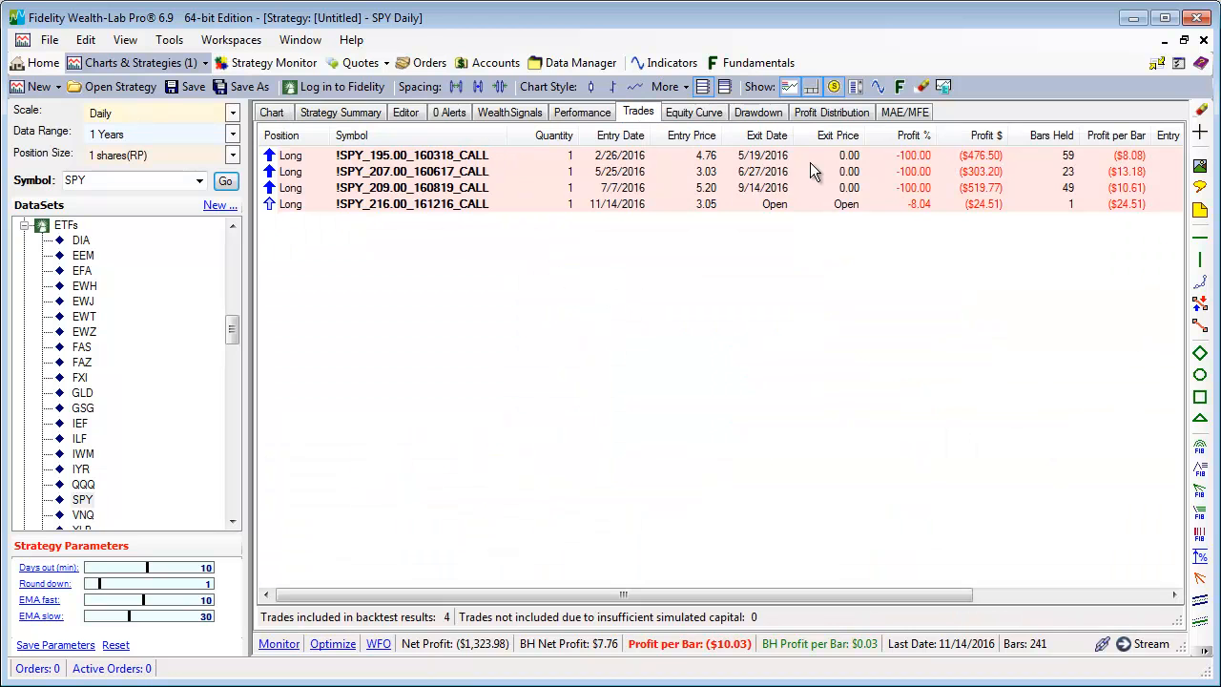
{"action": "mouse_move", "coordinate": [982, 217]}
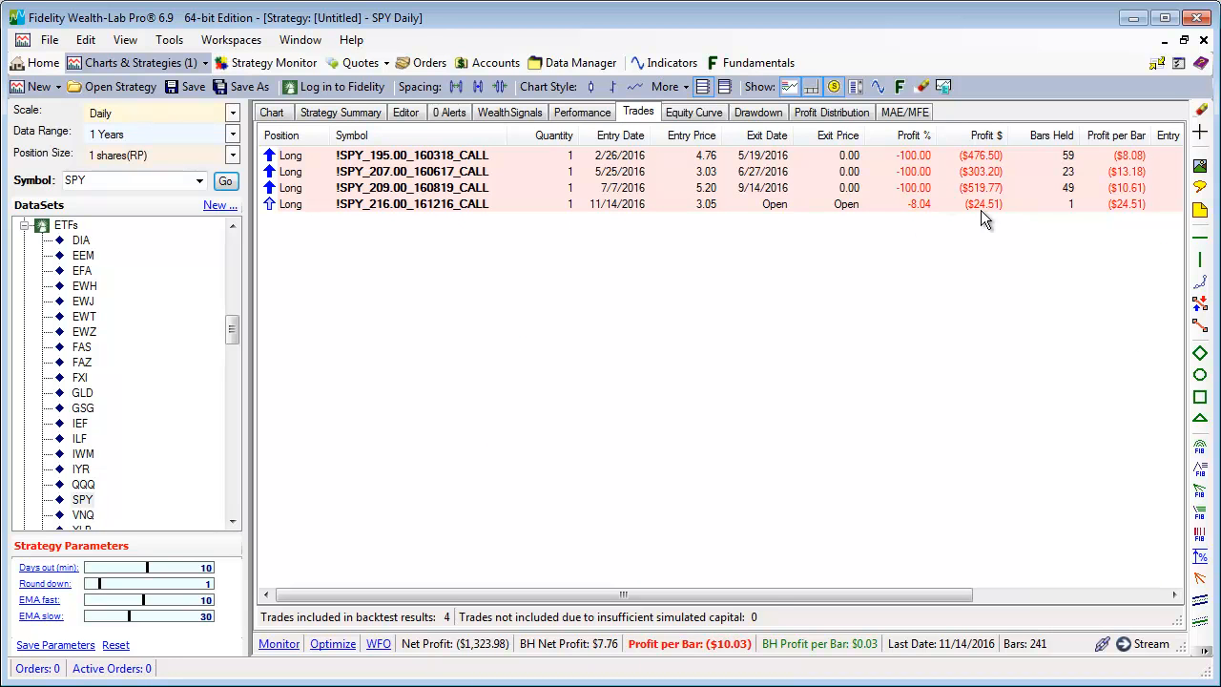
{"action": "left_click", "coordinate": [271, 111]}
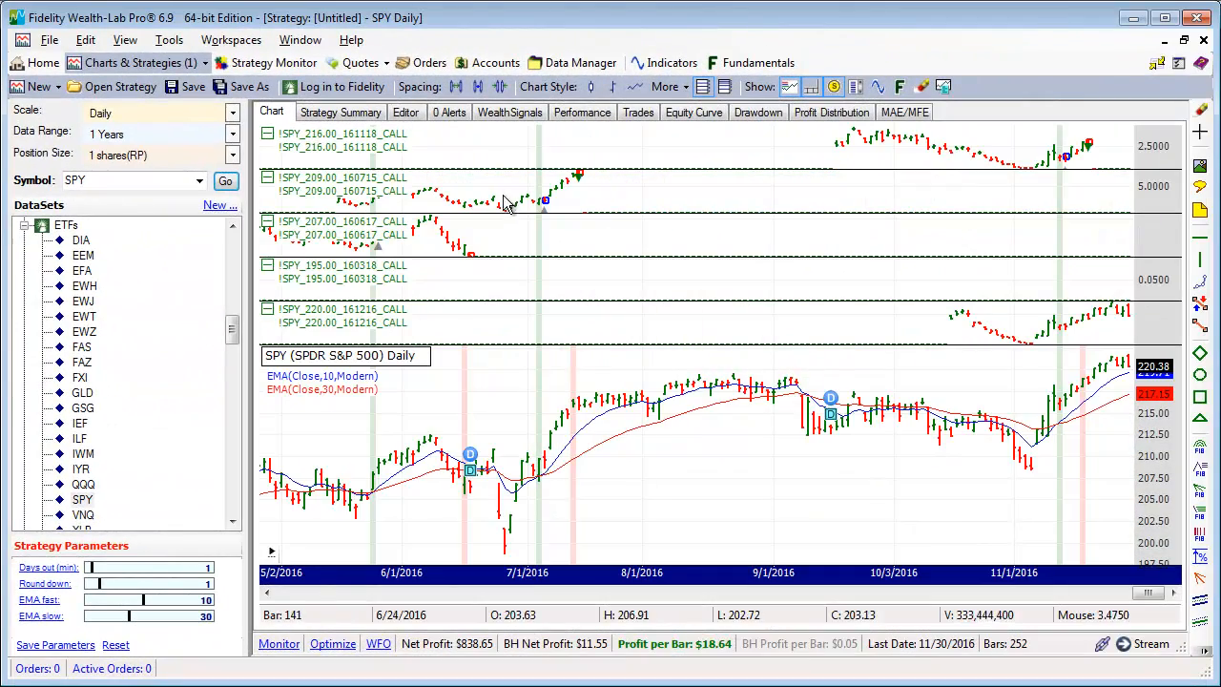
Step: Switch to the strategy's source code to examine the expiry date function
{"action": "left_click", "coordinate": [404, 110]}
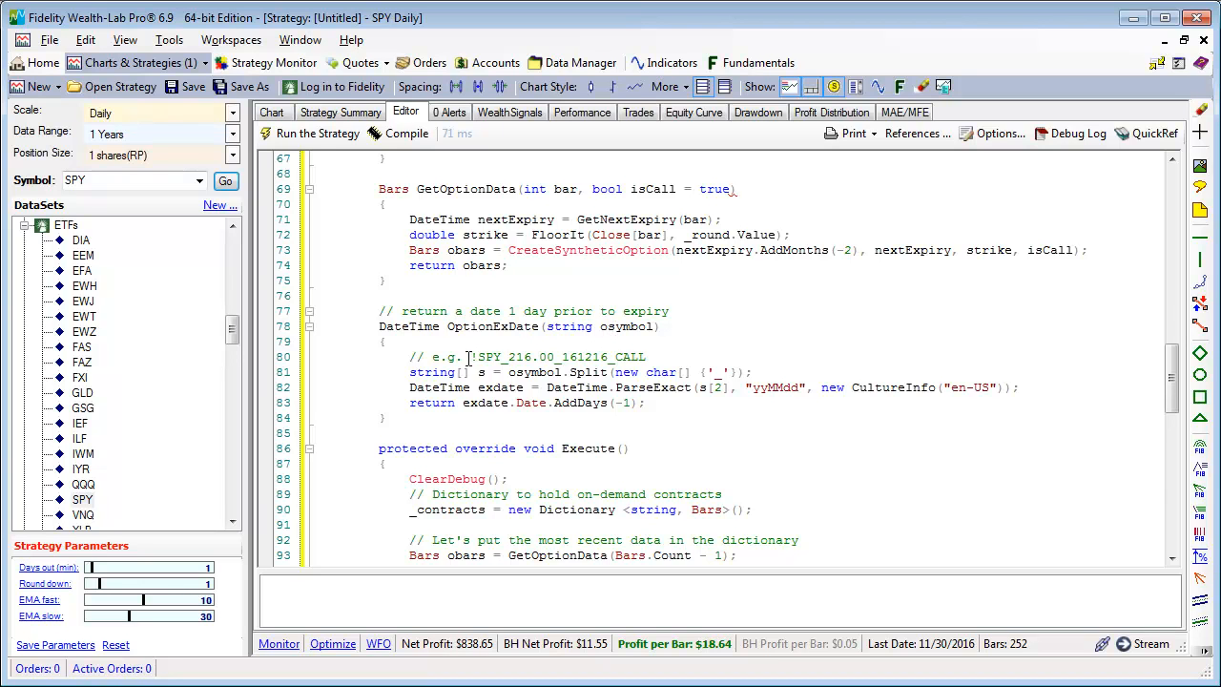
{"action": "left_click_drag", "start_coordinate": [469, 357], "coordinate": [620, 357]}
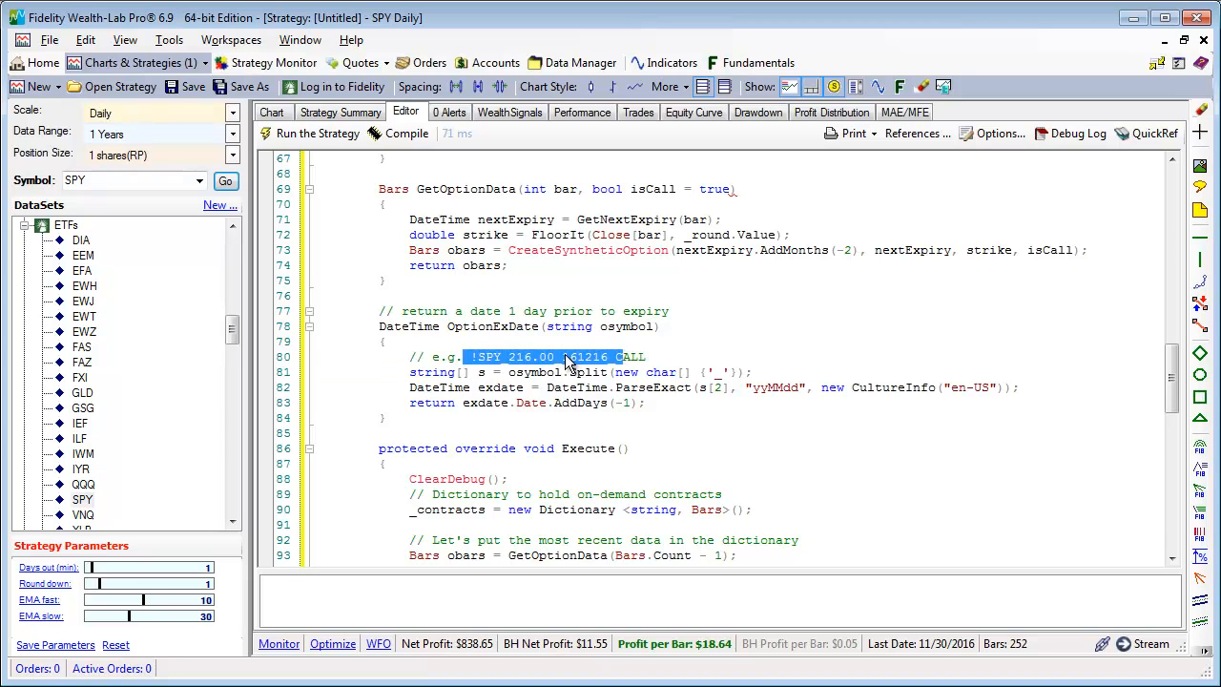
{"action": "left_click", "coordinate": [607, 357]}
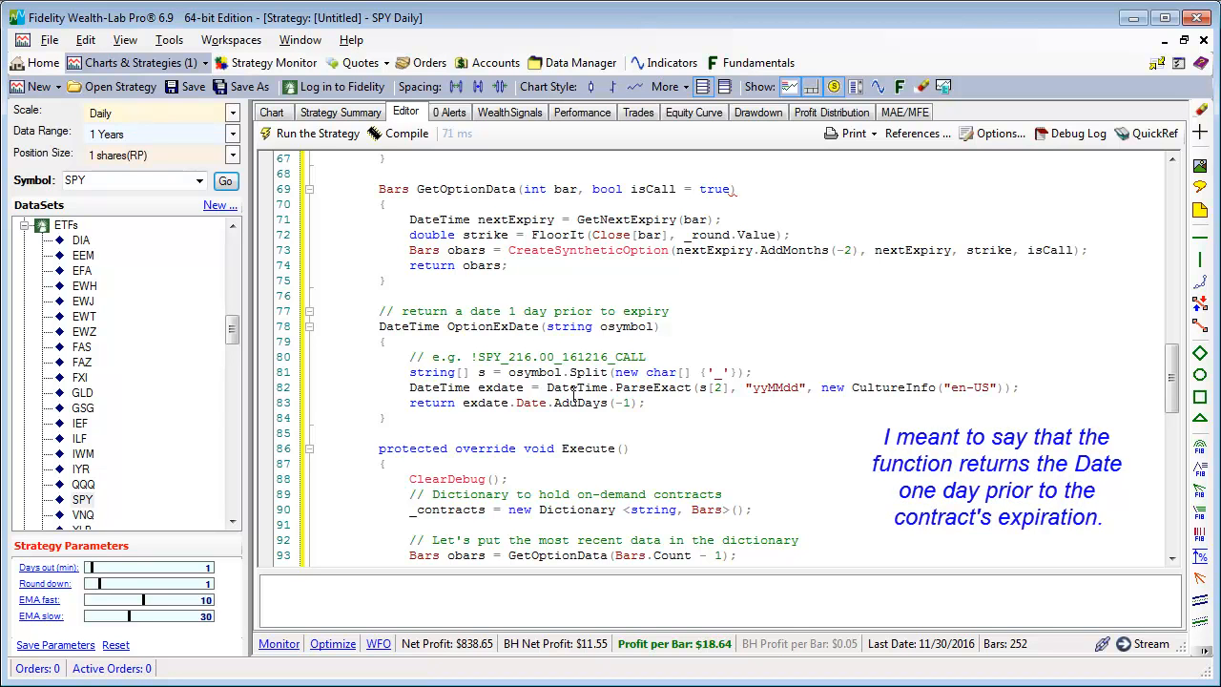
{"action": "scroll", "scroll_direction": "down", "scroll_amount": 3}
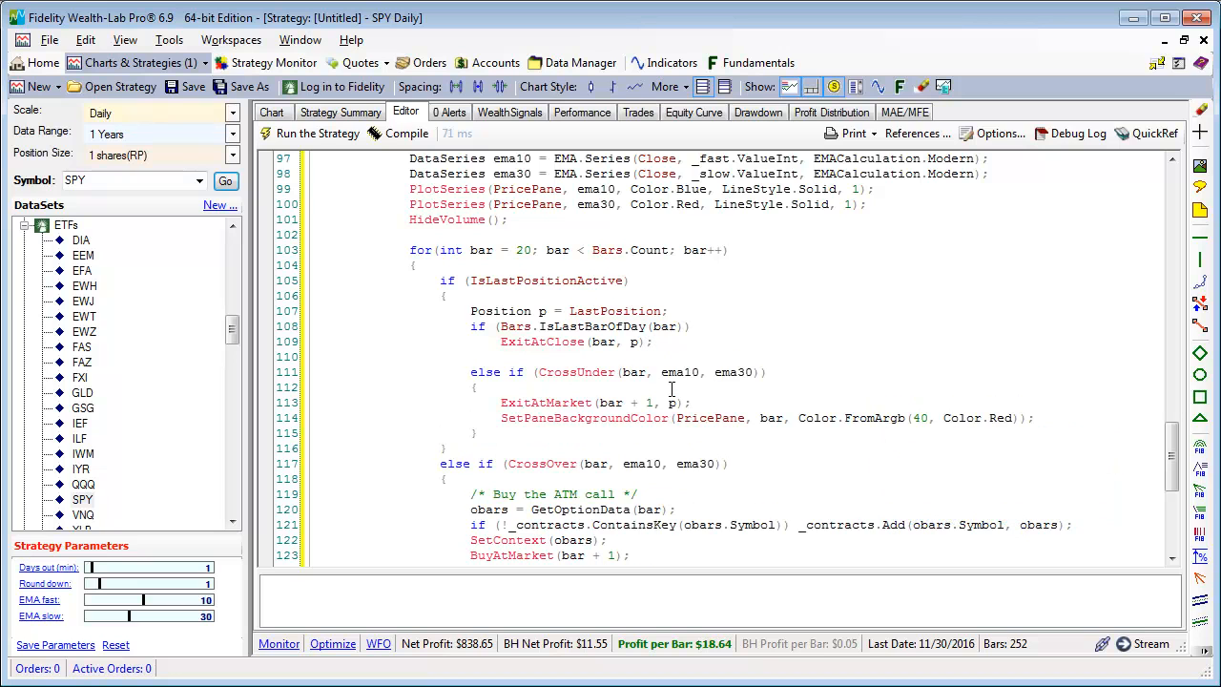
{"action": "mouse_move", "coordinate": [530, 389]}
{"action": "type", "text": " || "}
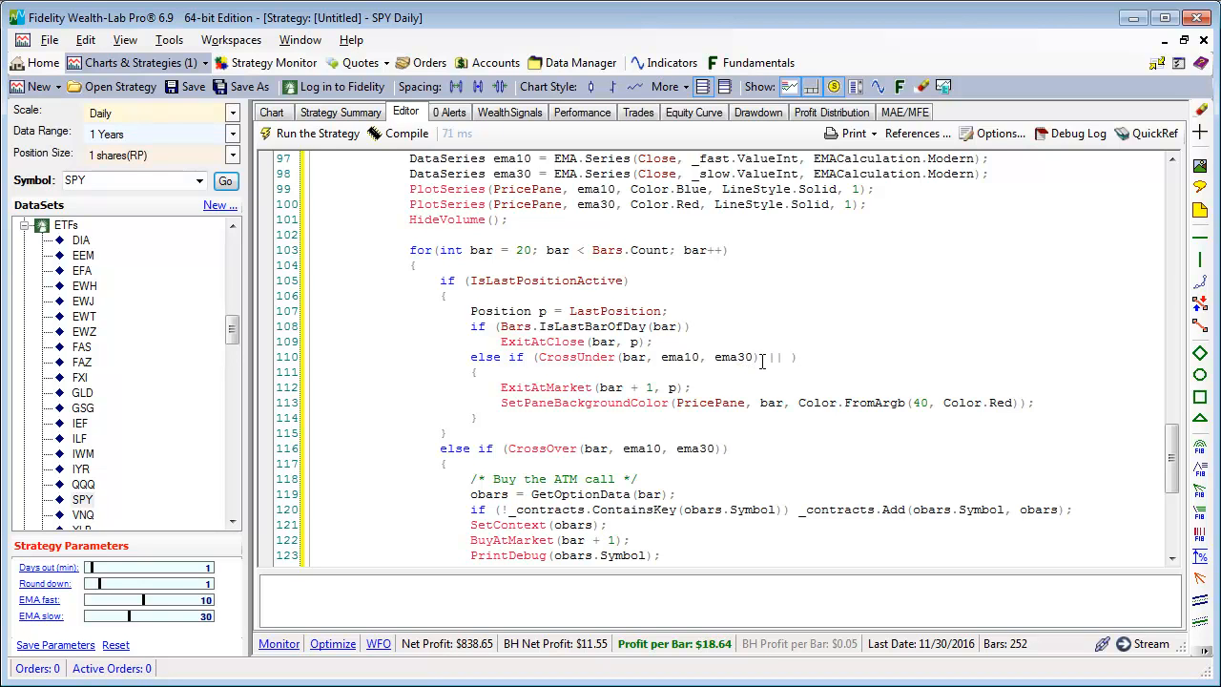
Step: Append '|| Date[bar] >= OptionExDate(p.Symbol)' to the CrossUnder exit condition
{"action": "type", "text": "Date[bar"}
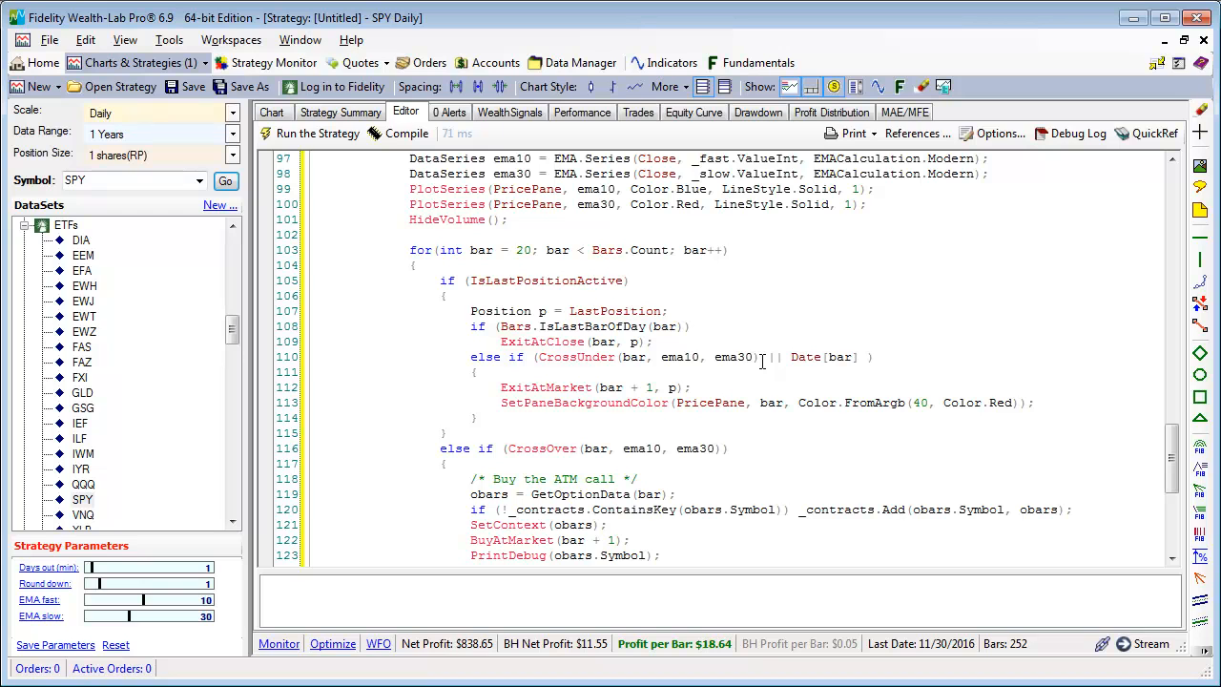
{"action": "type", "text": ">"}
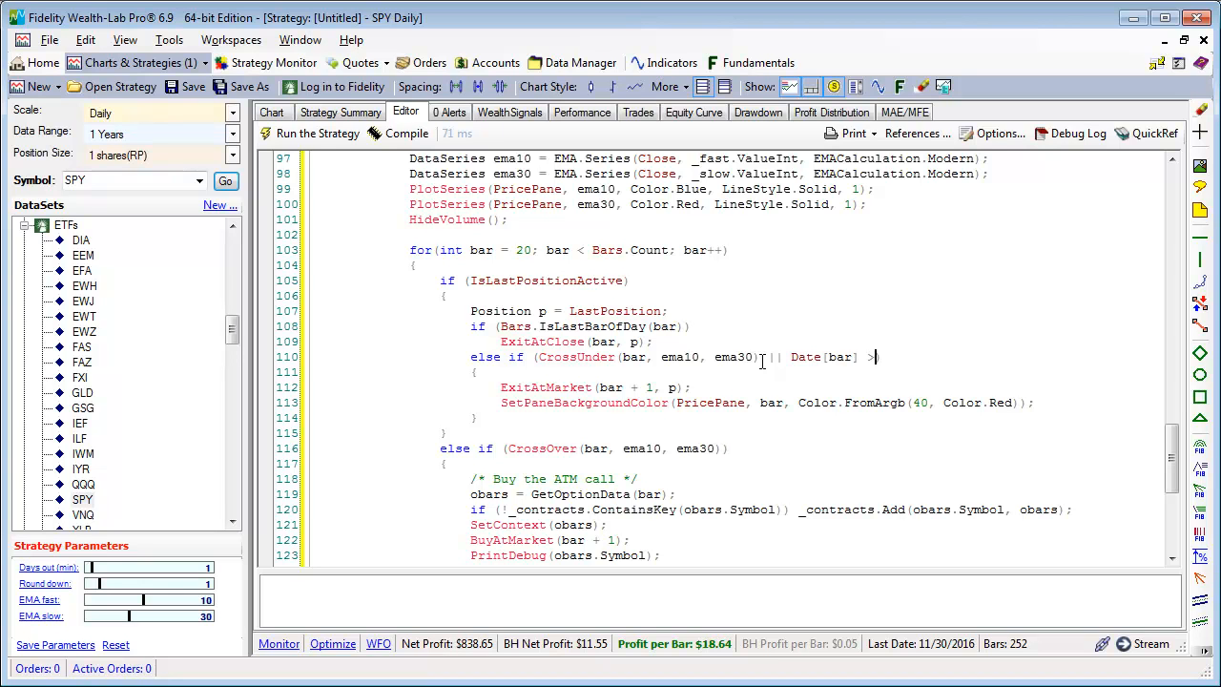
{"action": "type", "text": "= 0"}
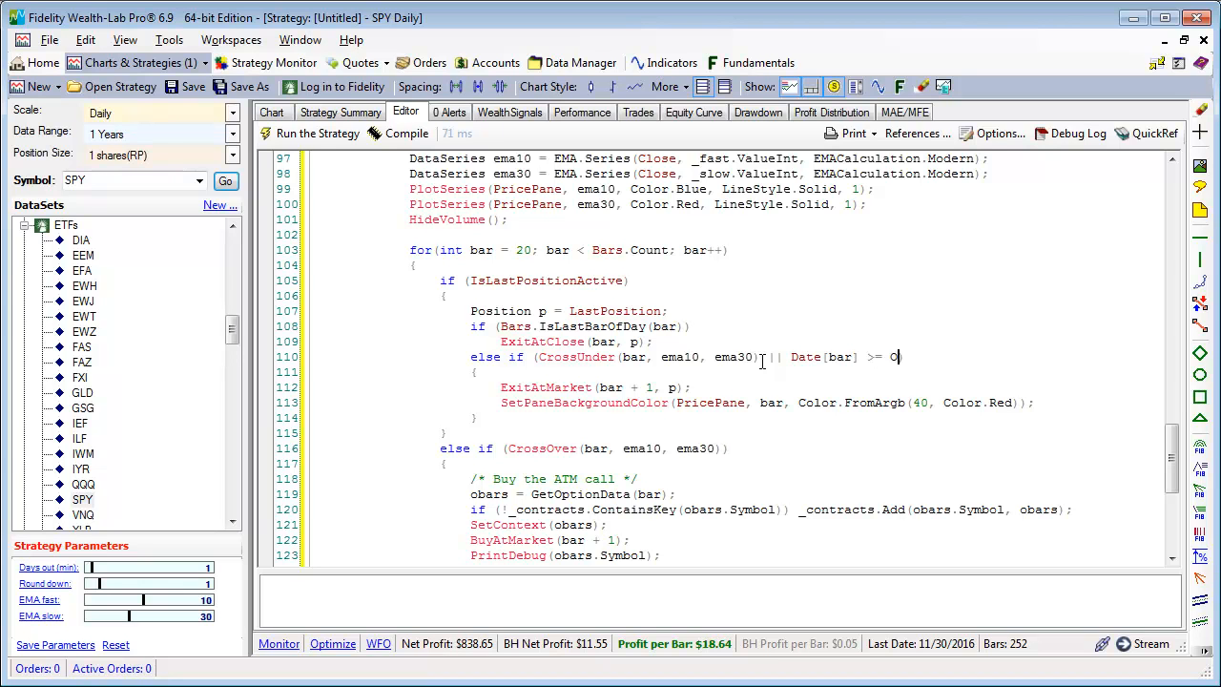
{"action": "type", "text": "ptionEx"}
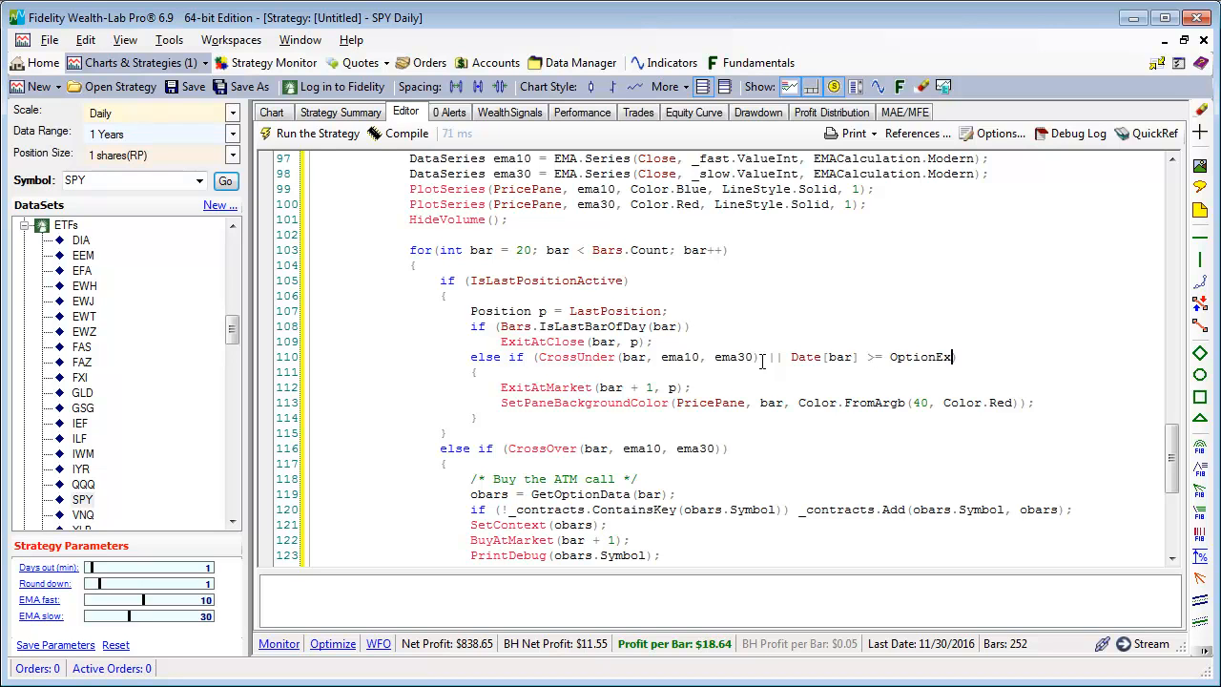
{"action": "type", "text": "Date("}
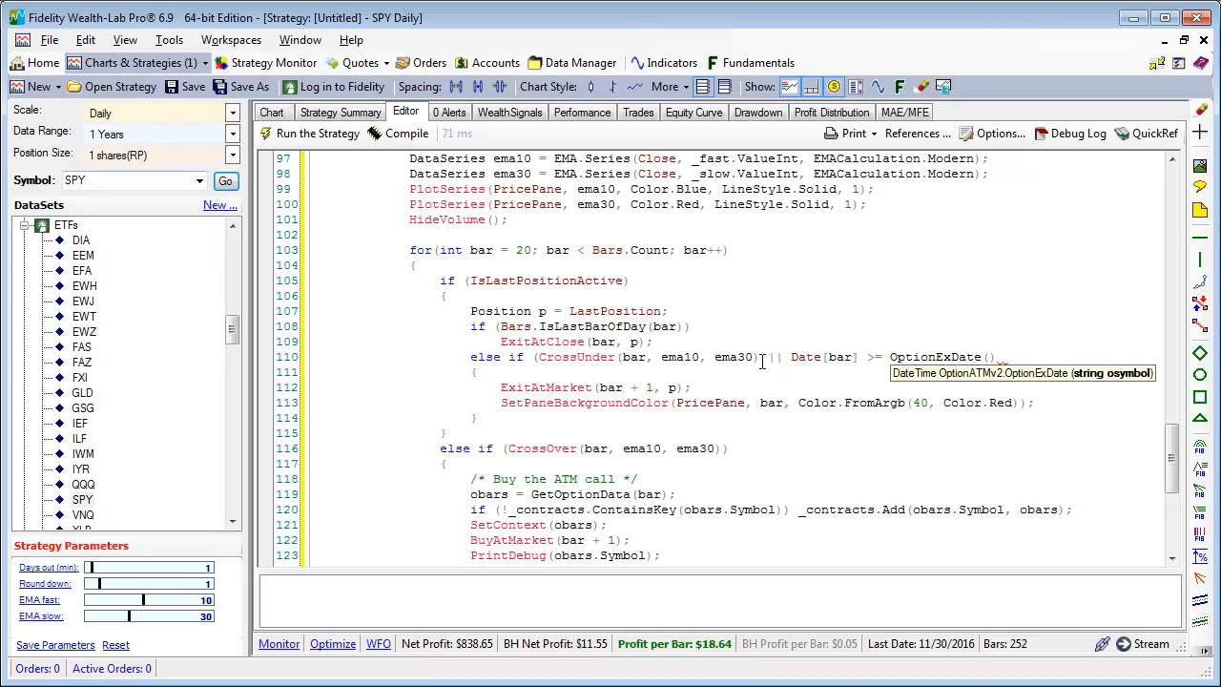
{"action": "type", "text": ".s"}
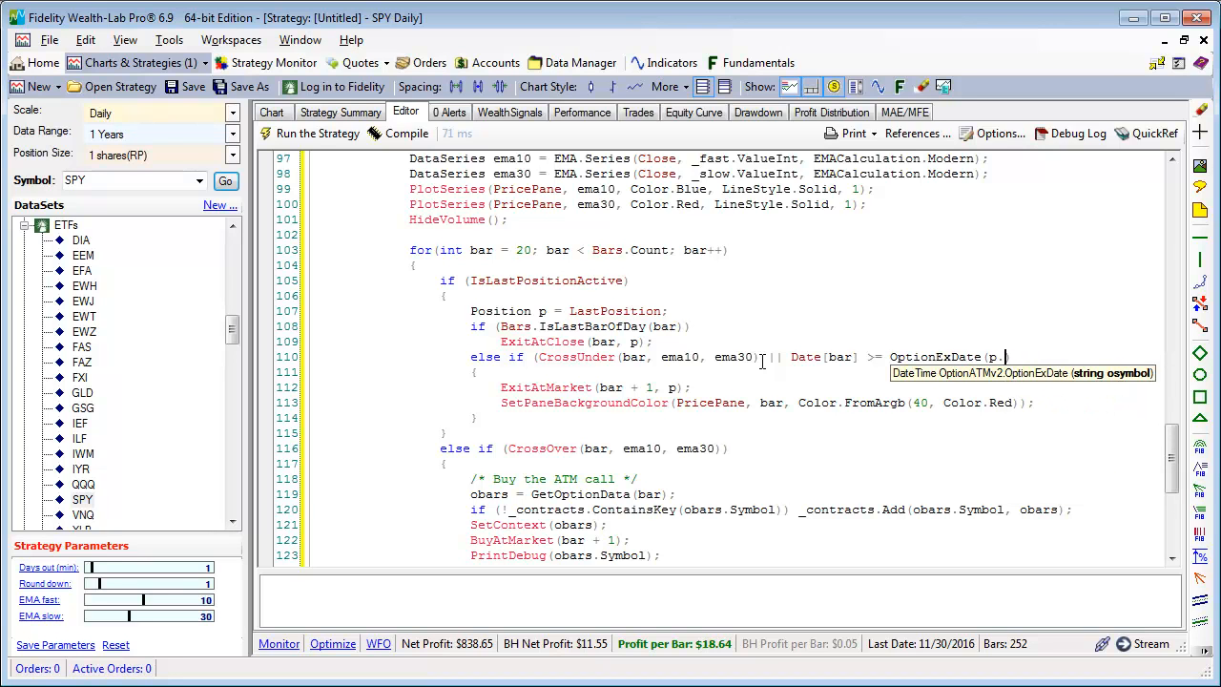
{"action": "type", "text": "."}
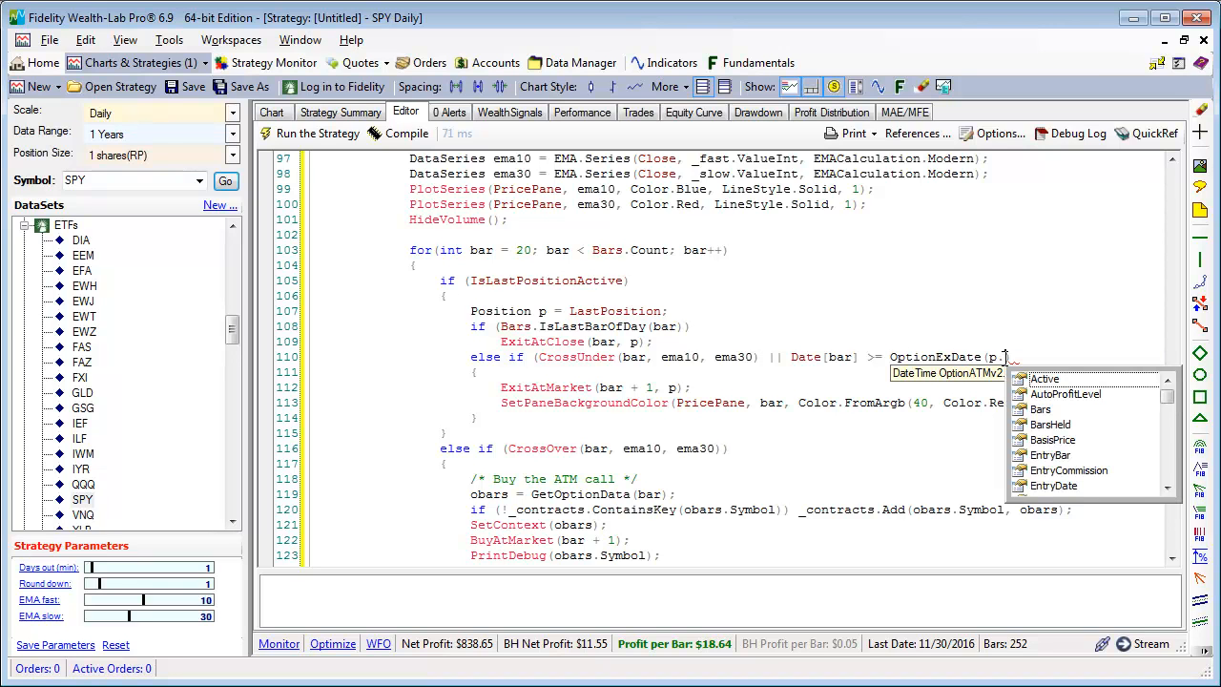
{"action": "type", "text": "Symbol))"}
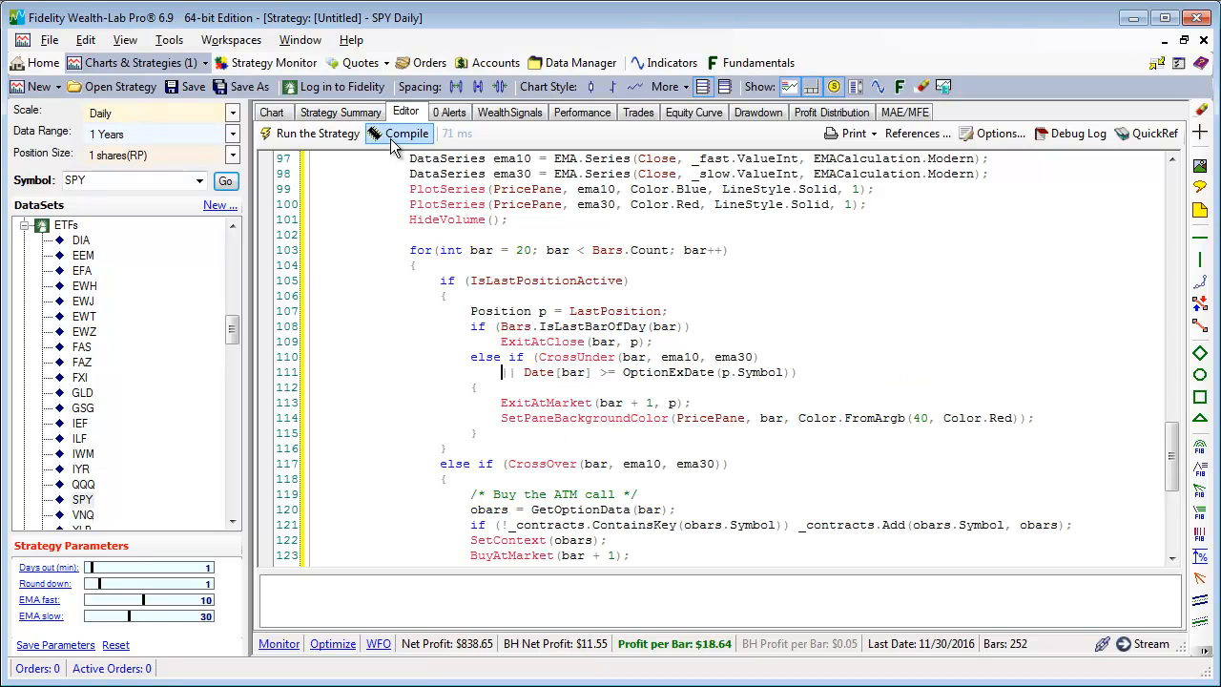
Step: Compile, add 'using System.Globalization;' to fix the CultureInfo error, and recompile successfully
{"action": "left_click", "coordinate": [408, 134]}
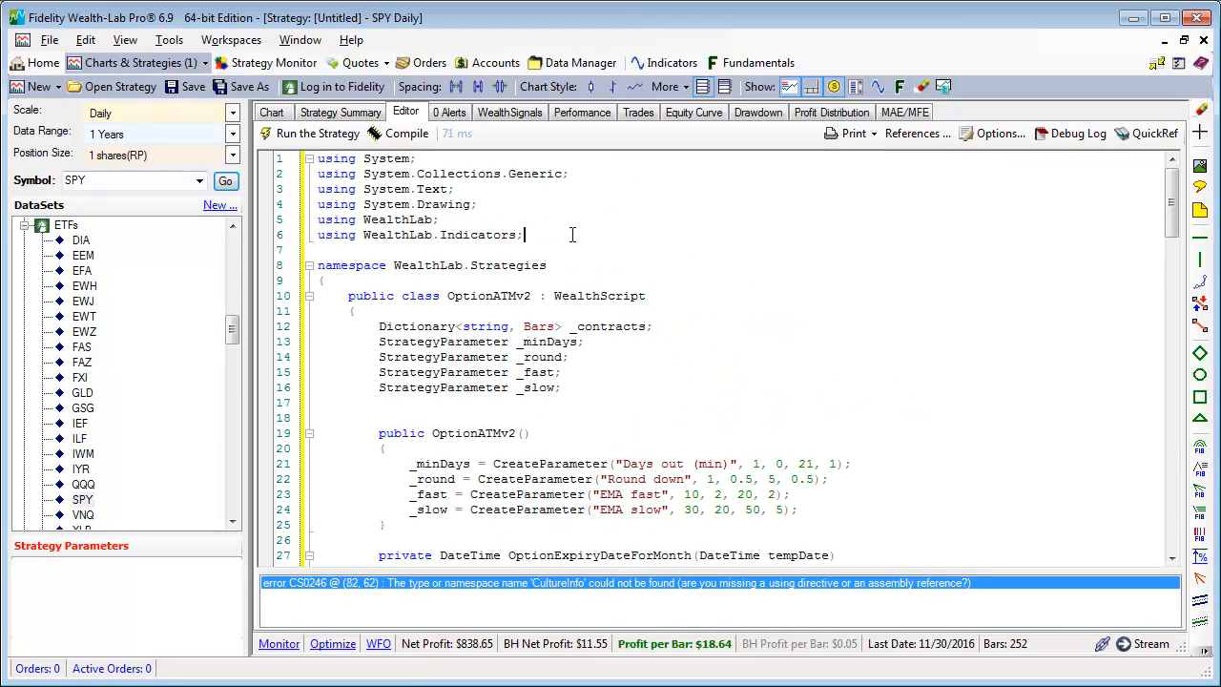
{"action": "type", "text": "using"}
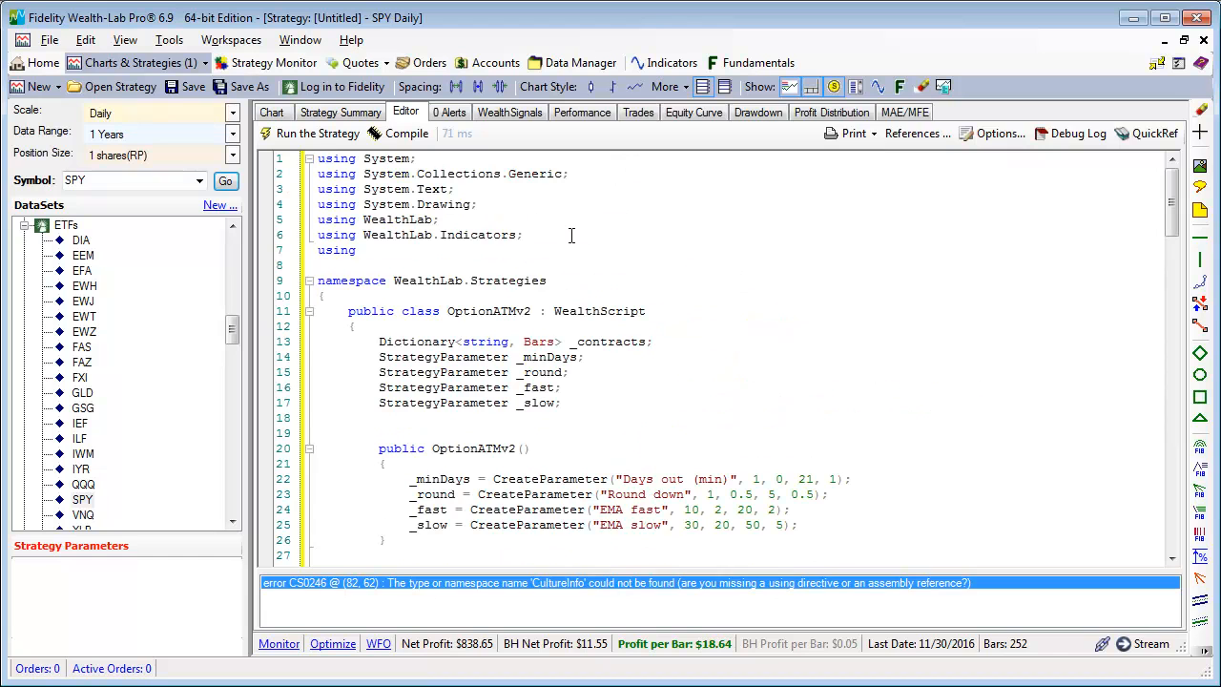
{"action": "type", "text": "System.gl"}
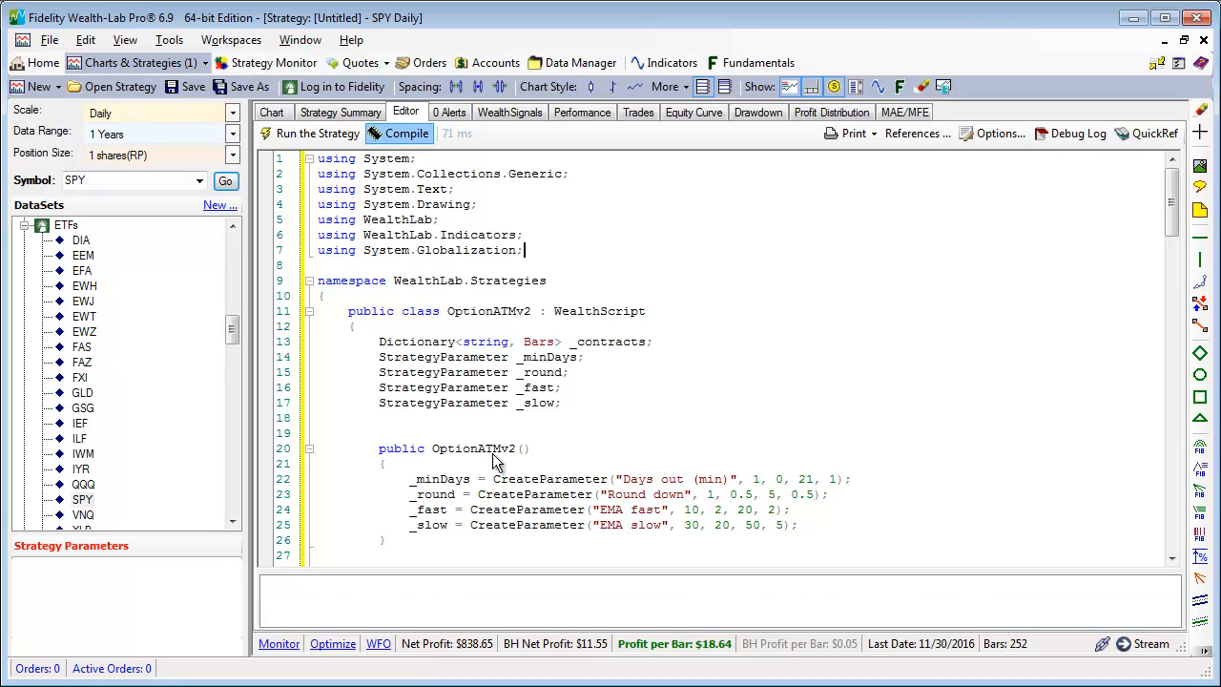
{"action": "left_click", "coordinate": [406, 134]}
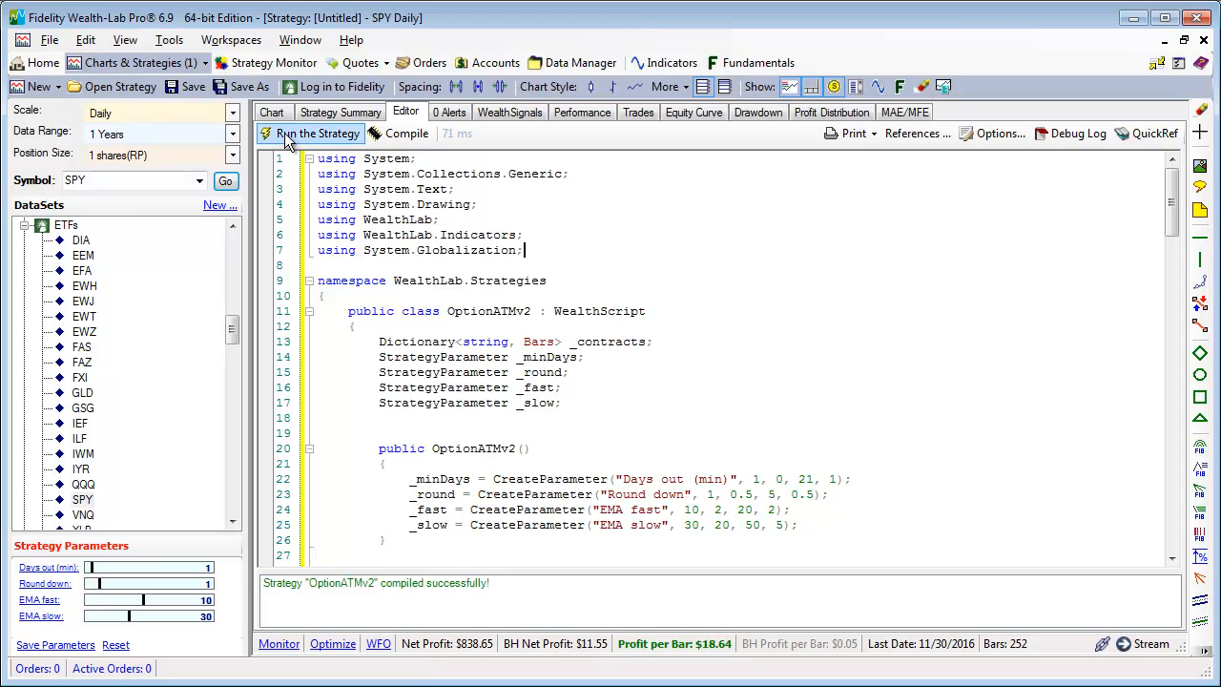
Step: Rerun the daily backtest, review the four SPY call trades, and show the multi-symbol backtest panel
{"action": "left_click", "coordinate": [270, 110]}
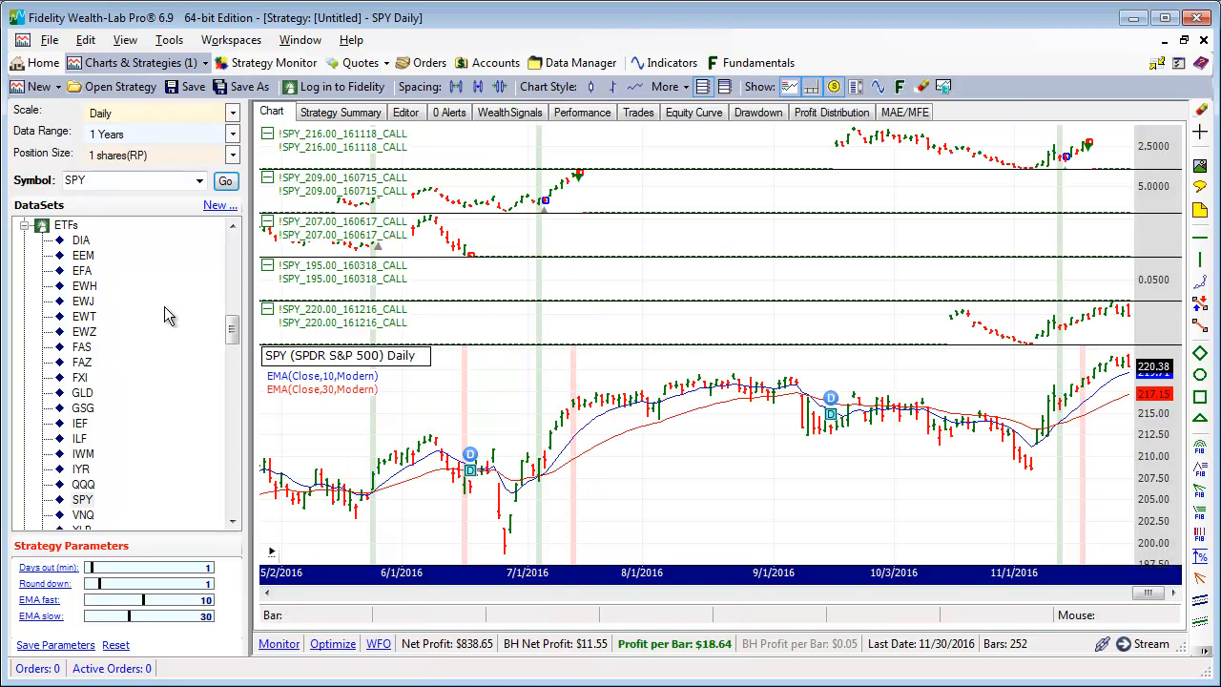
{"action": "mouse_move", "coordinate": [557, 241]}
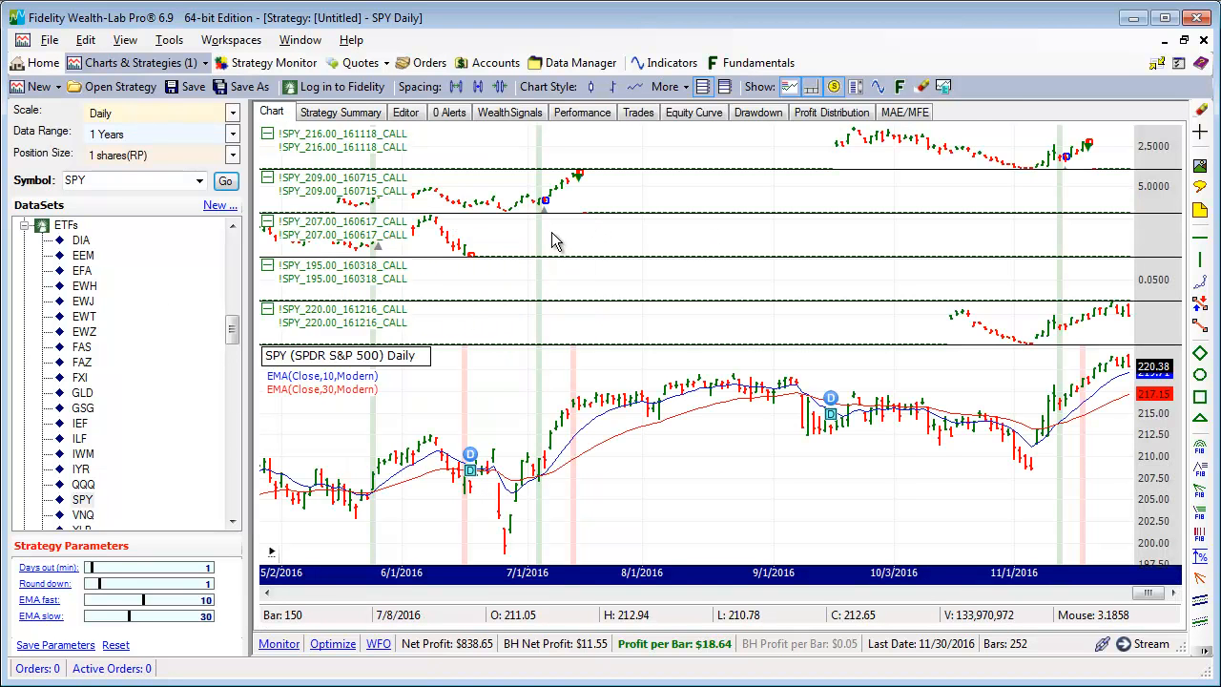
{"action": "mouse_move", "coordinate": [551, 312]}
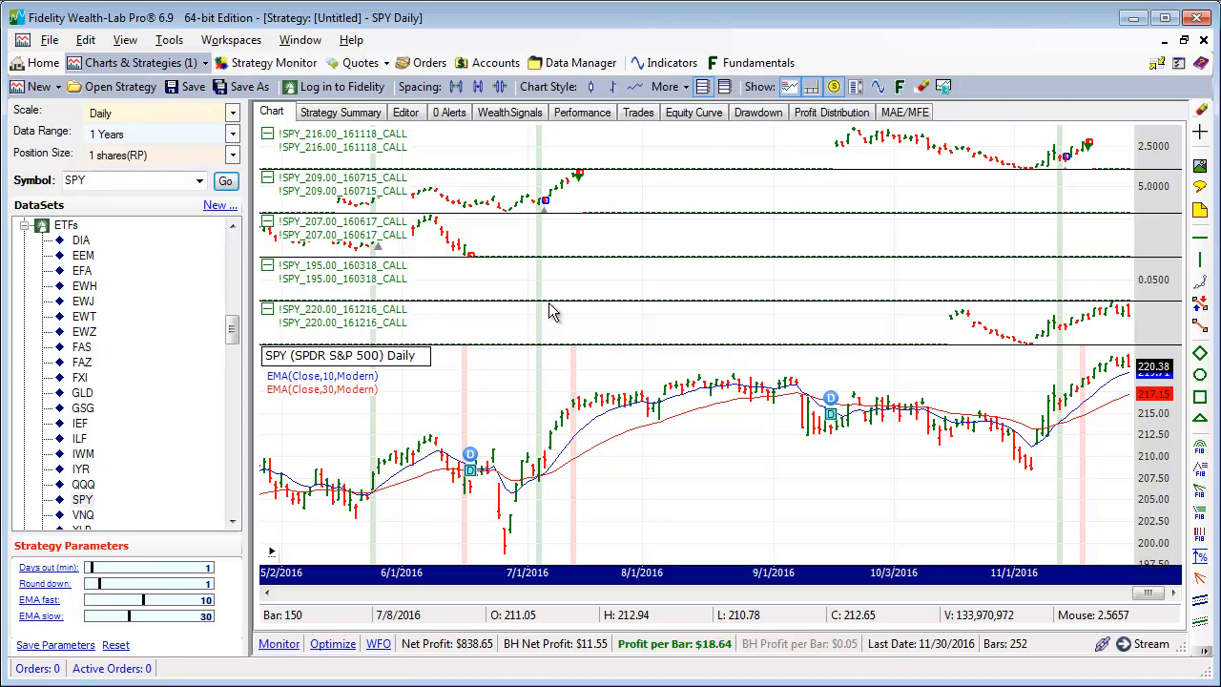
{"action": "mouse_move", "coordinate": [580, 176]}
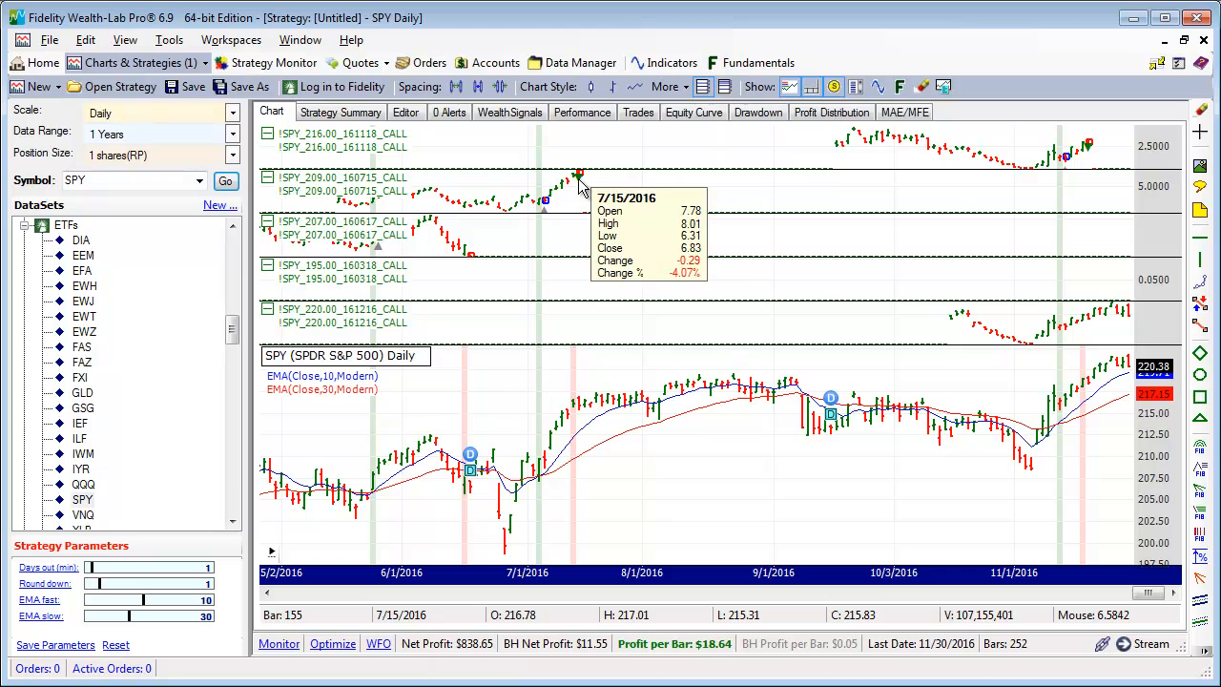
{"action": "mouse_move", "coordinate": [1066, 162]}
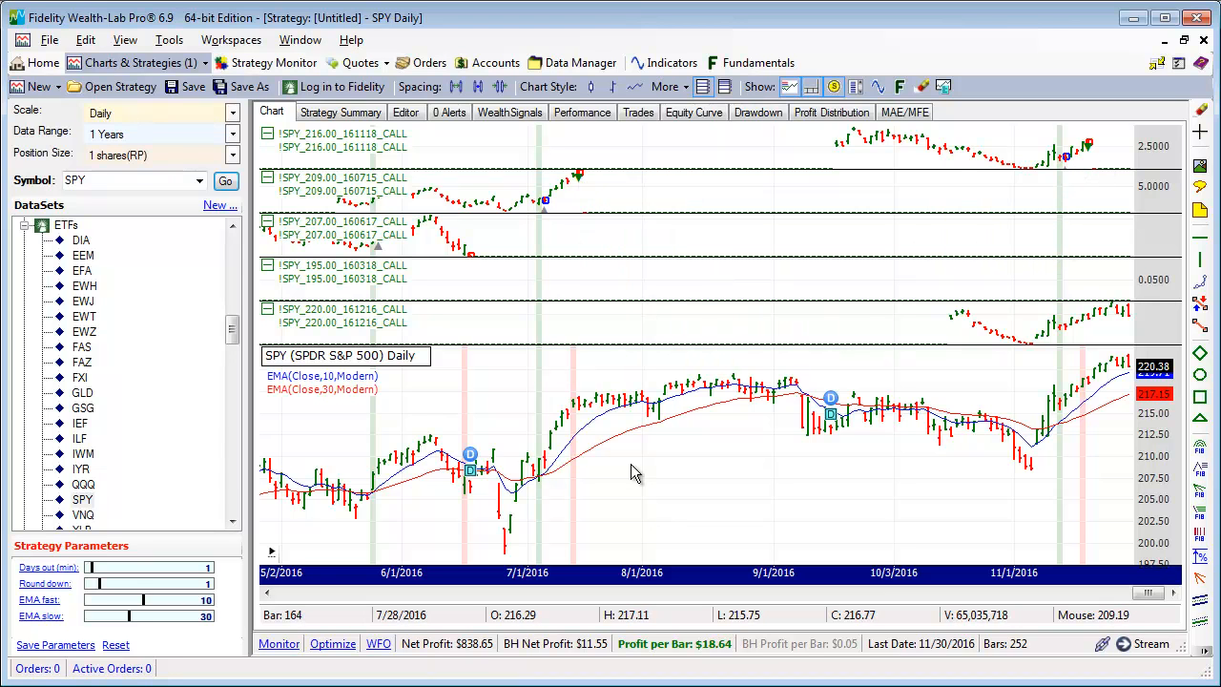
{"action": "left_click", "coordinate": [637, 111]}
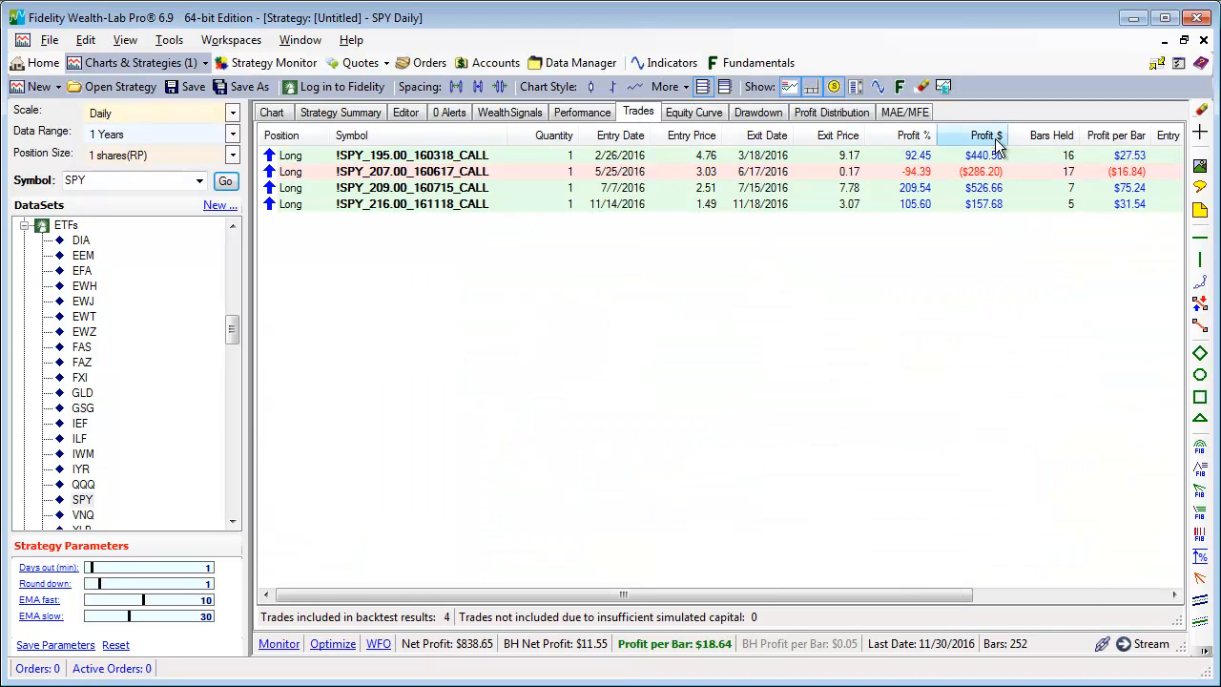
{"action": "left_click", "coordinate": [271, 110]}
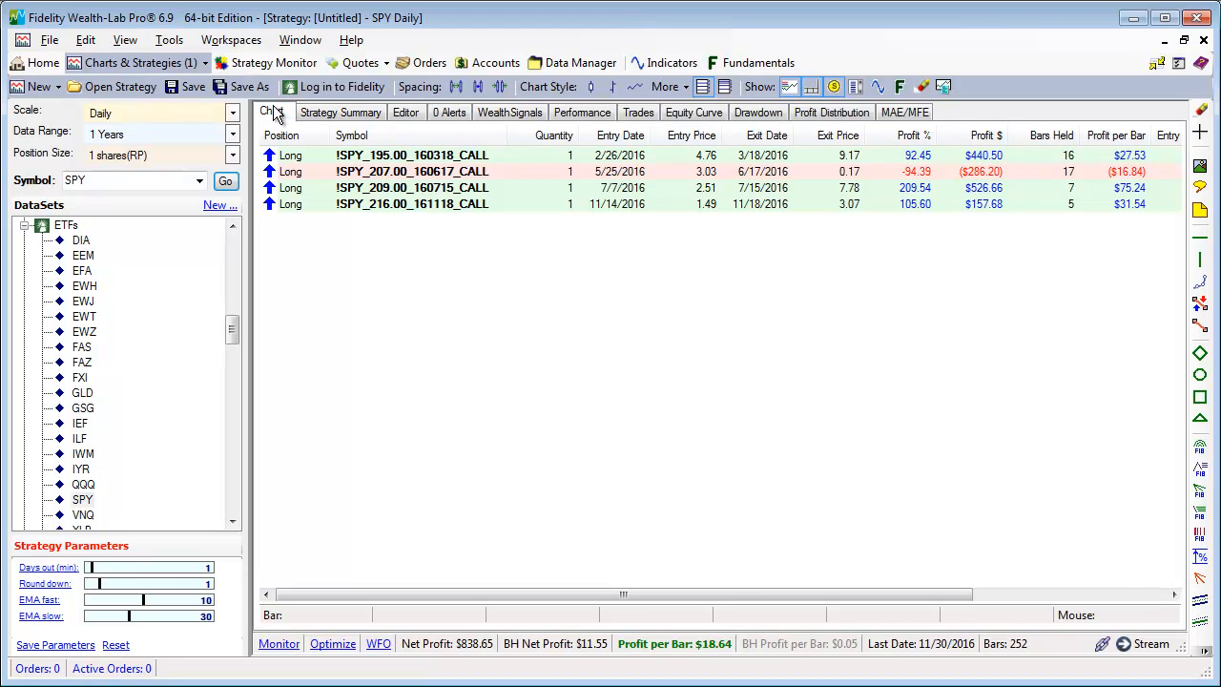
{"action": "left_click", "coordinate": [271, 110]}
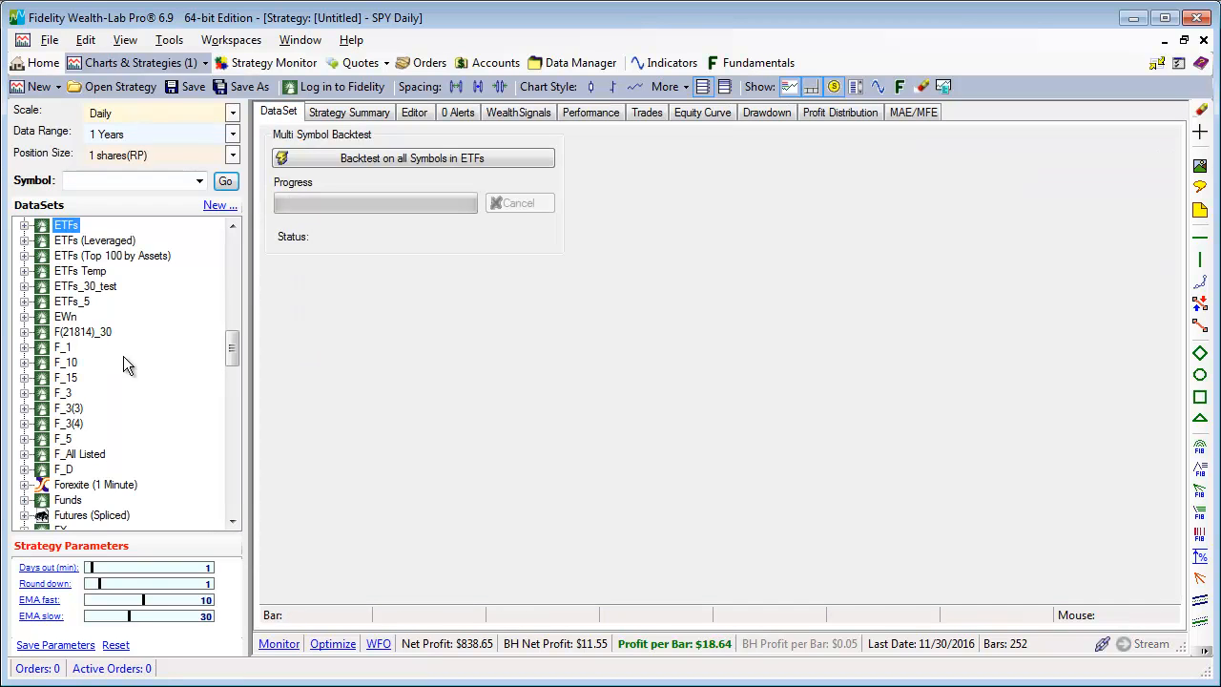
Step: Expand the ETFs_5 data set to reach the SPY 5-minute data
{"action": "left_click", "coordinate": [72, 301]}
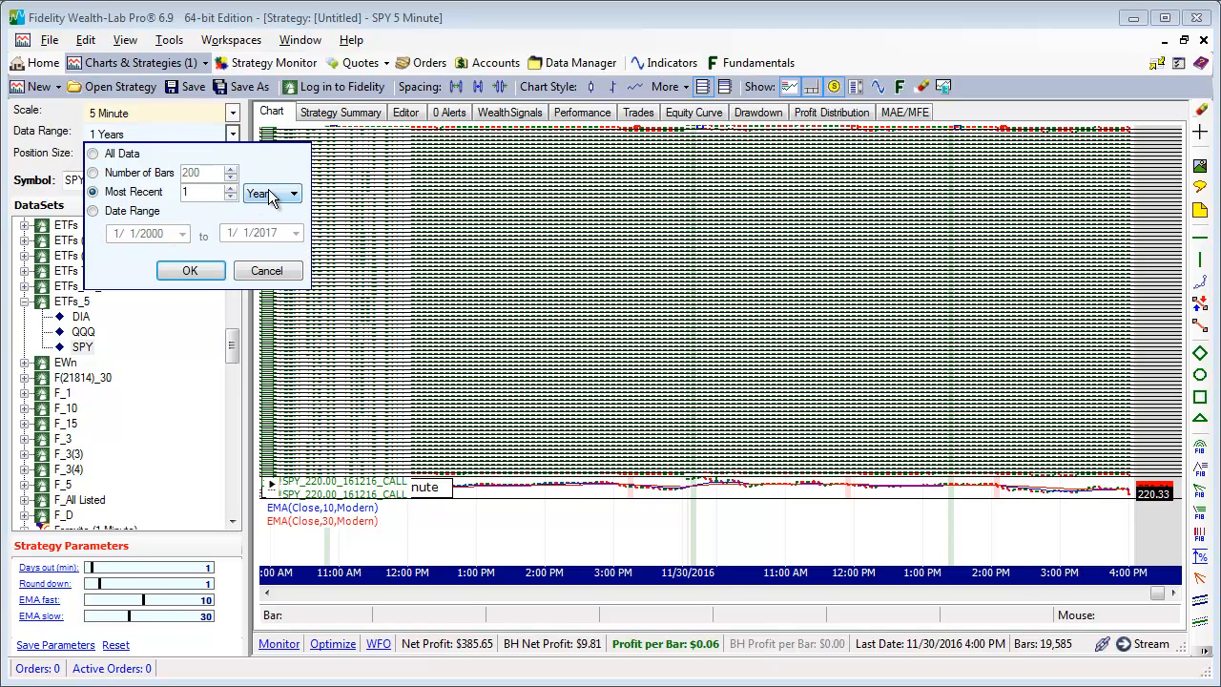
Step: Try a Most Recent 2 Months data range for the 5-minute SPY backtest
{"action": "left_click", "coordinate": [294, 193]}
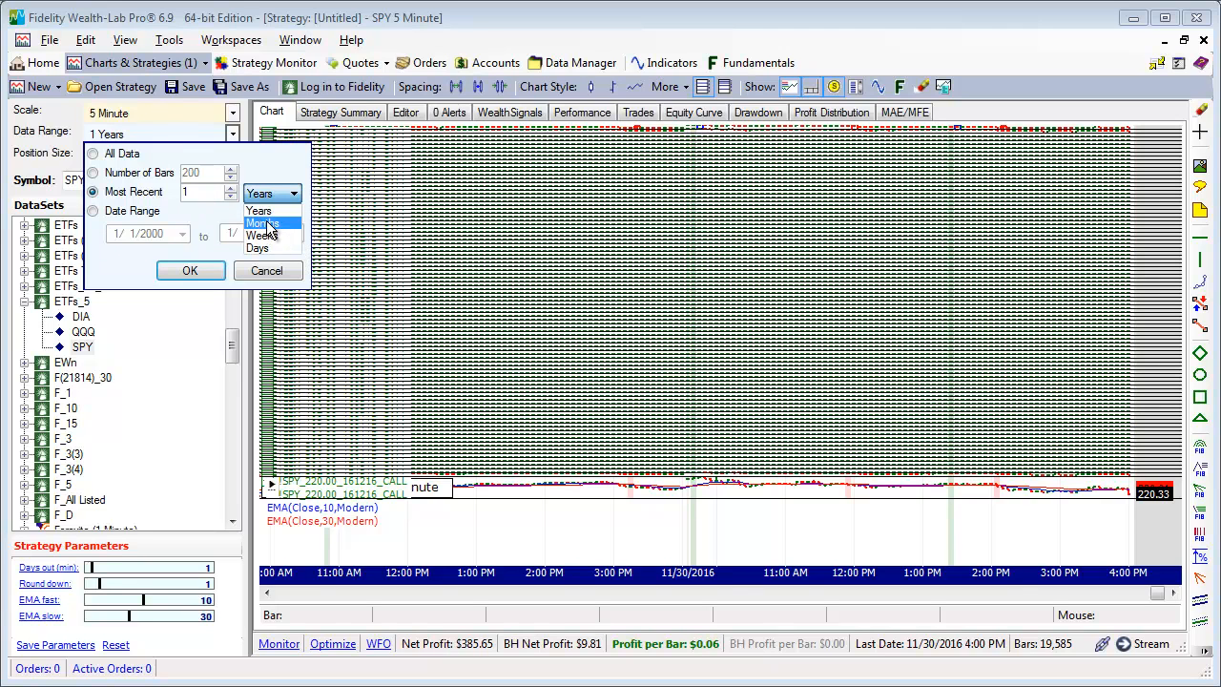
{"action": "left_click", "coordinate": [262, 224]}
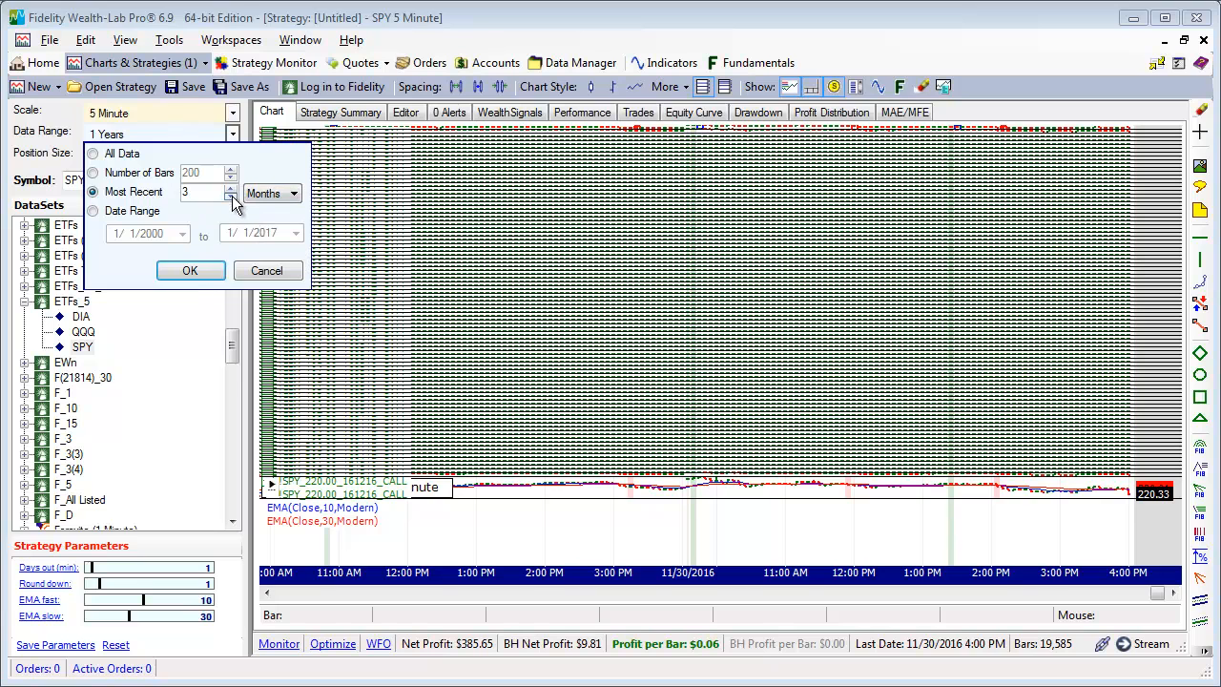
{"action": "left_click", "coordinate": [191, 271]}
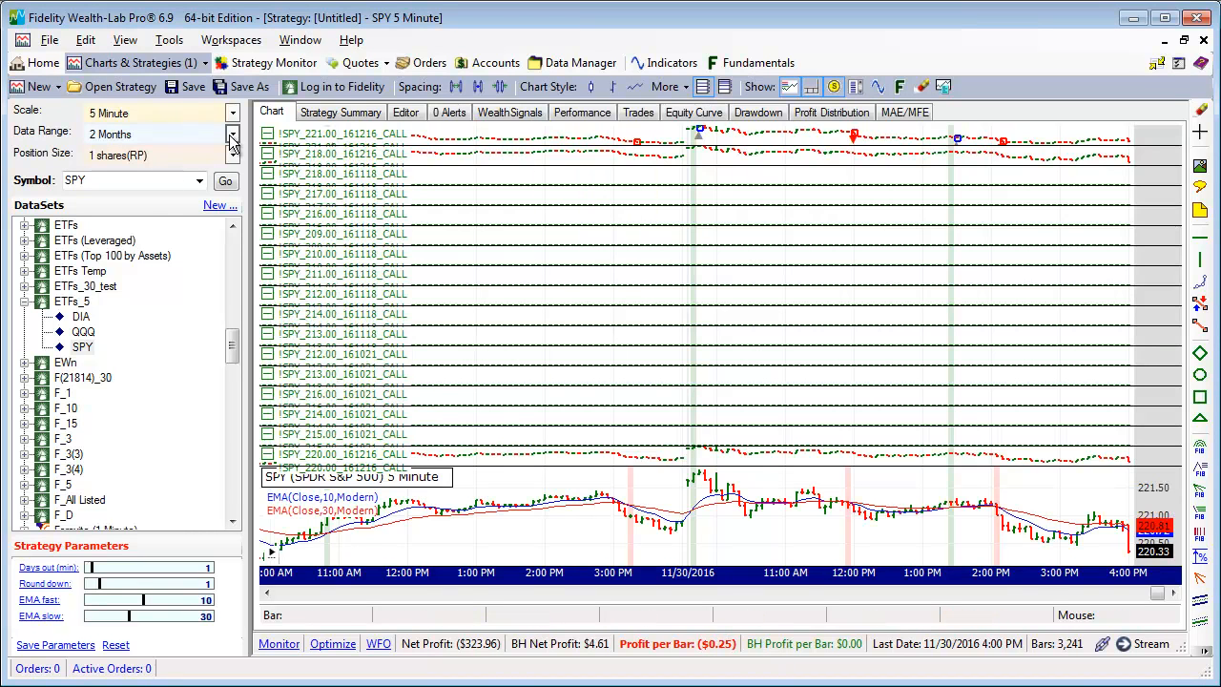
Step: Change the data range to Most Recent 1 Weeks and return to the strategy code
{"action": "left_click", "coordinate": [232, 134]}
{"action": "type", "text": "1"}
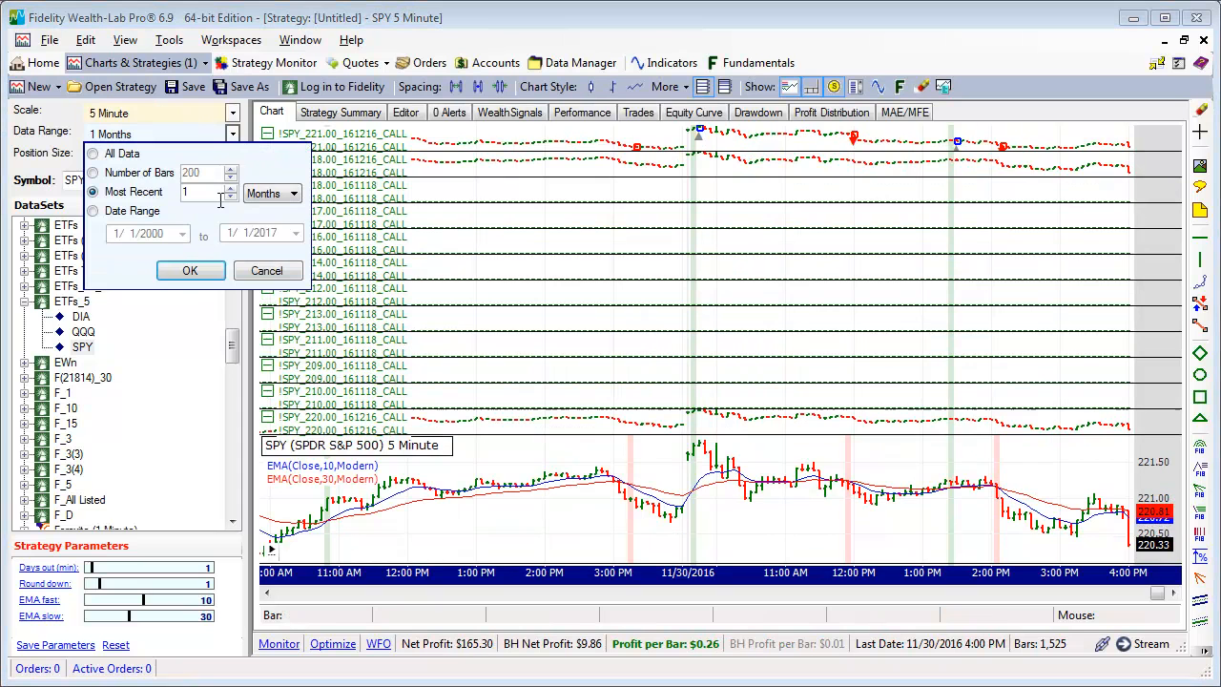
{"action": "left_click", "coordinate": [294, 193]}
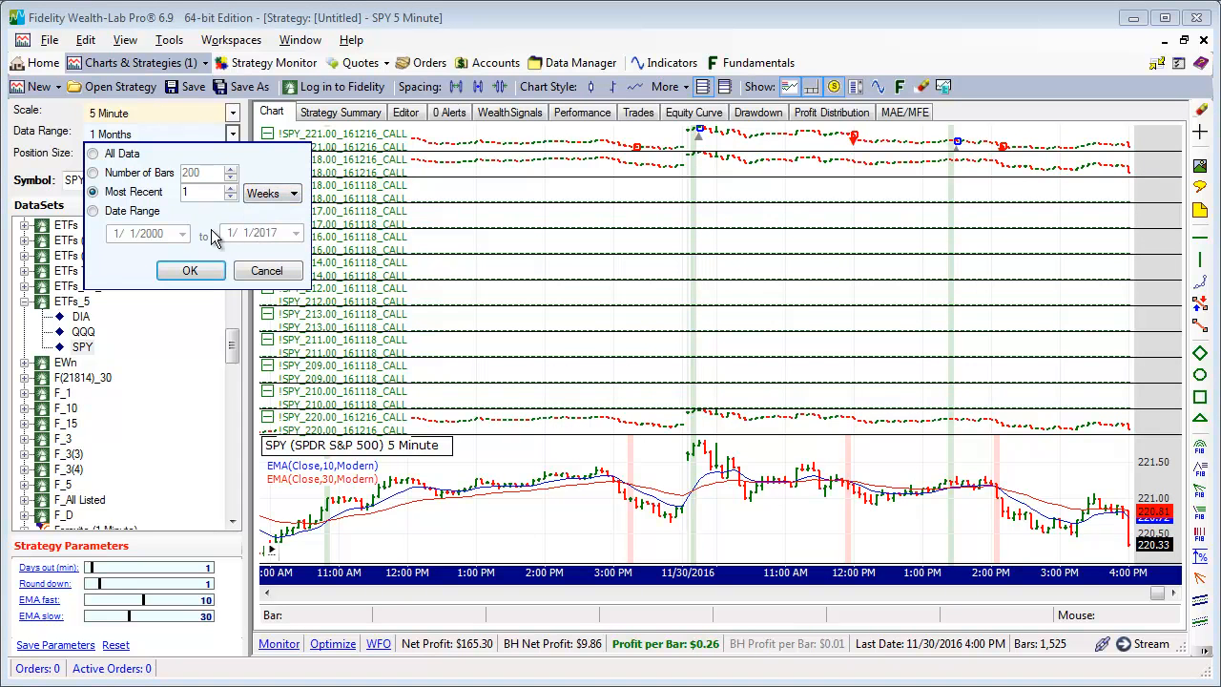
{"action": "left_click", "coordinate": [191, 271]}
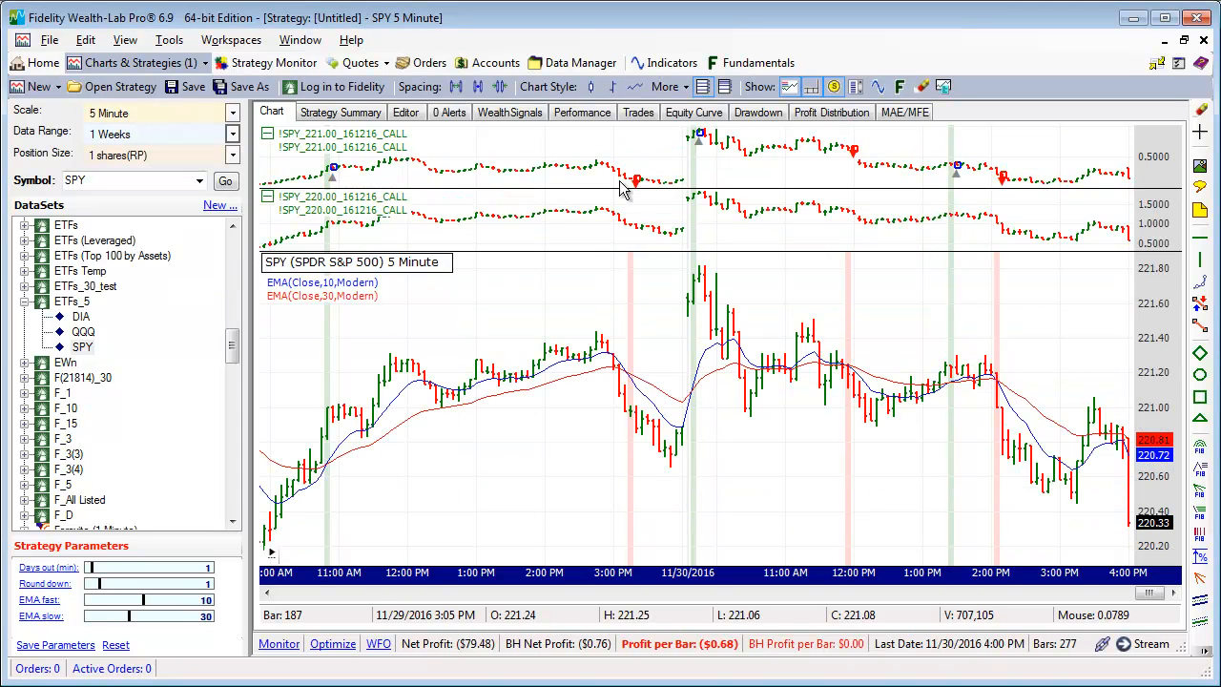
{"action": "mouse_move", "coordinate": [889, 485]}
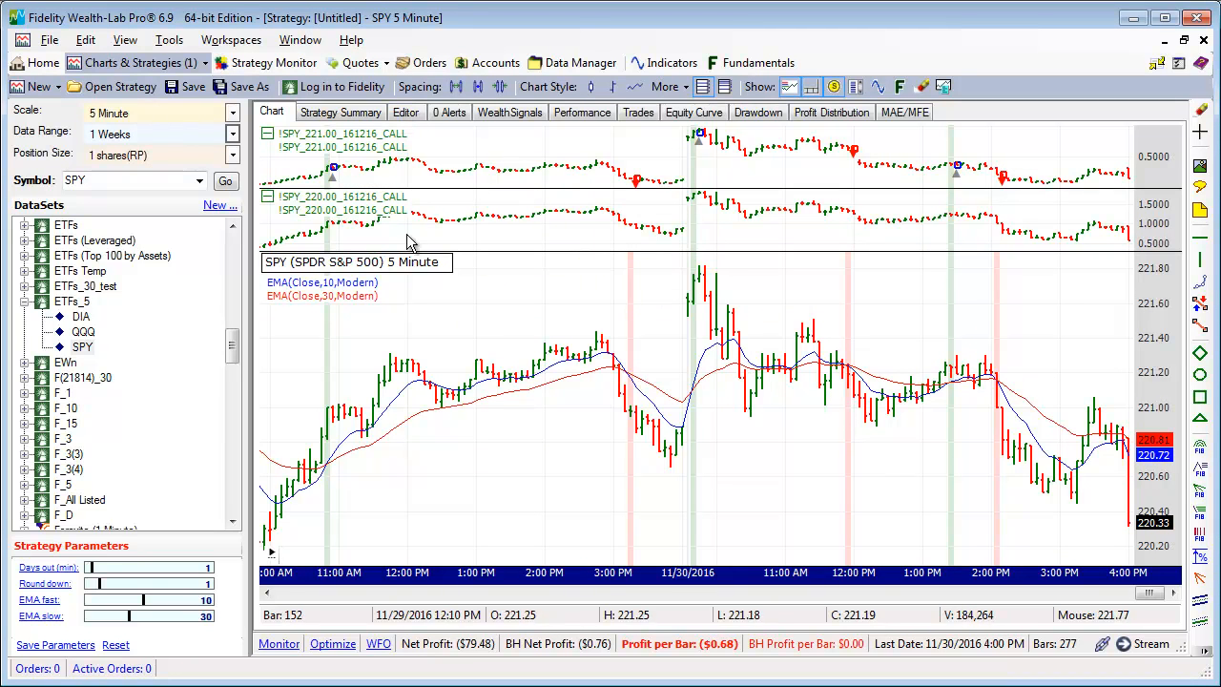
{"action": "mouse_move", "coordinate": [465, 151]}
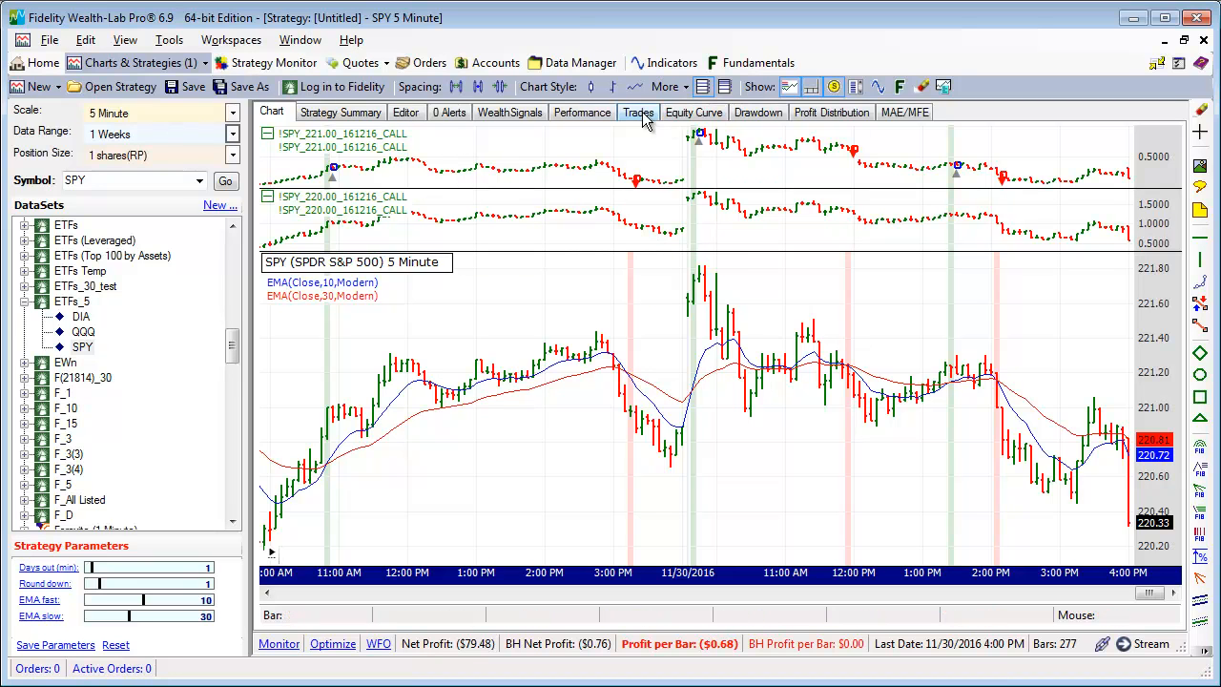
{"action": "left_click", "coordinate": [404, 110]}
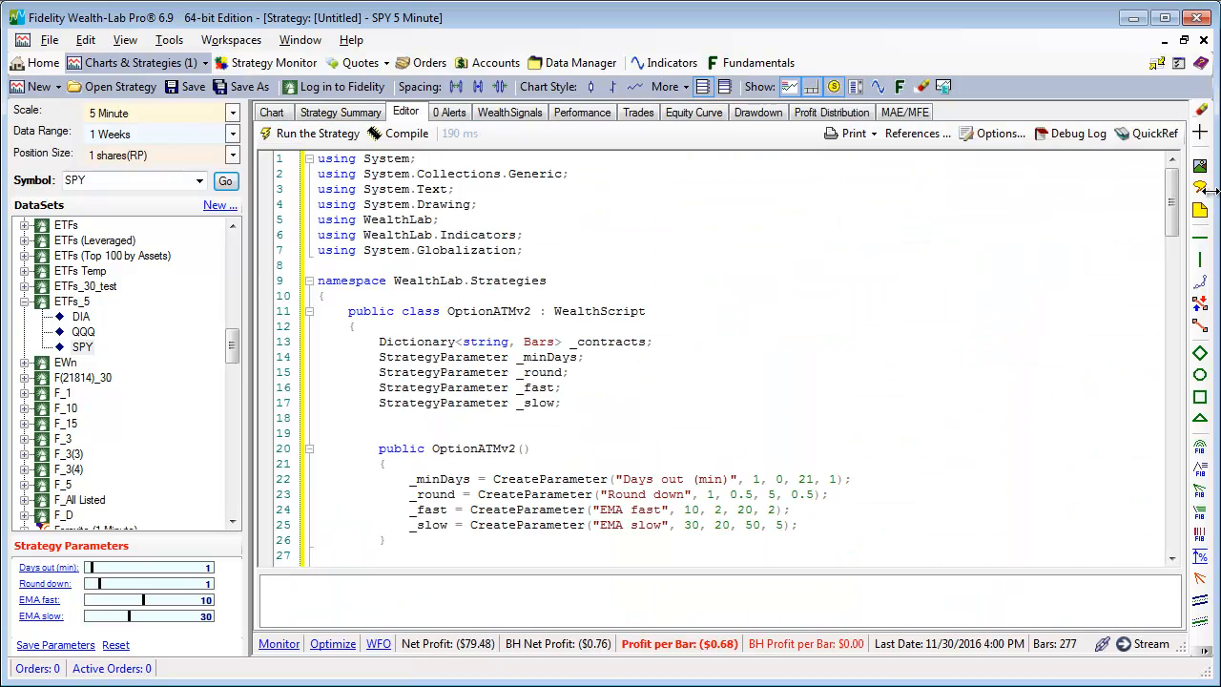
Step: Add 'return;' above the option-plotting loop and recompile so the SPY chart shows no option panes
{"action": "scroll", "scroll_direction": "down", "scroll_amount": 3}
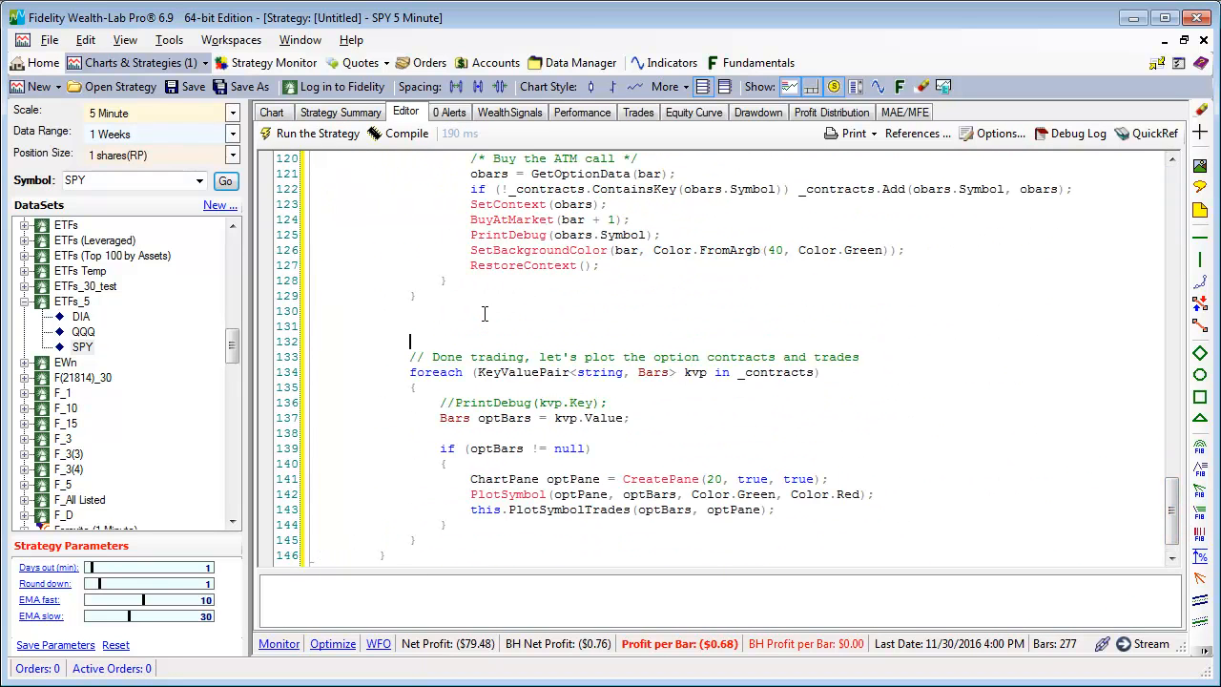
{"action": "scroll", "scroll_direction": "down", "scroll_amount": 3}
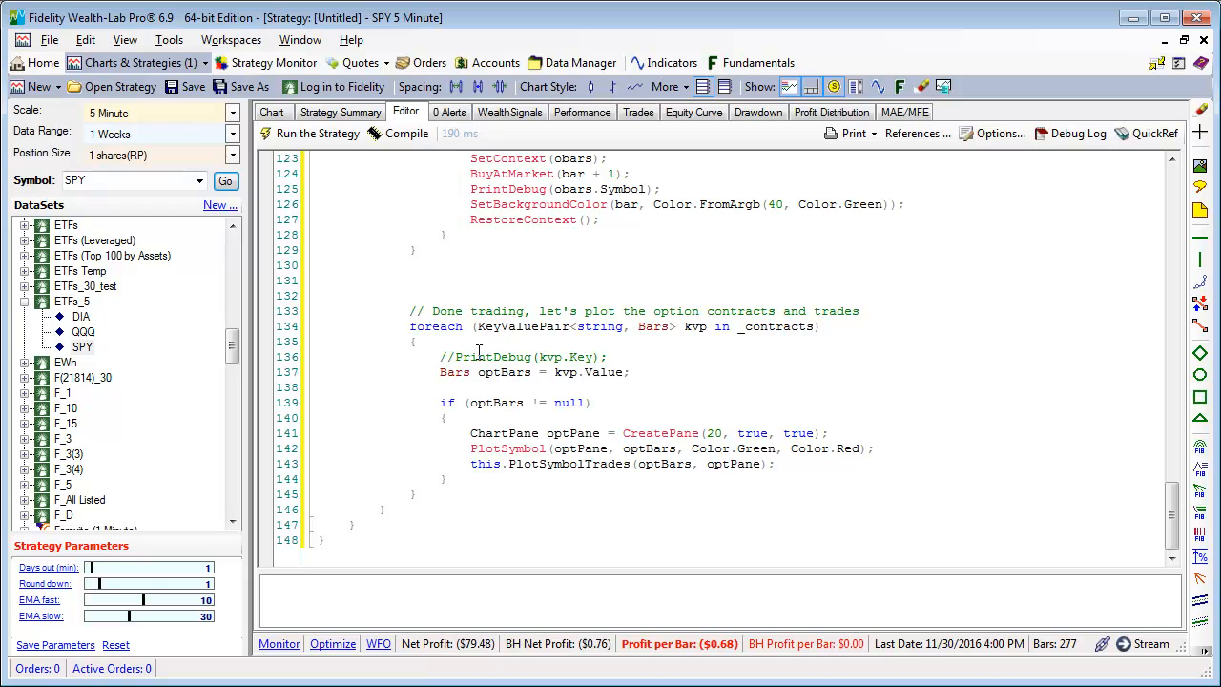
{"action": "mouse_move", "coordinate": [443, 293]}
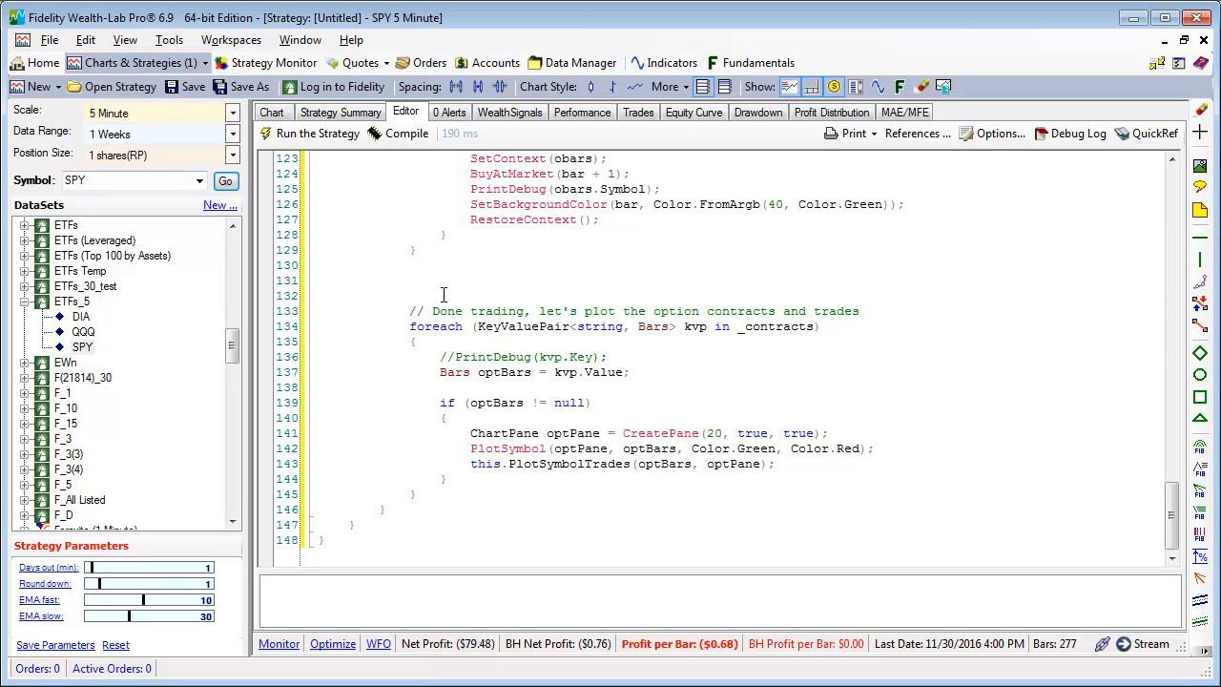
{"action": "type", "text": "return;"}
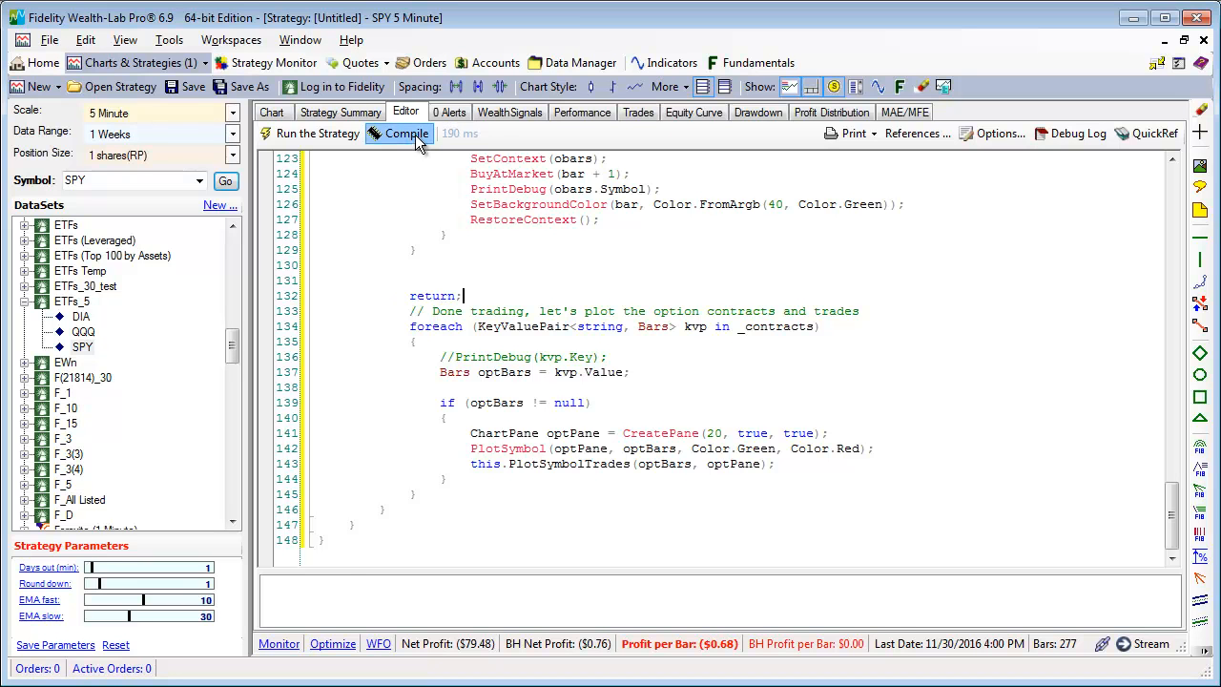
{"action": "left_click", "coordinate": [270, 111]}
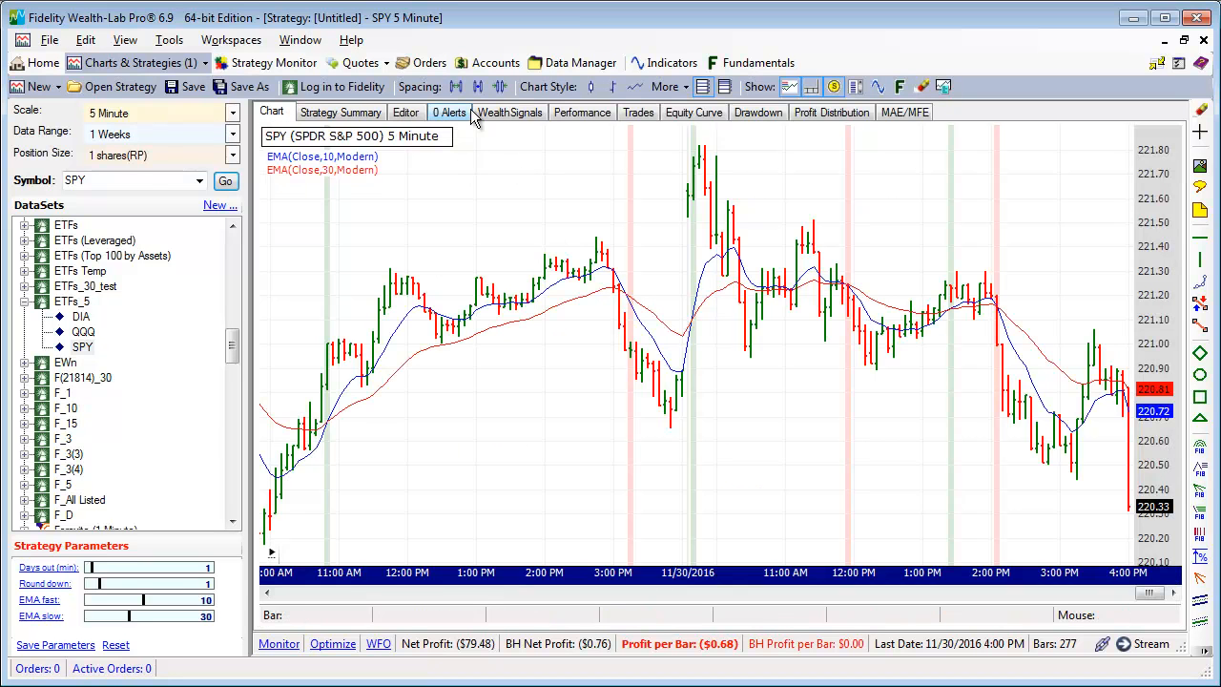
{"action": "left_click", "coordinate": [637, 111]}
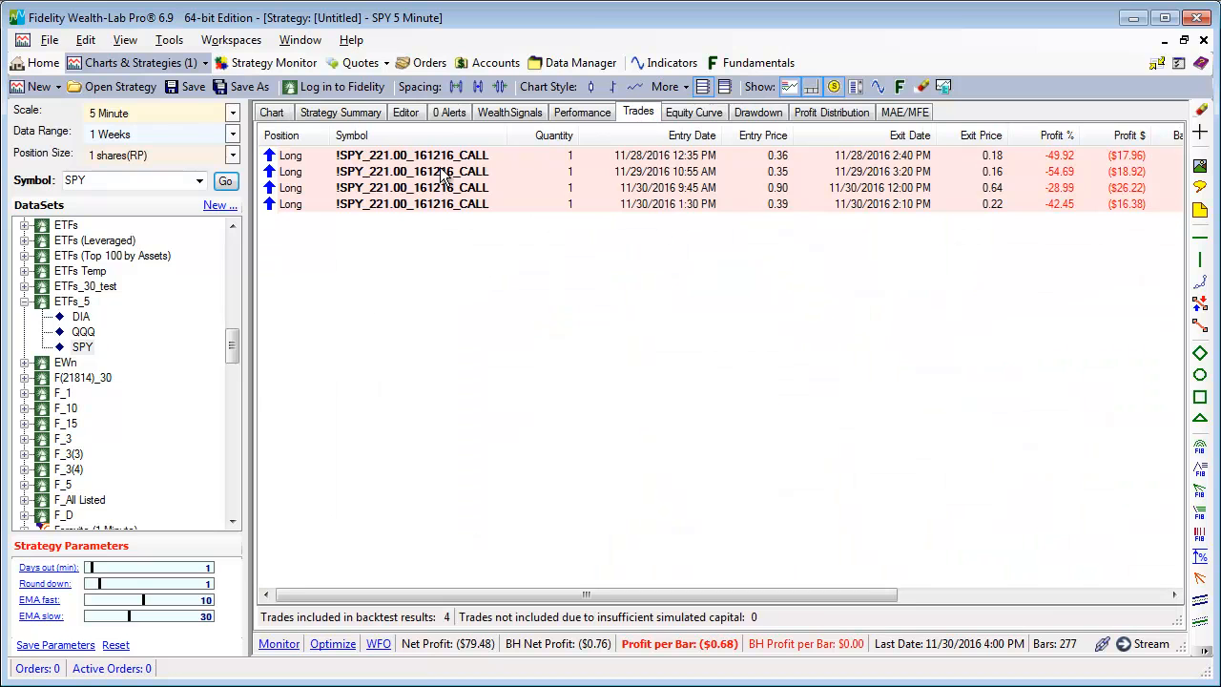
{"action": "mouse_move", "coordinate": [715, 225]}
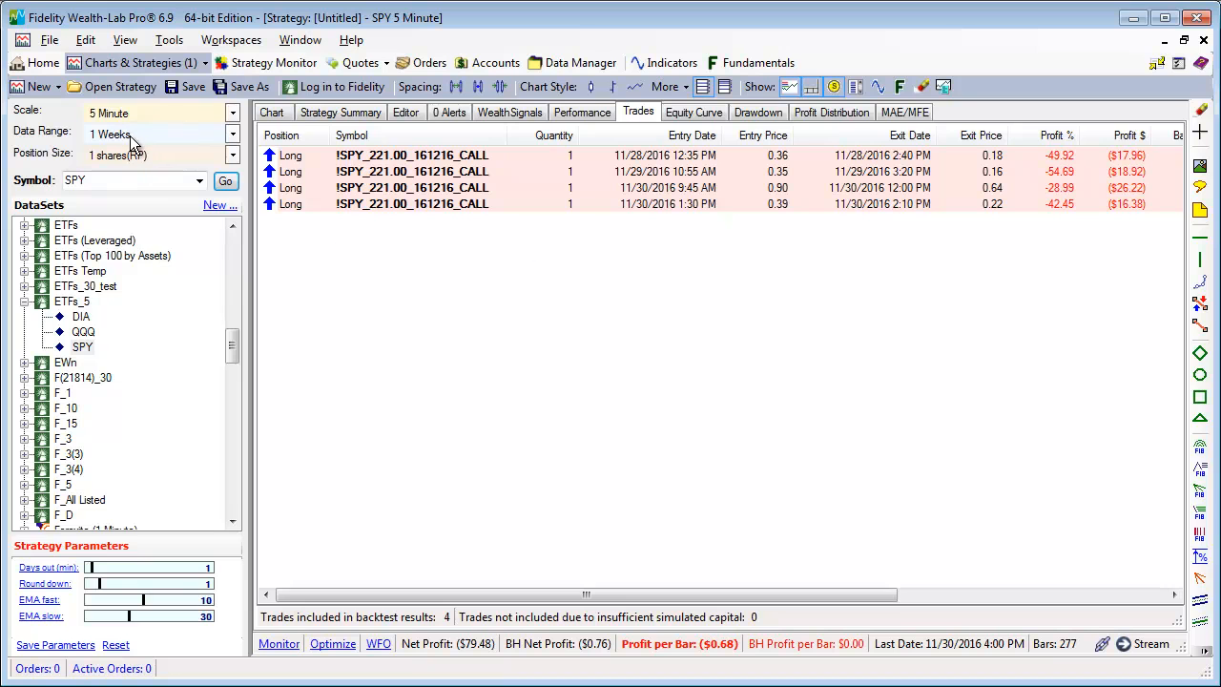
{"action": "mouse_move", "coordinate": [162, 157]}
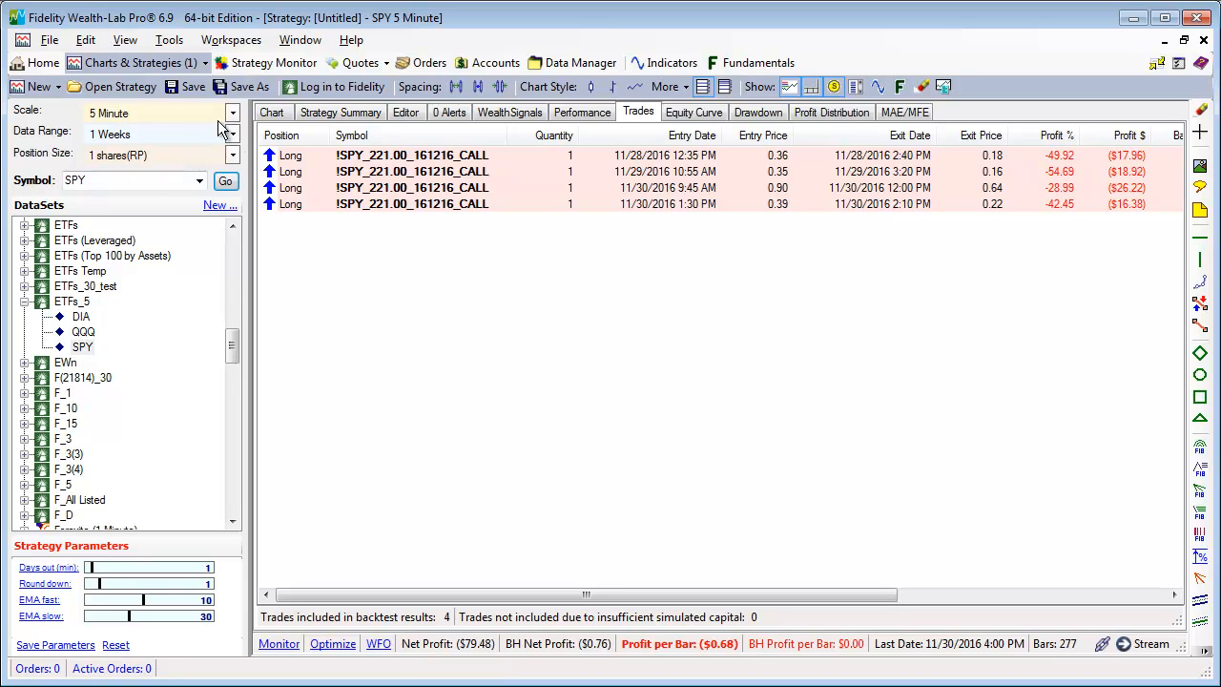
{"action": "left_click", "coordinate": [271, 110]}
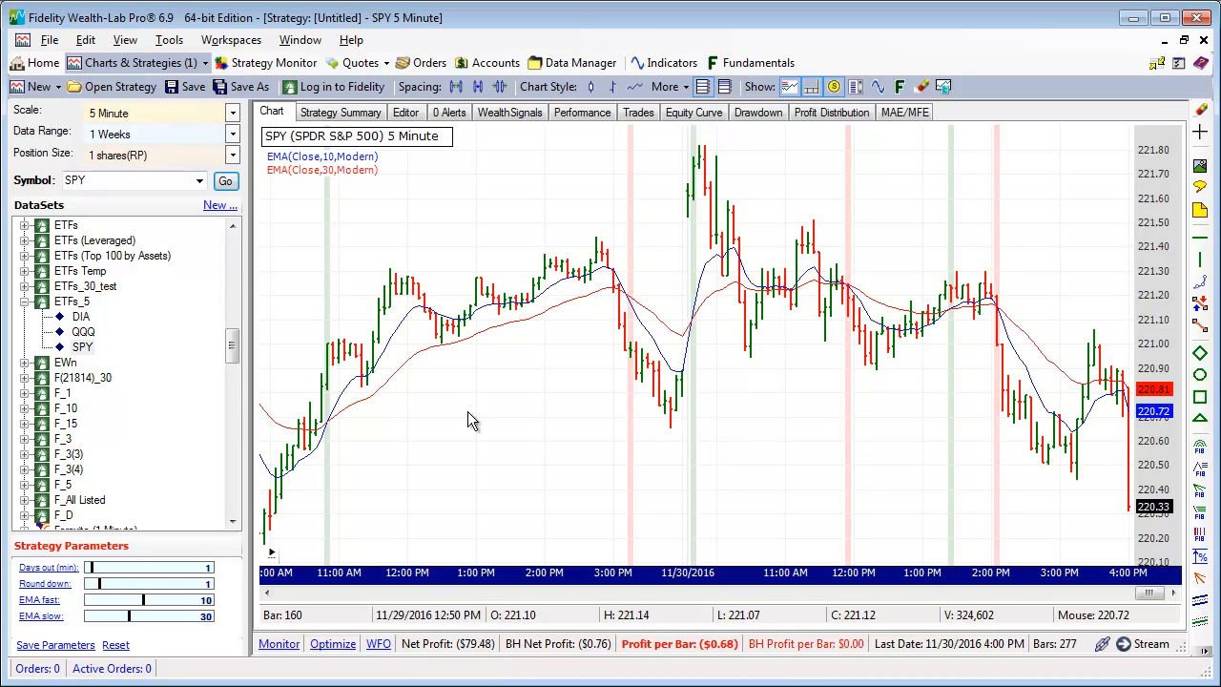